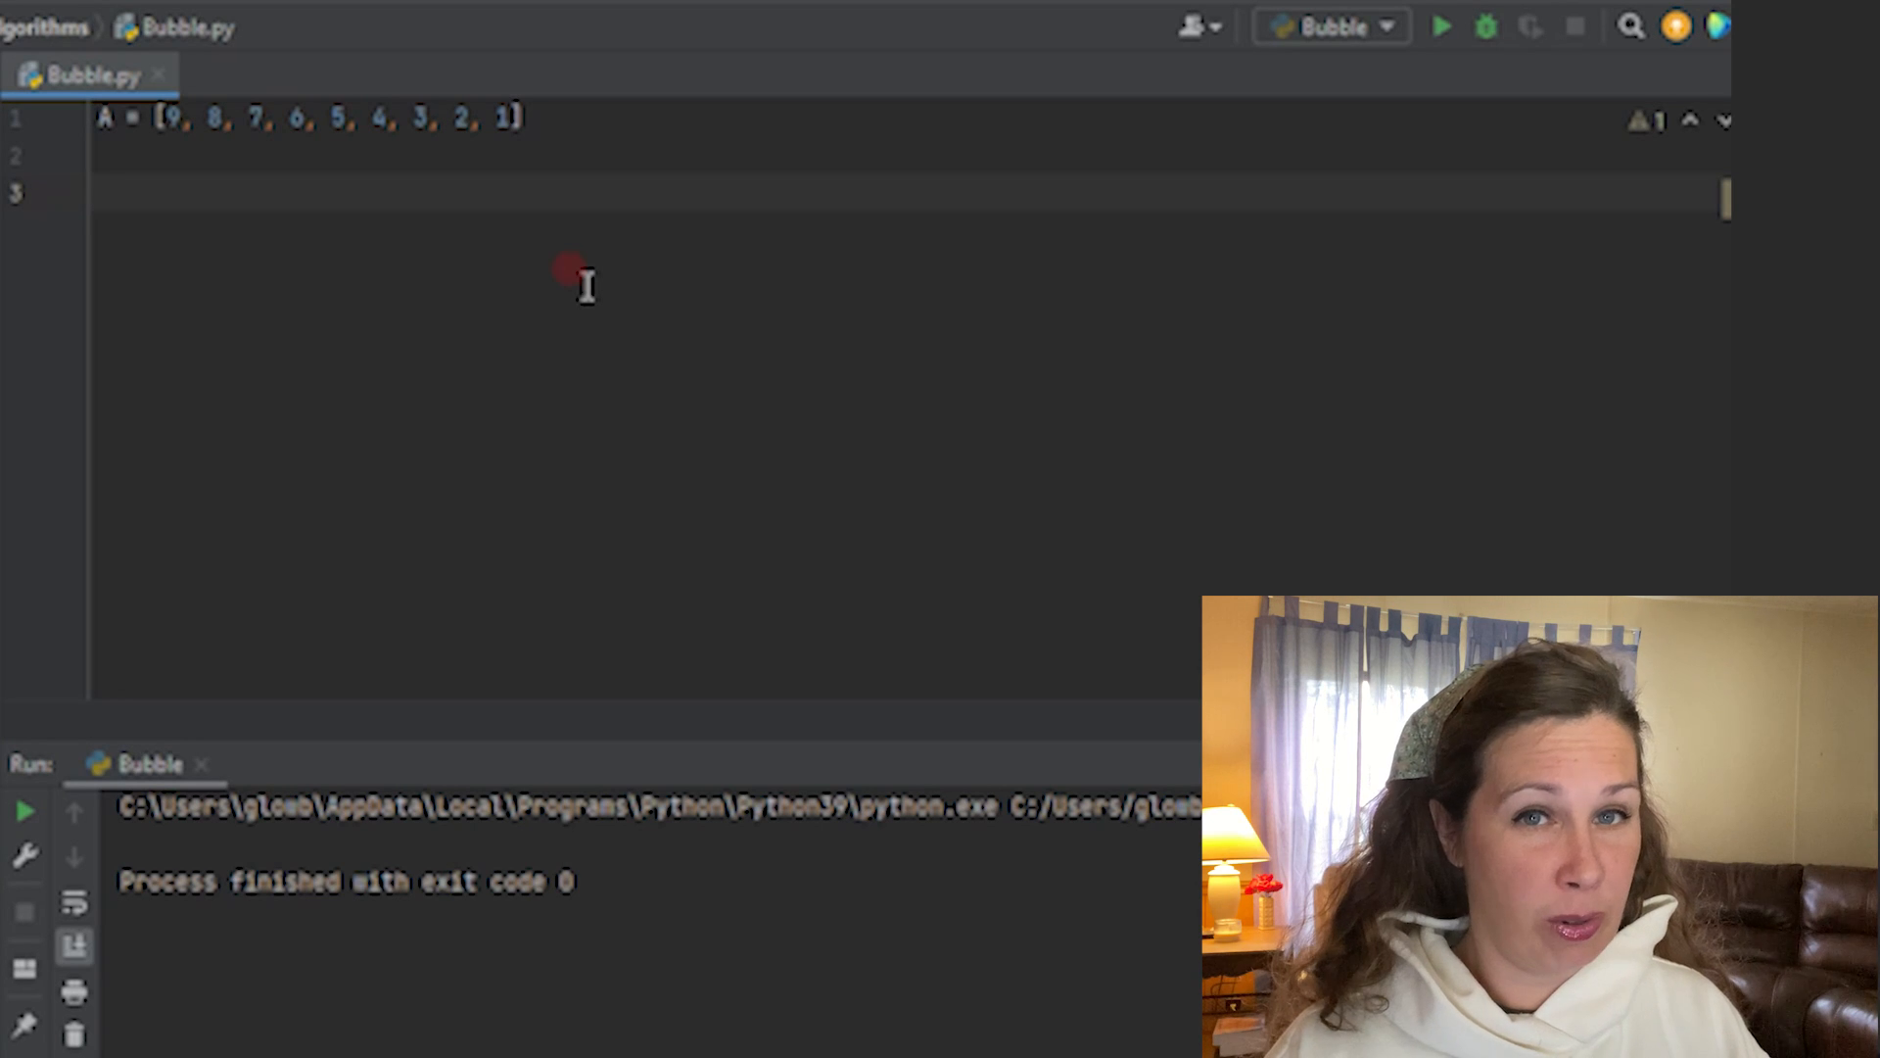
- Define the header def swap(A, ind_1, ind_2) below the list
text(de)
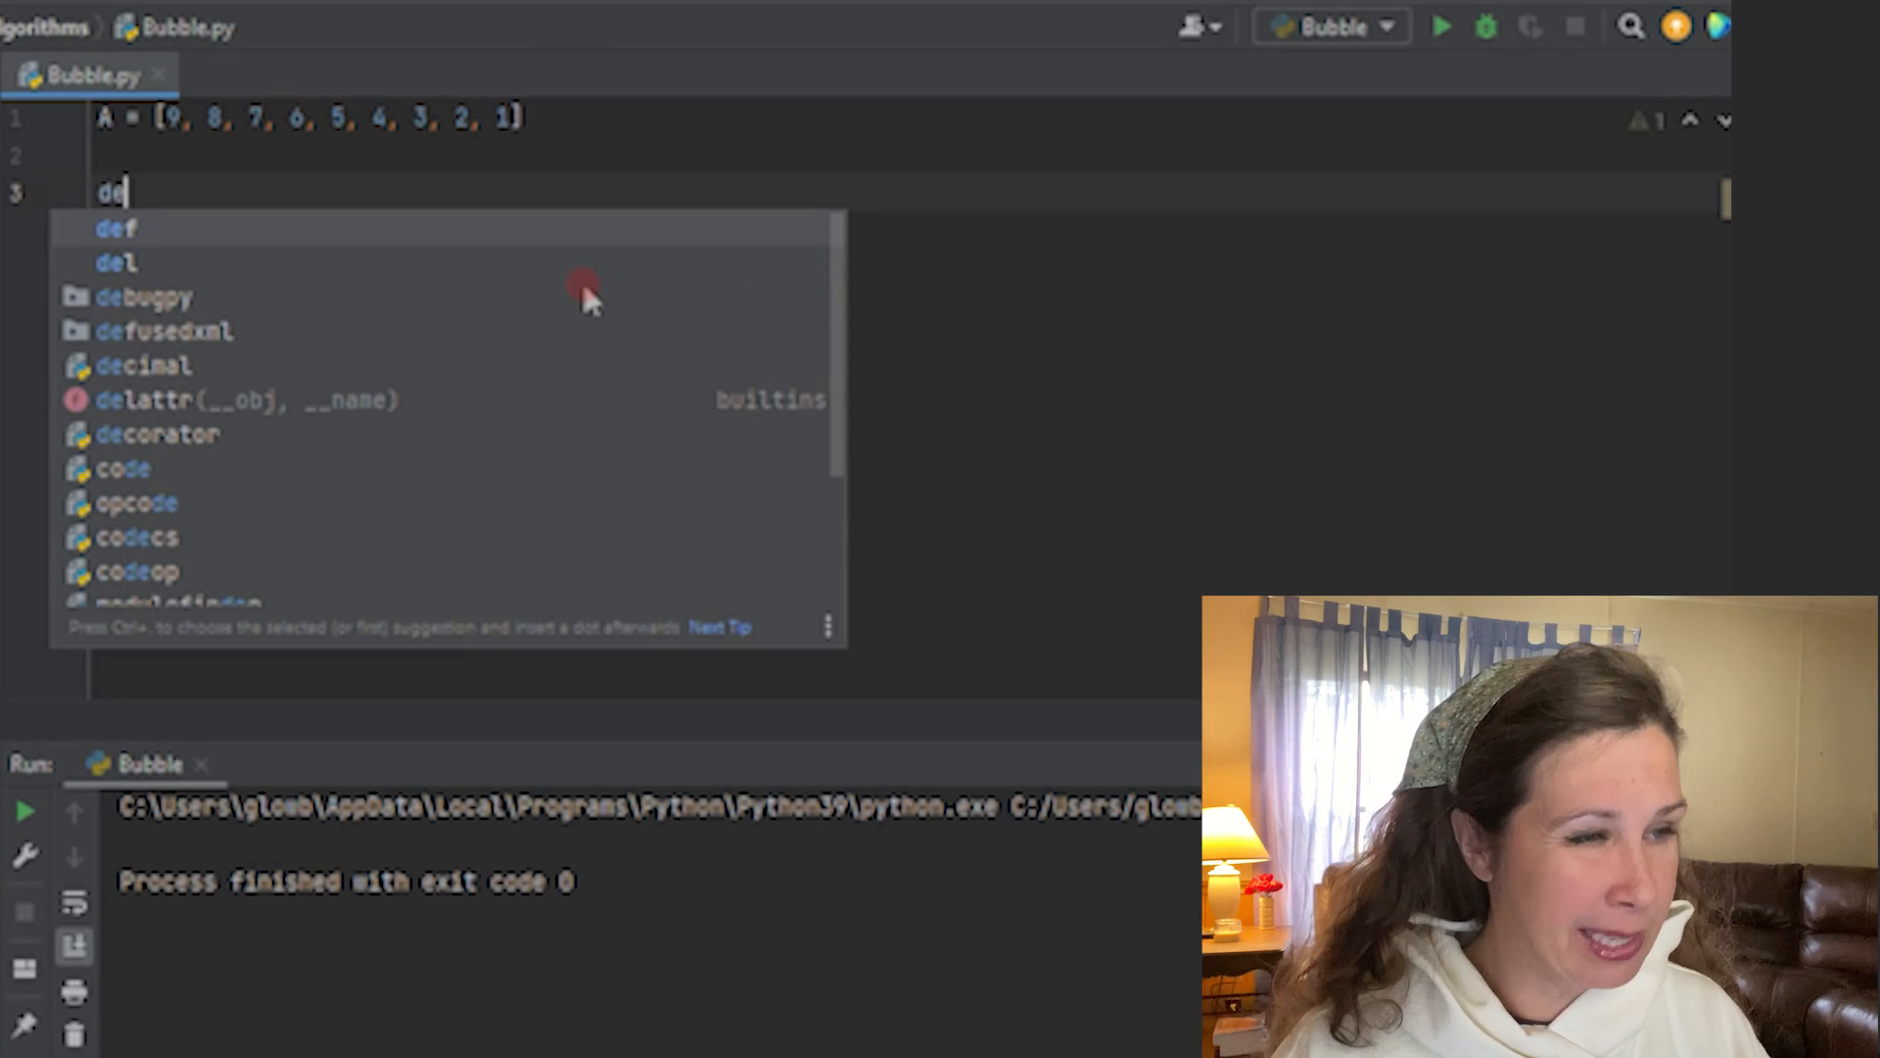
text(f)
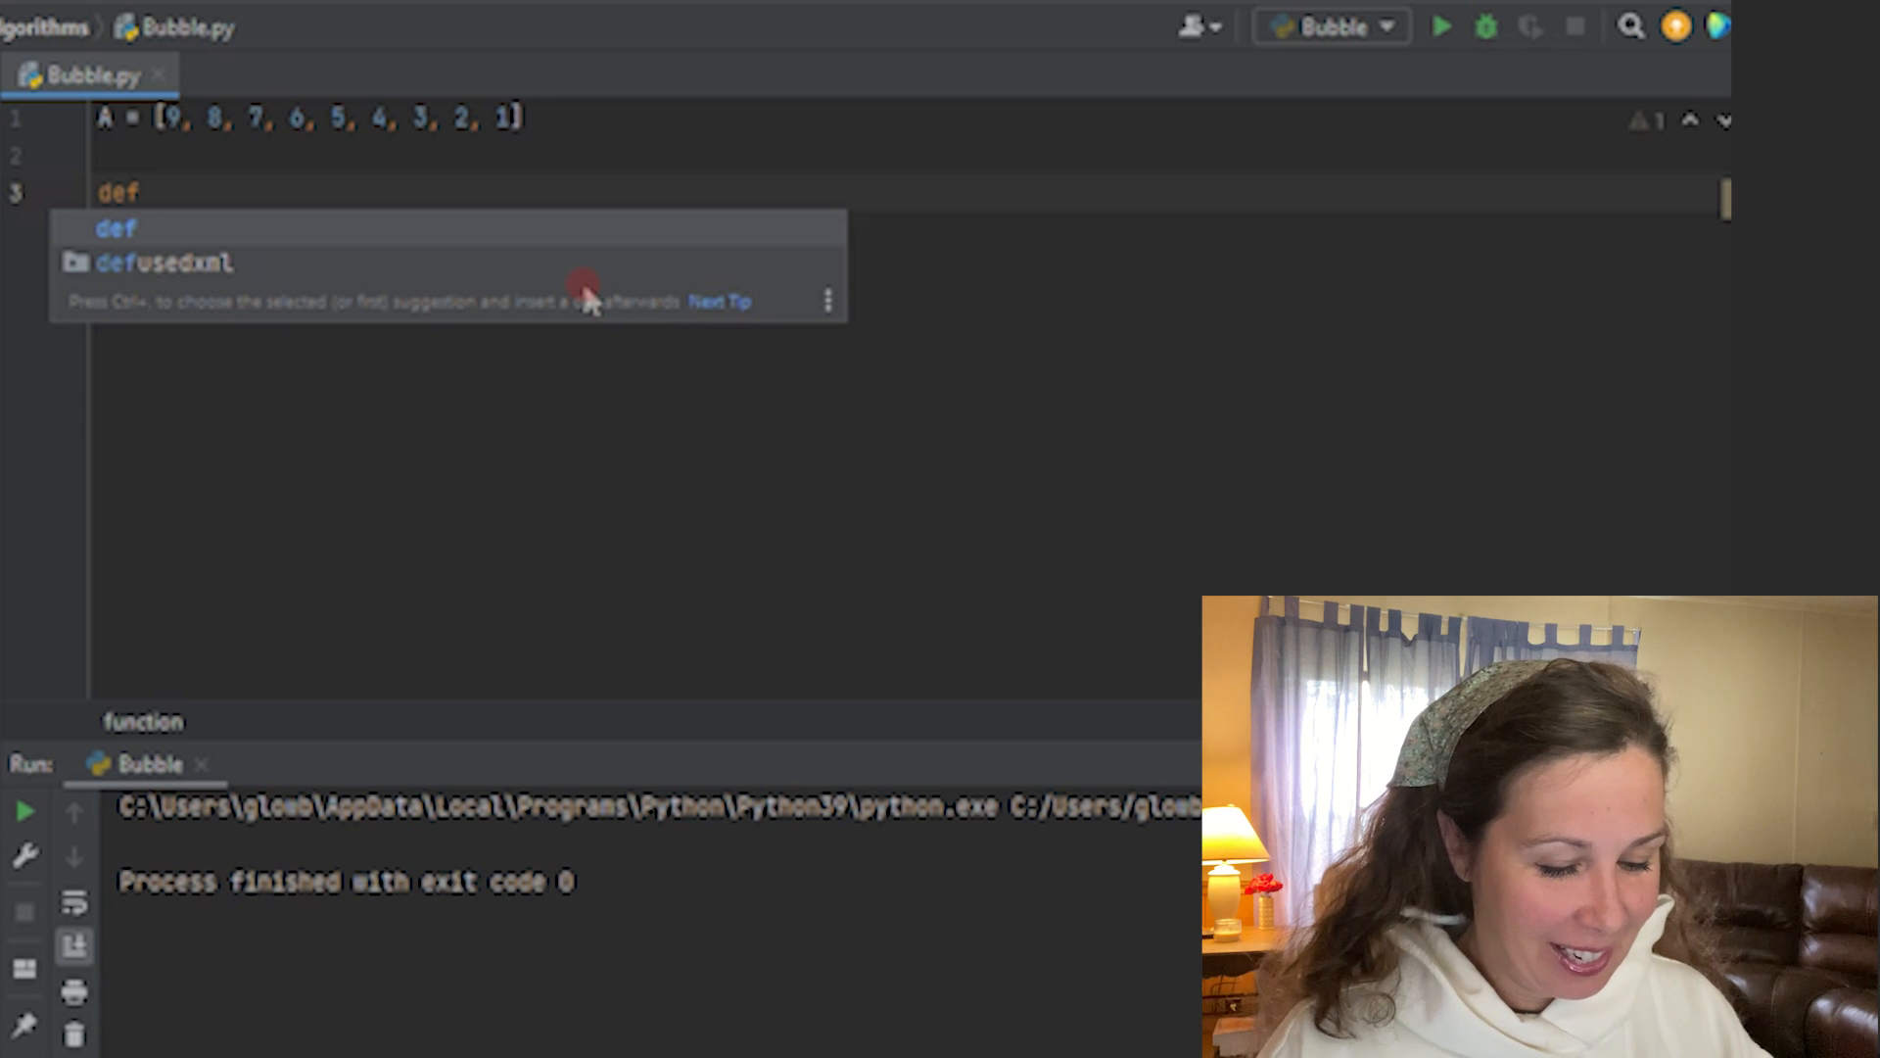
text(swa)
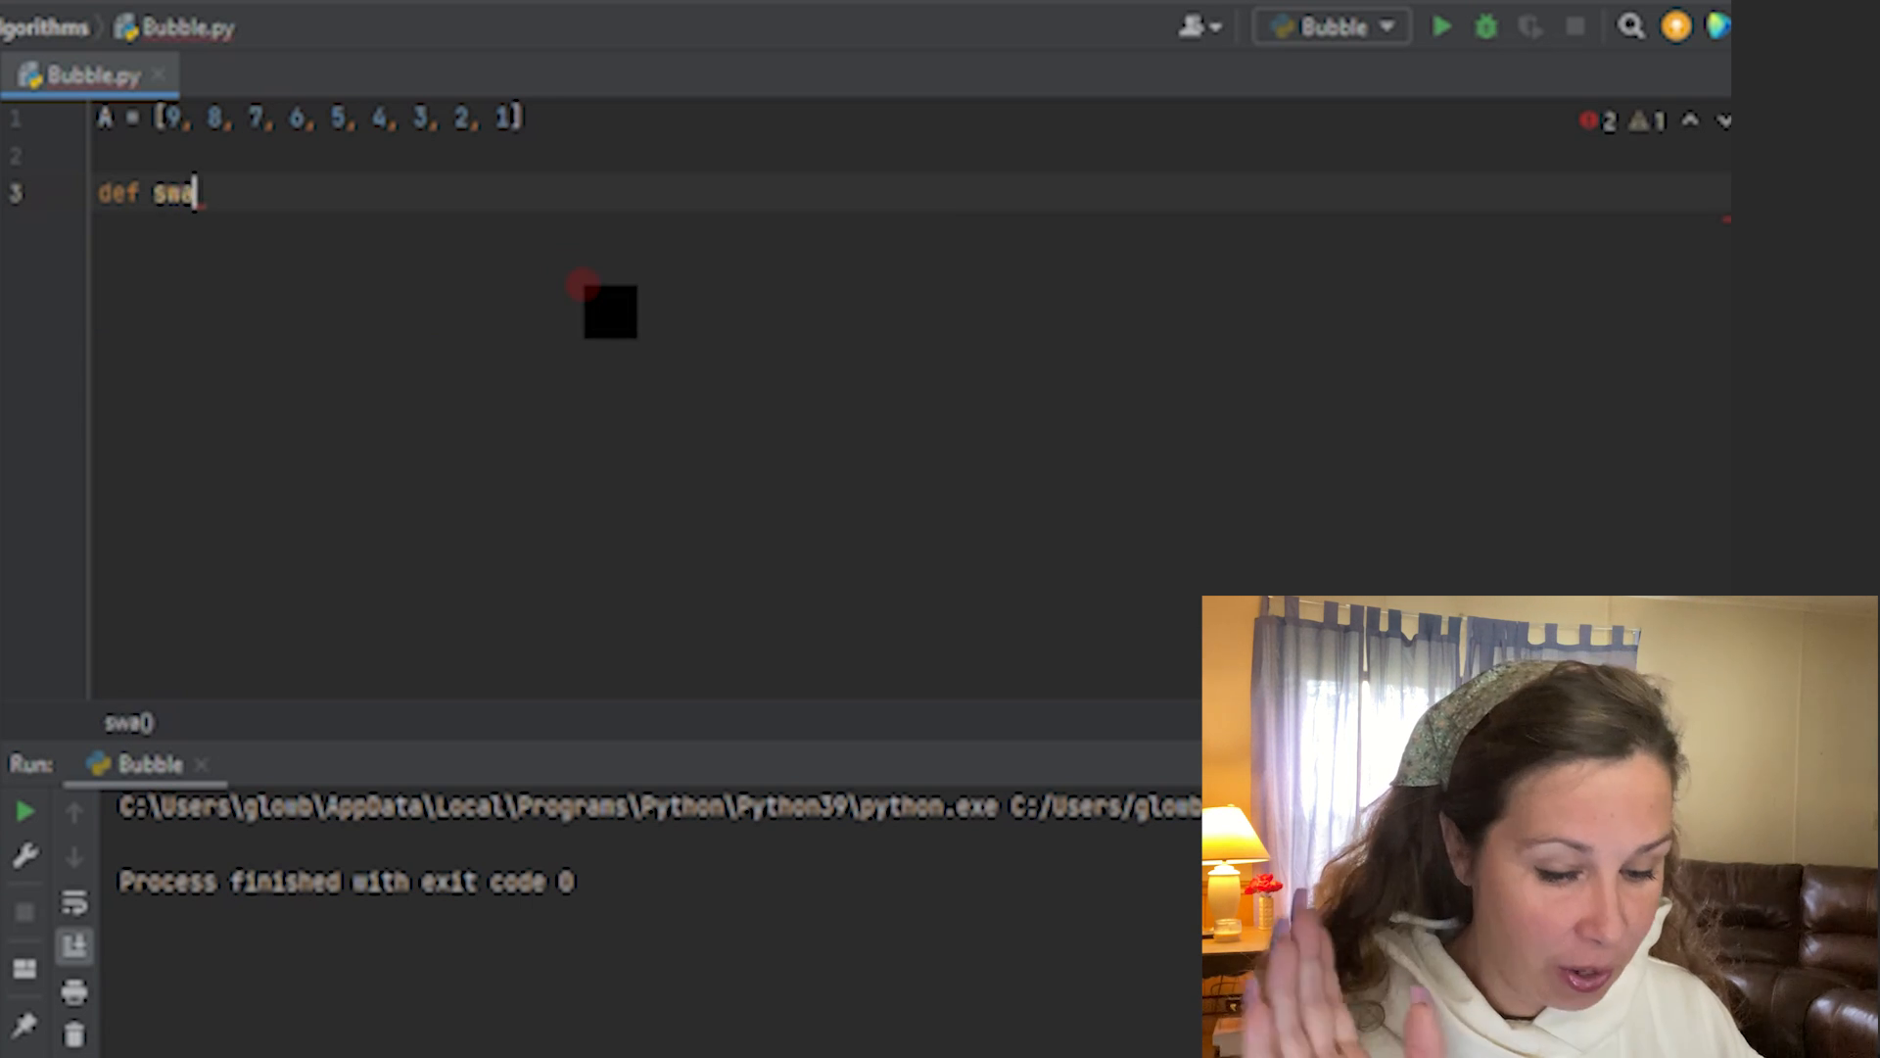
text(p)
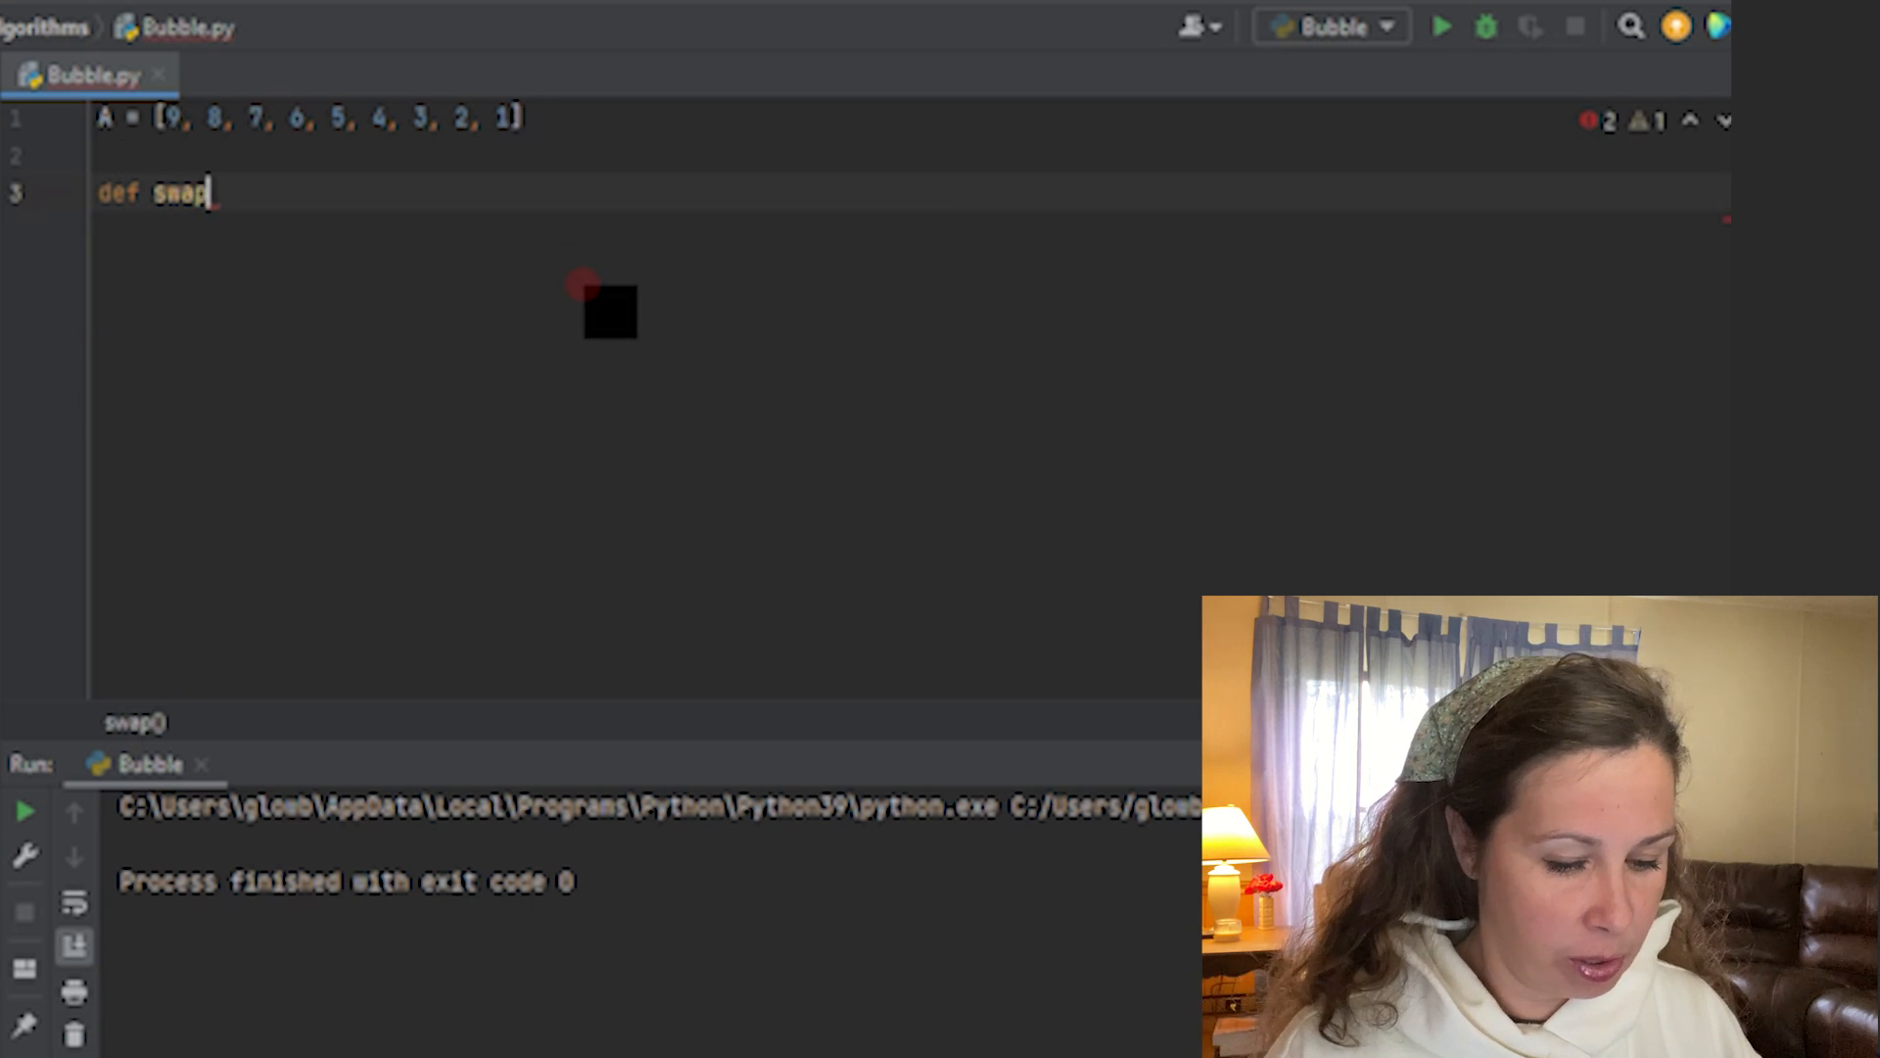
text(())
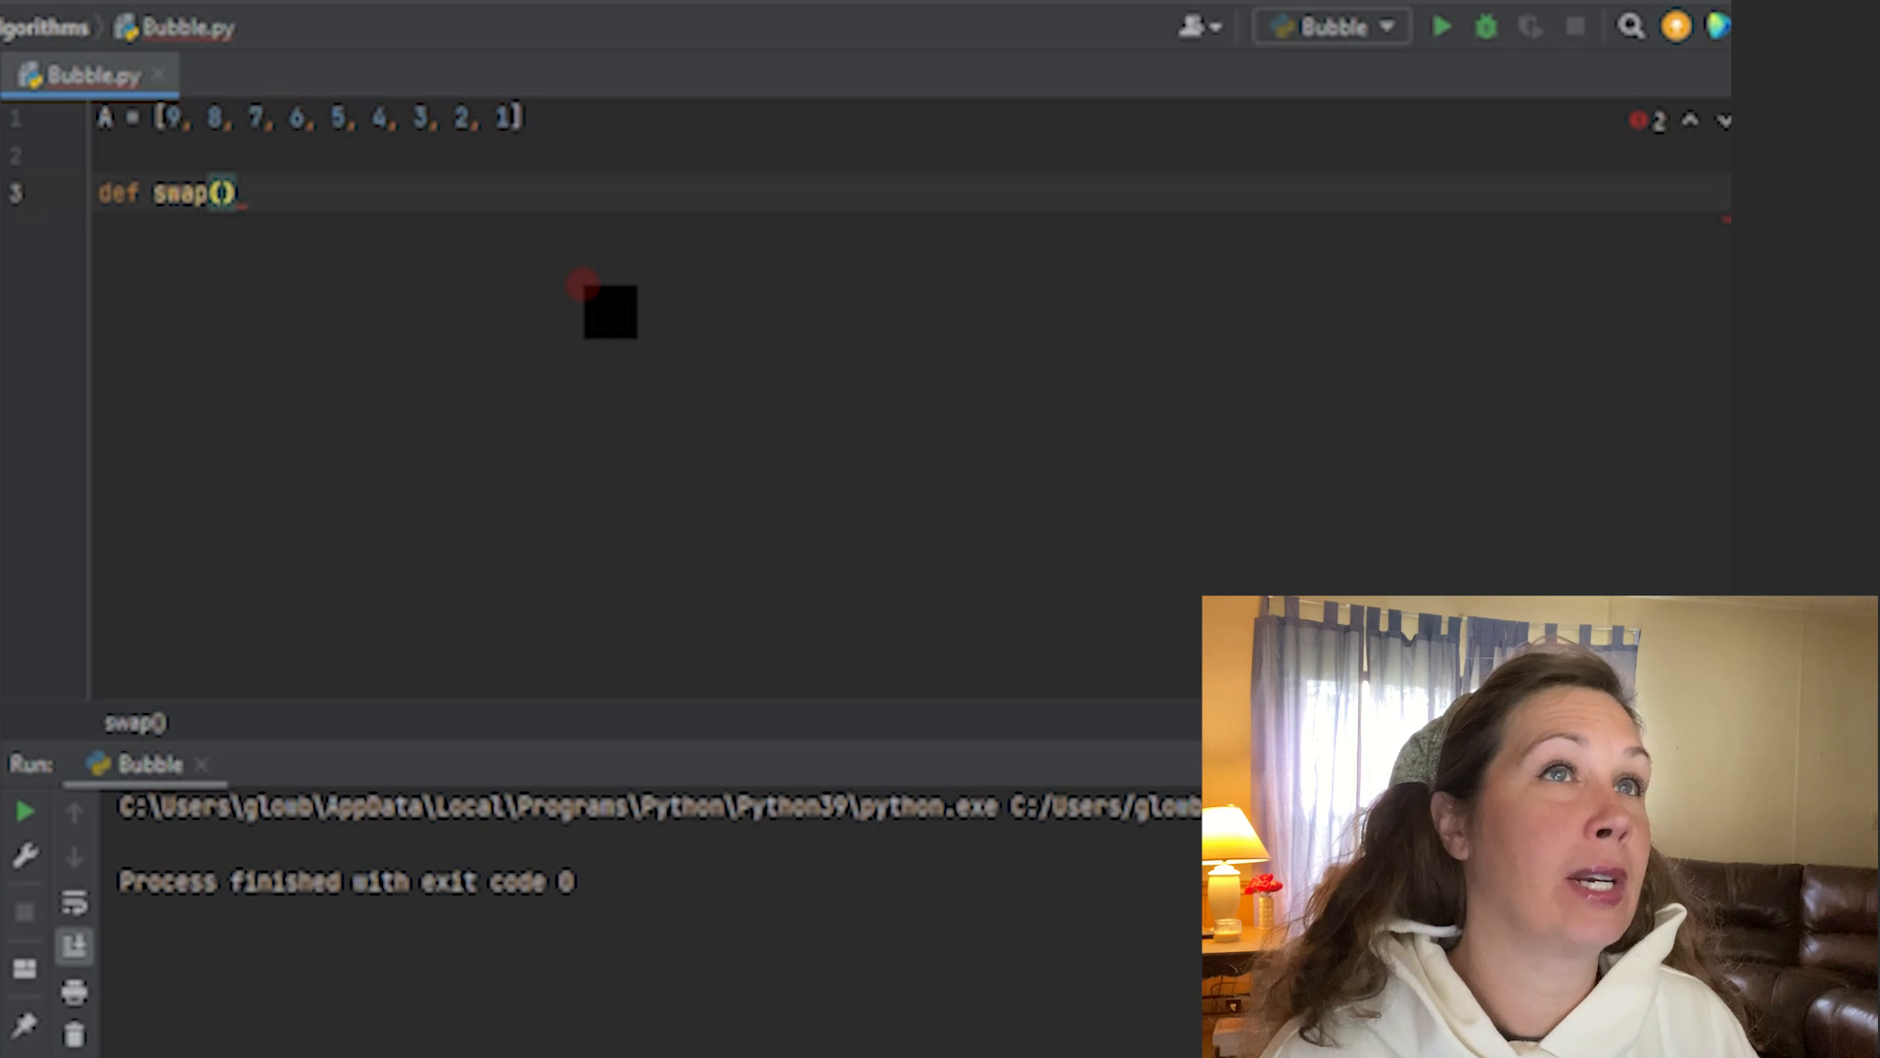
text(b)
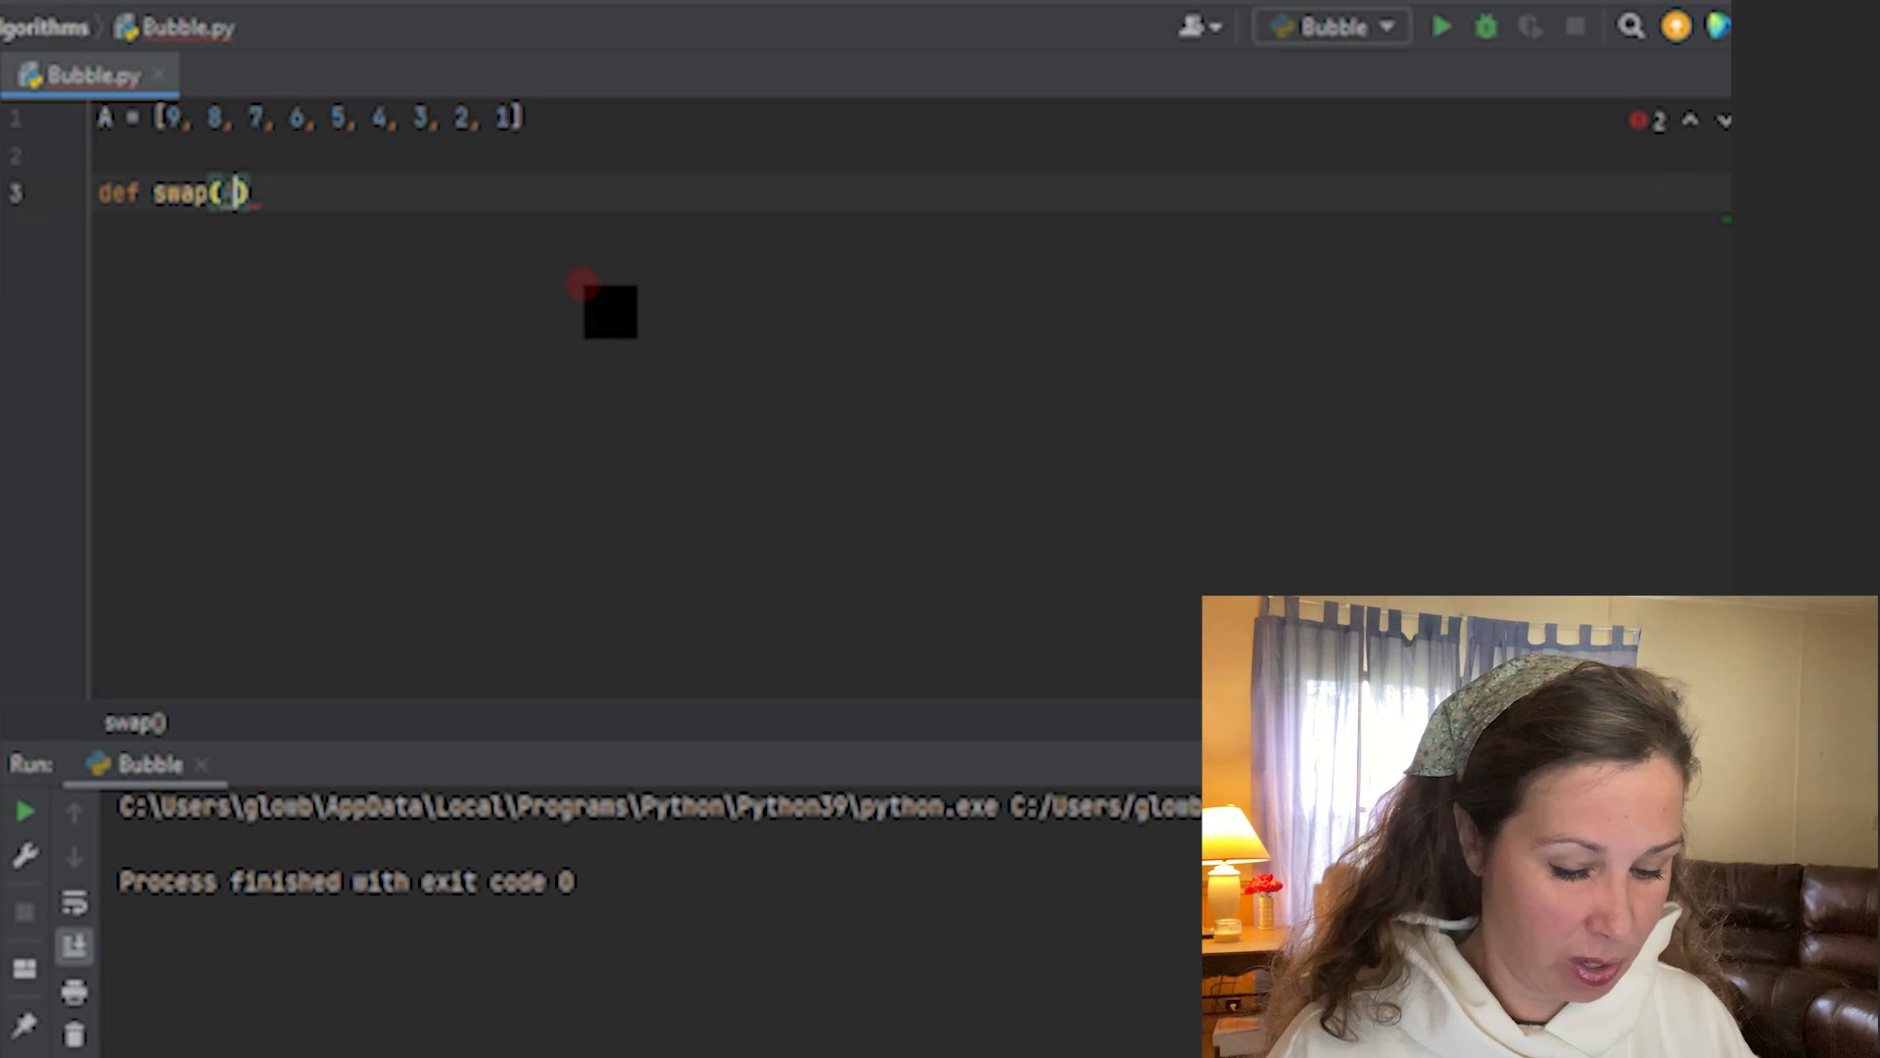
text(A, ind_1, i)
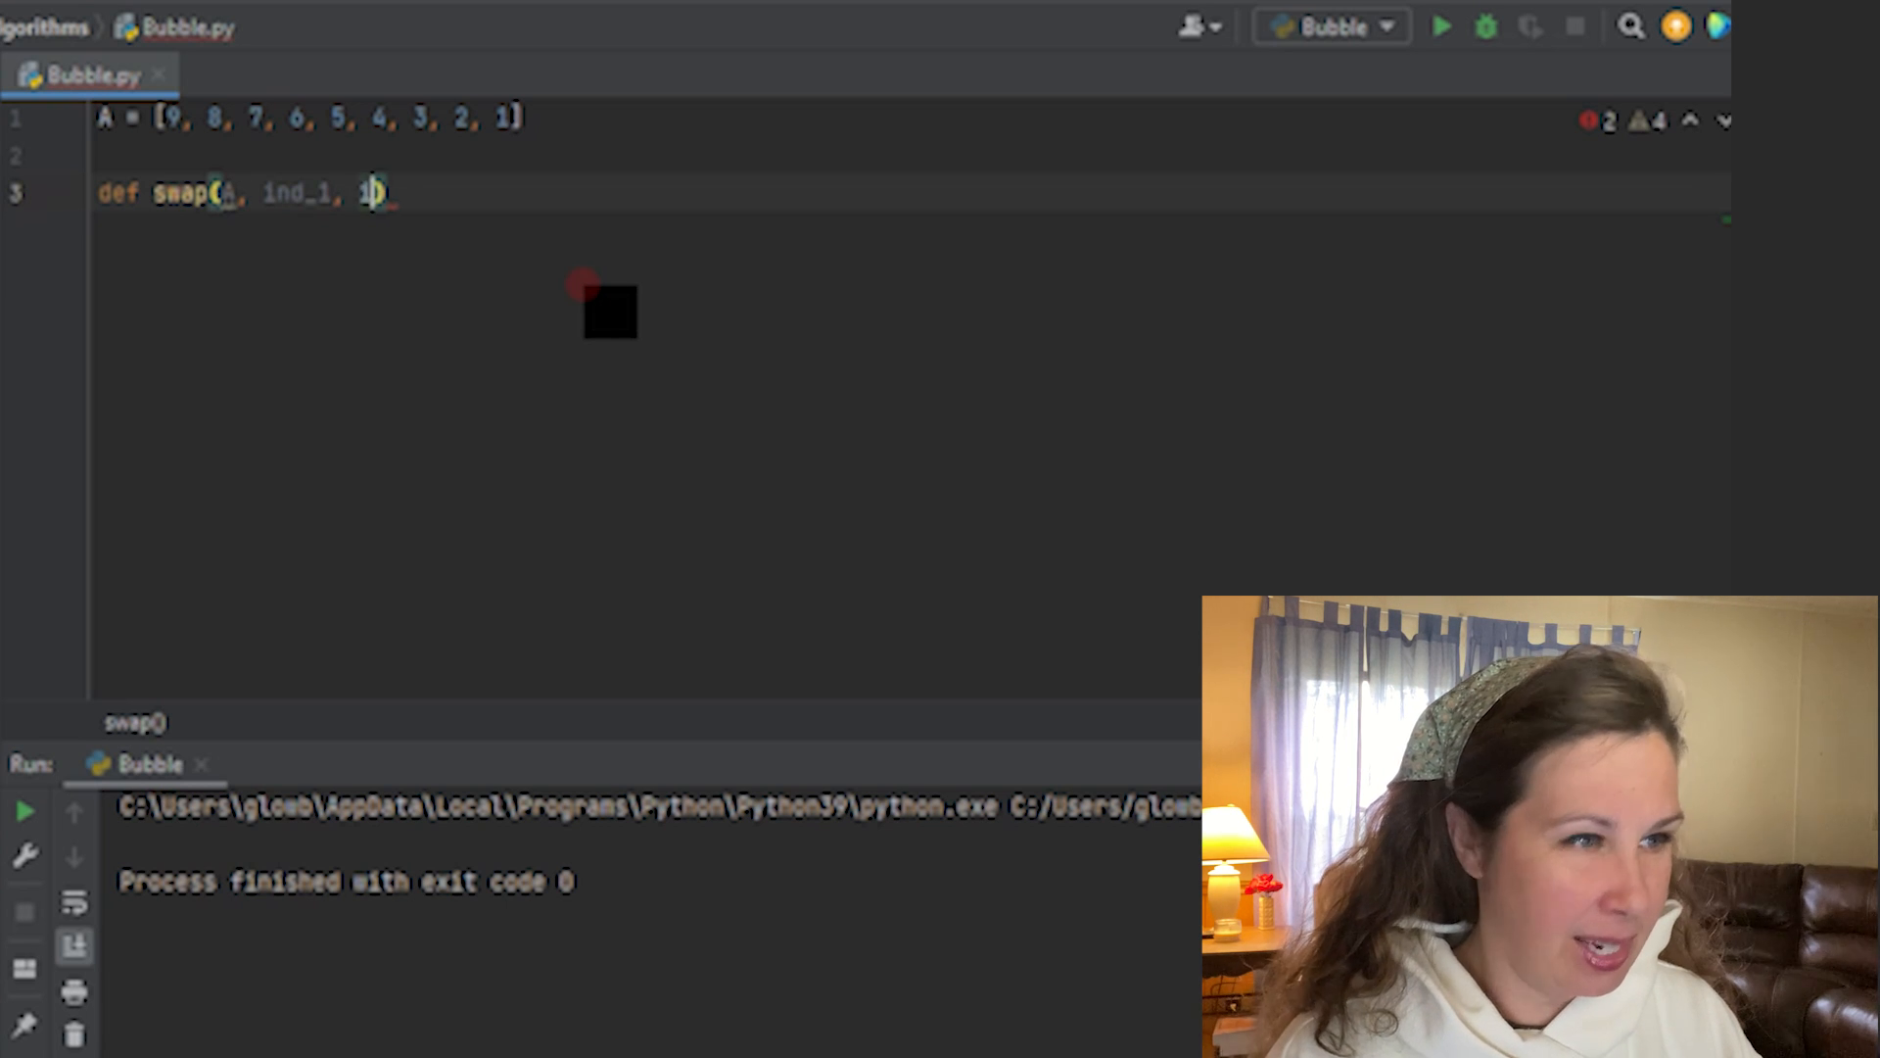
text(nd_)
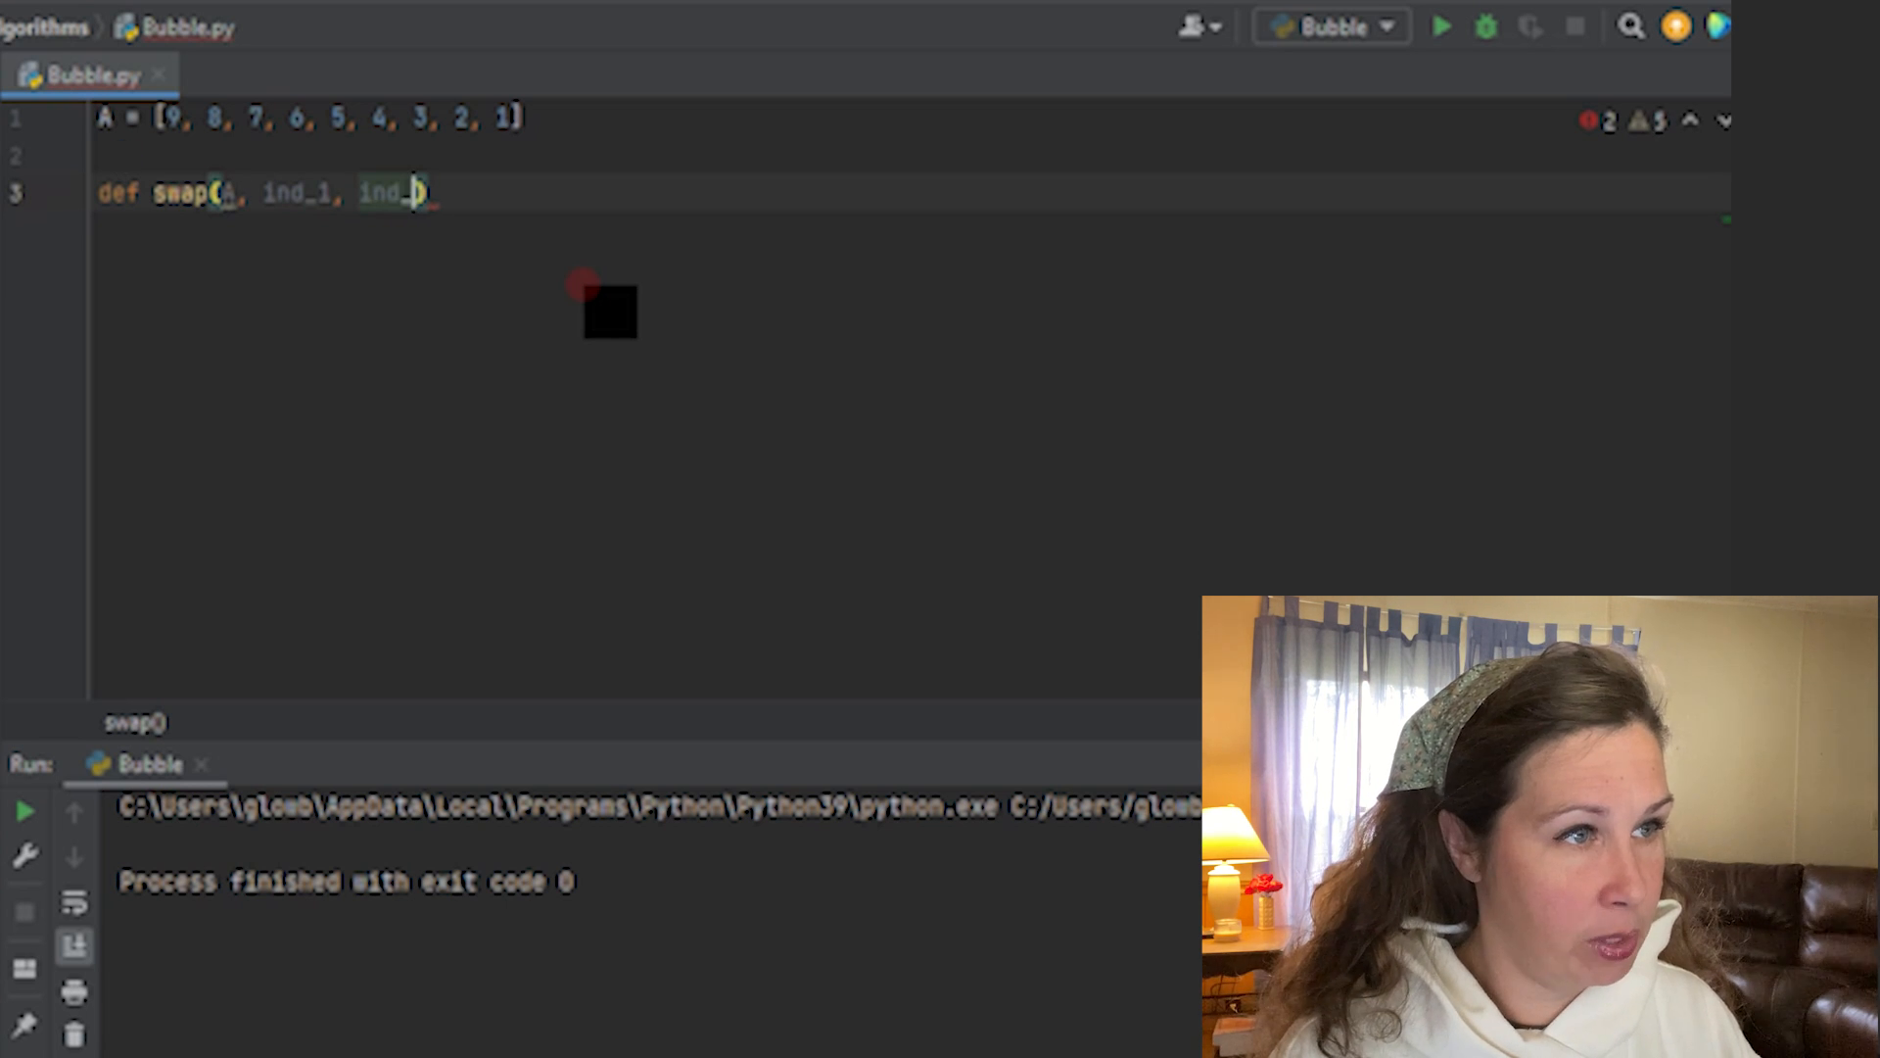
text(2))
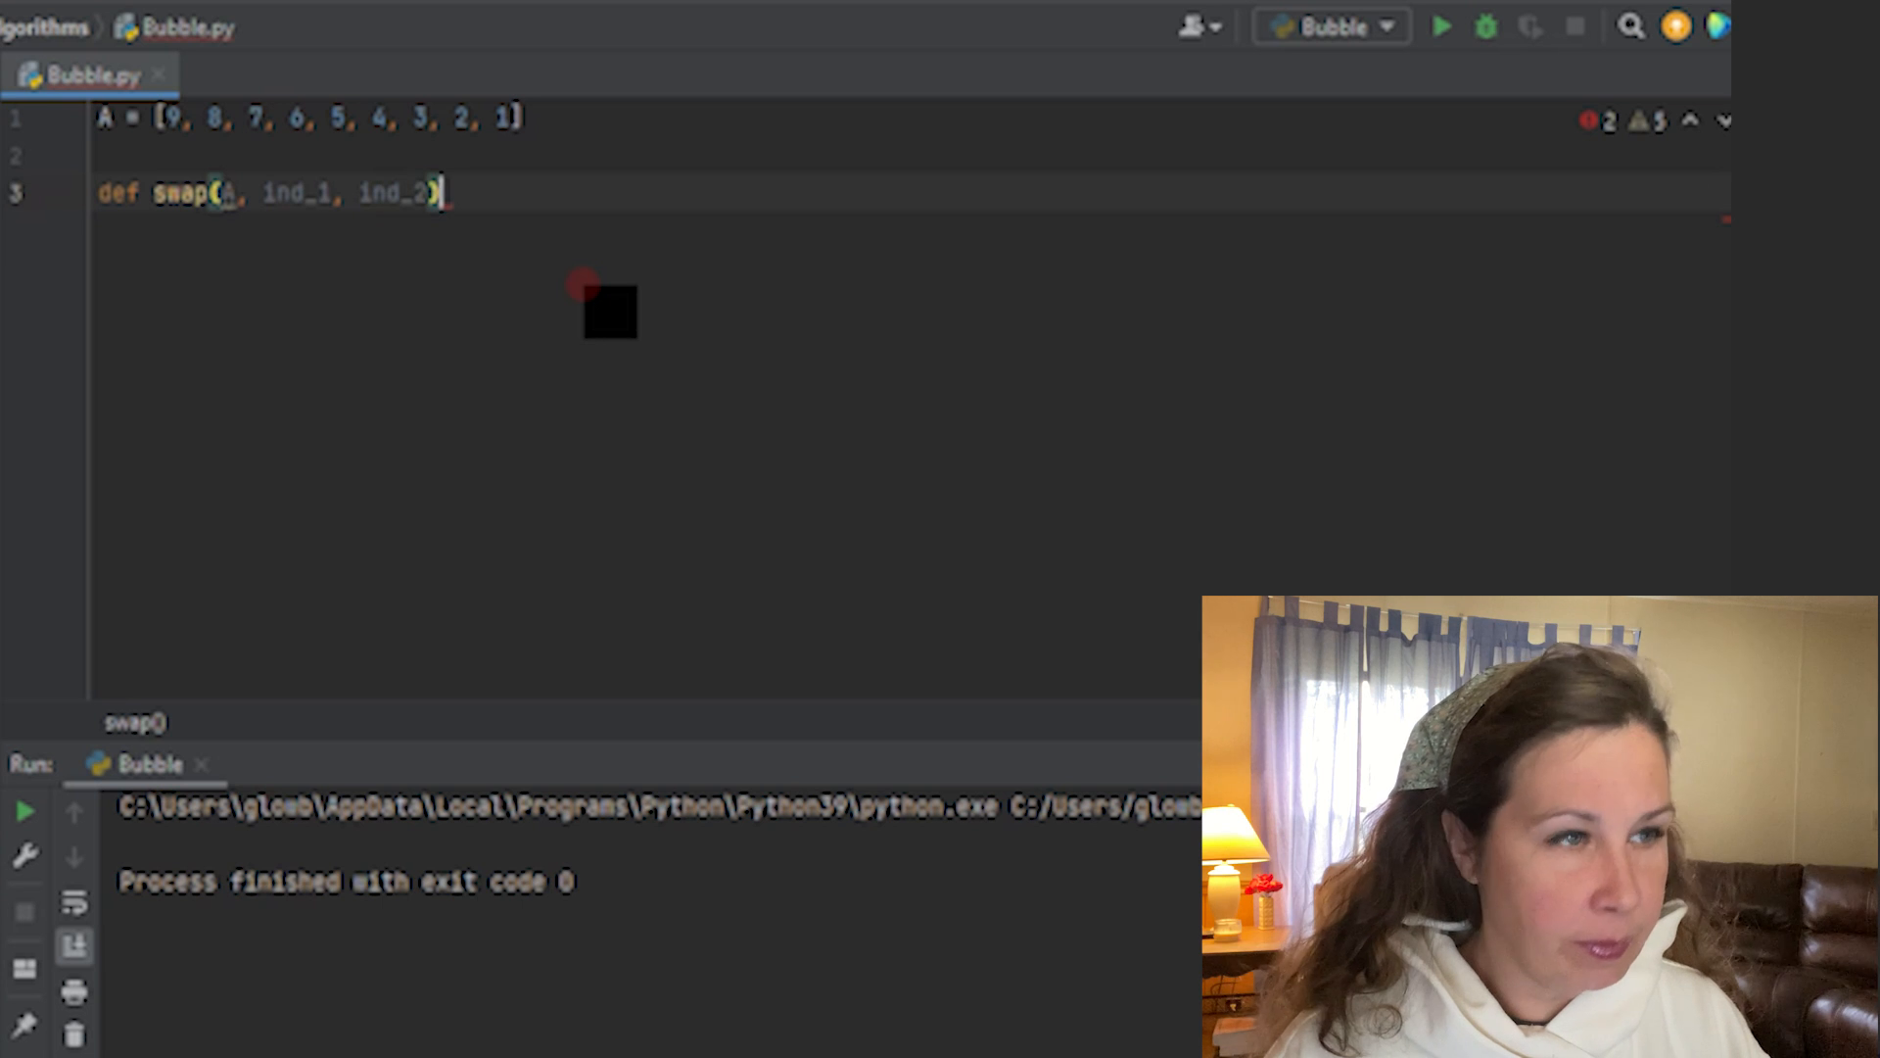
- Write the swap body: temp = A[ind_1], A[ind_1] = A[ind_2], A[ind_2] = temp
text(temp = A[)
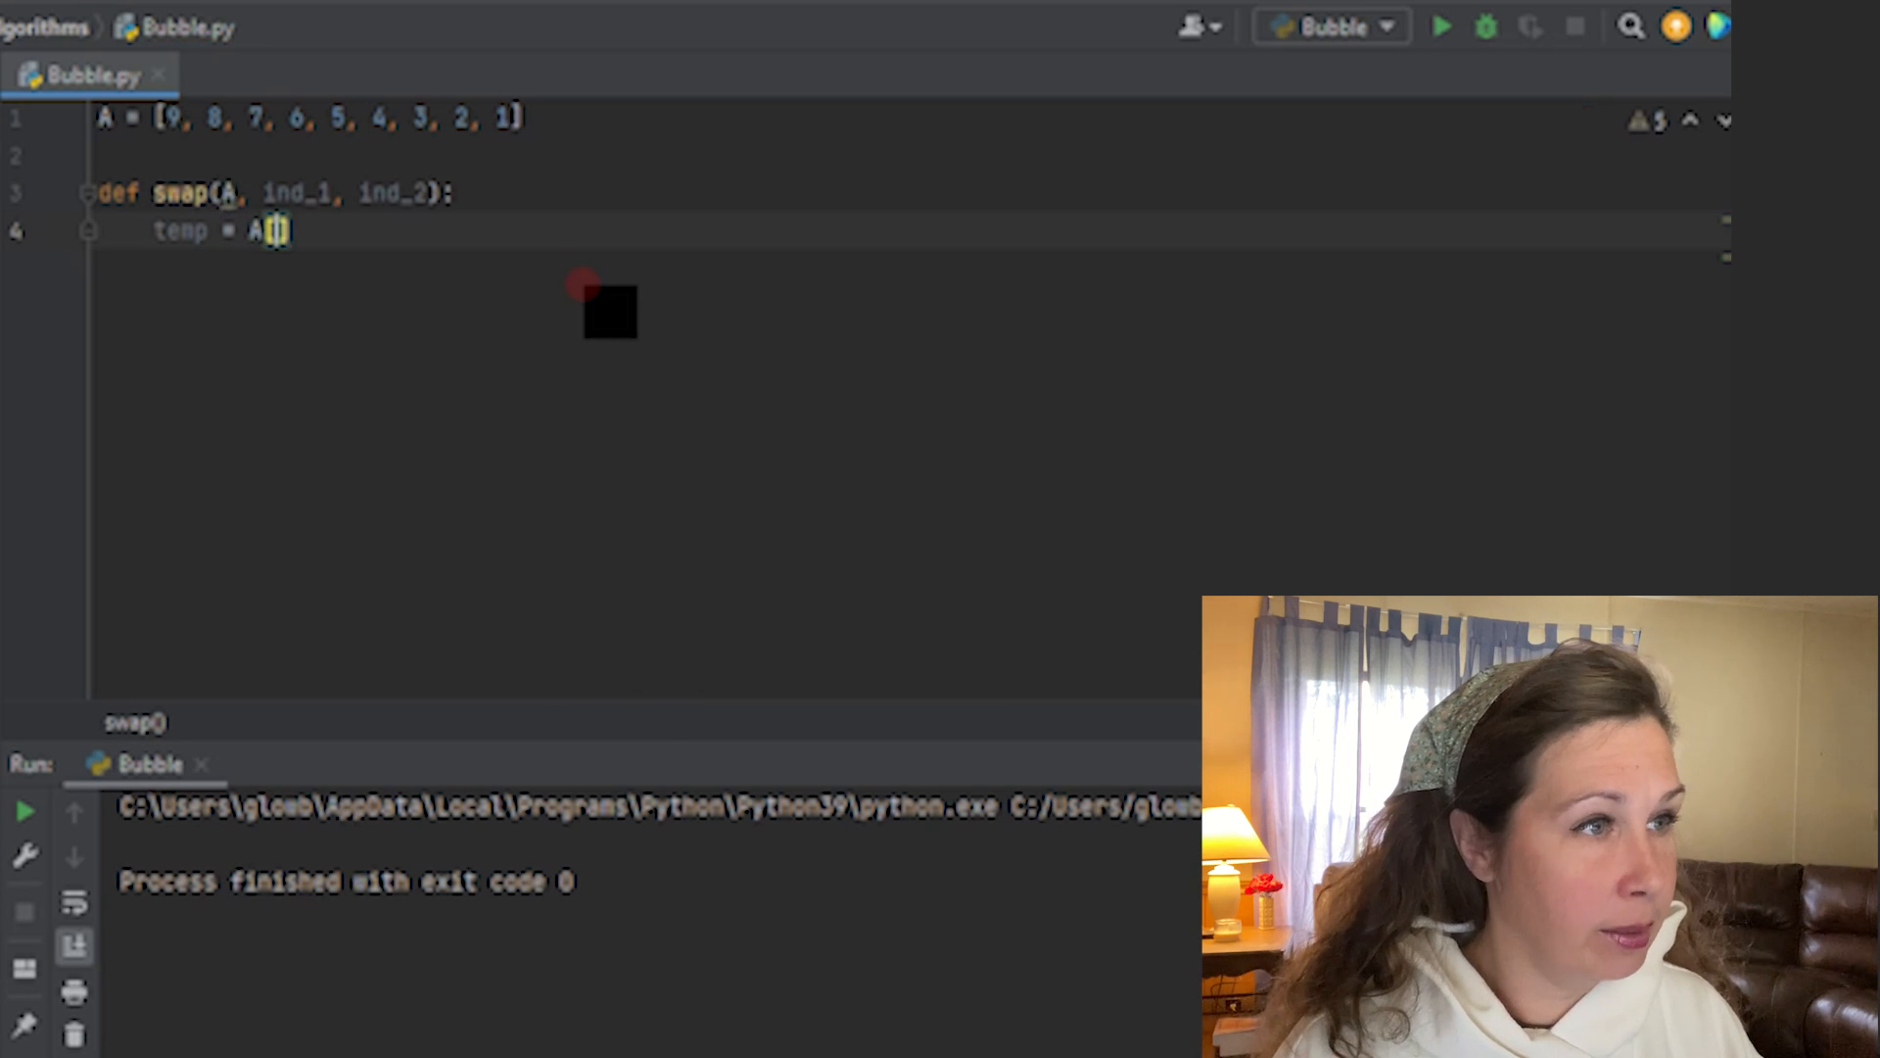
text(ind_1)
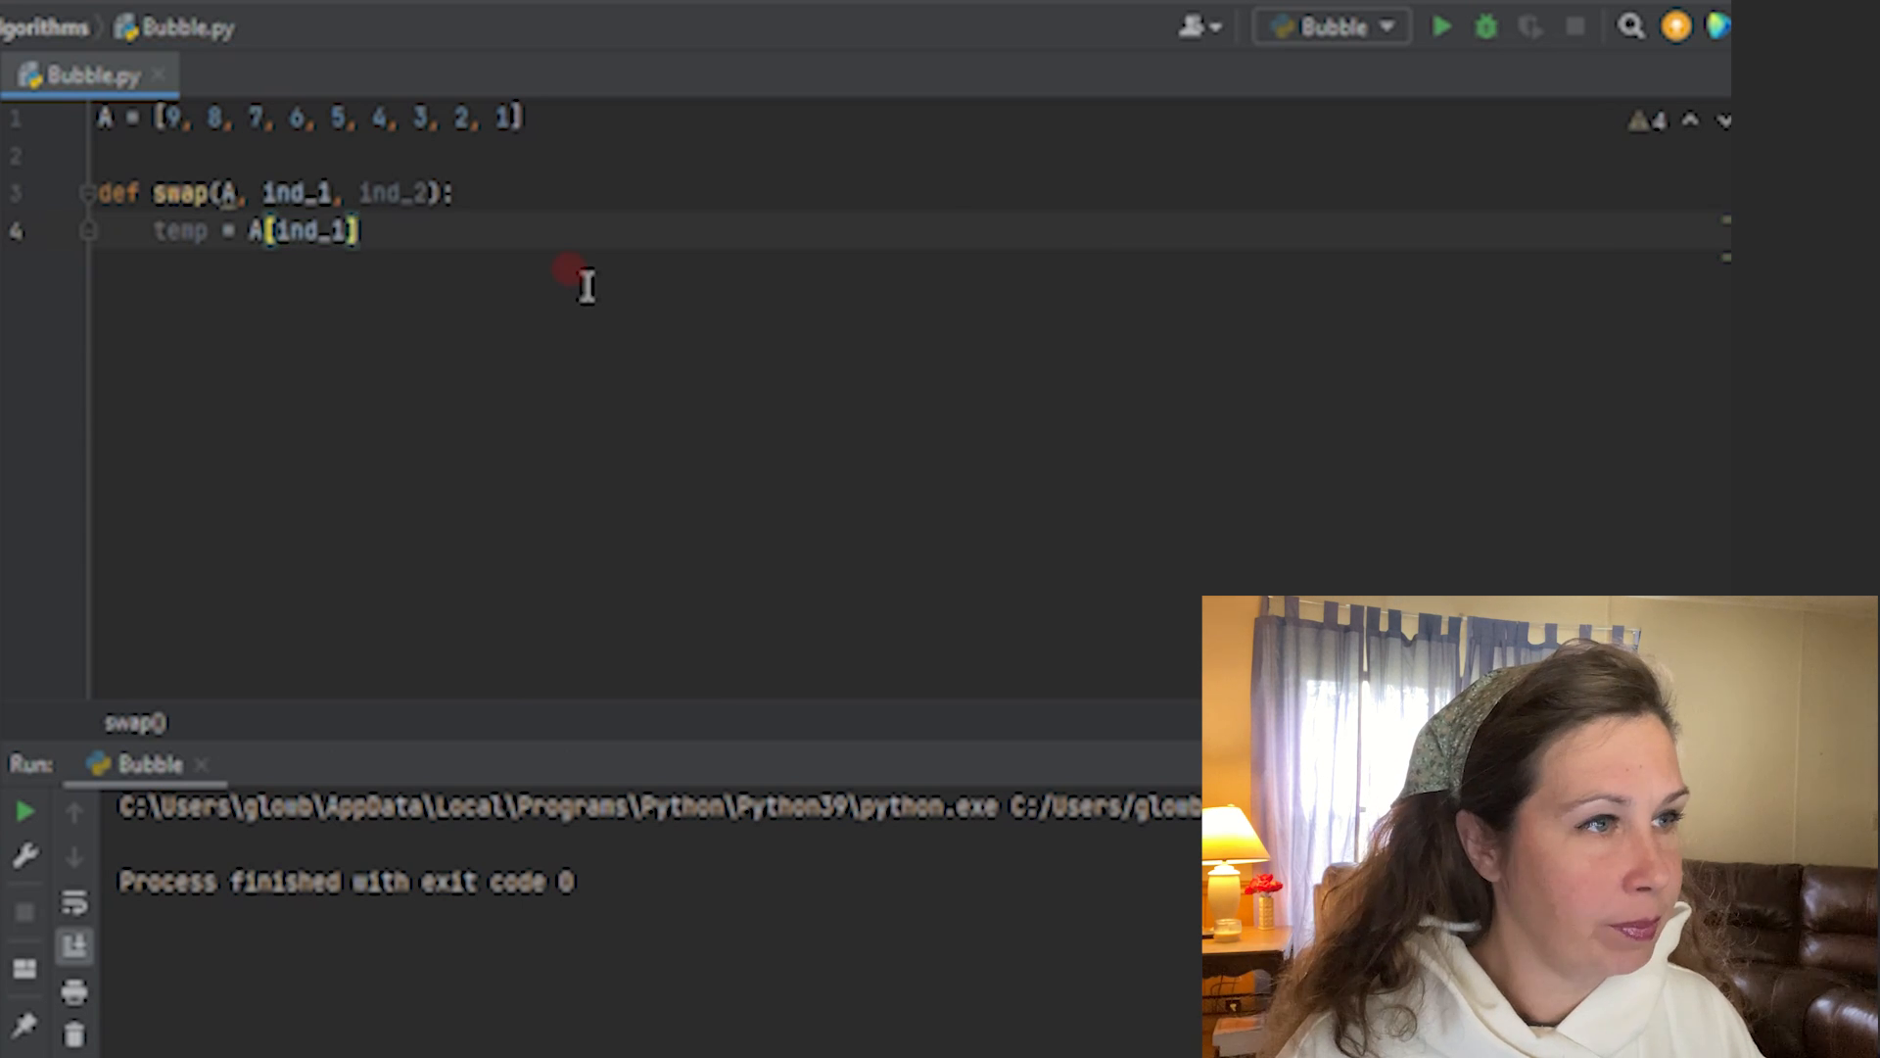
text(A[ind_1)
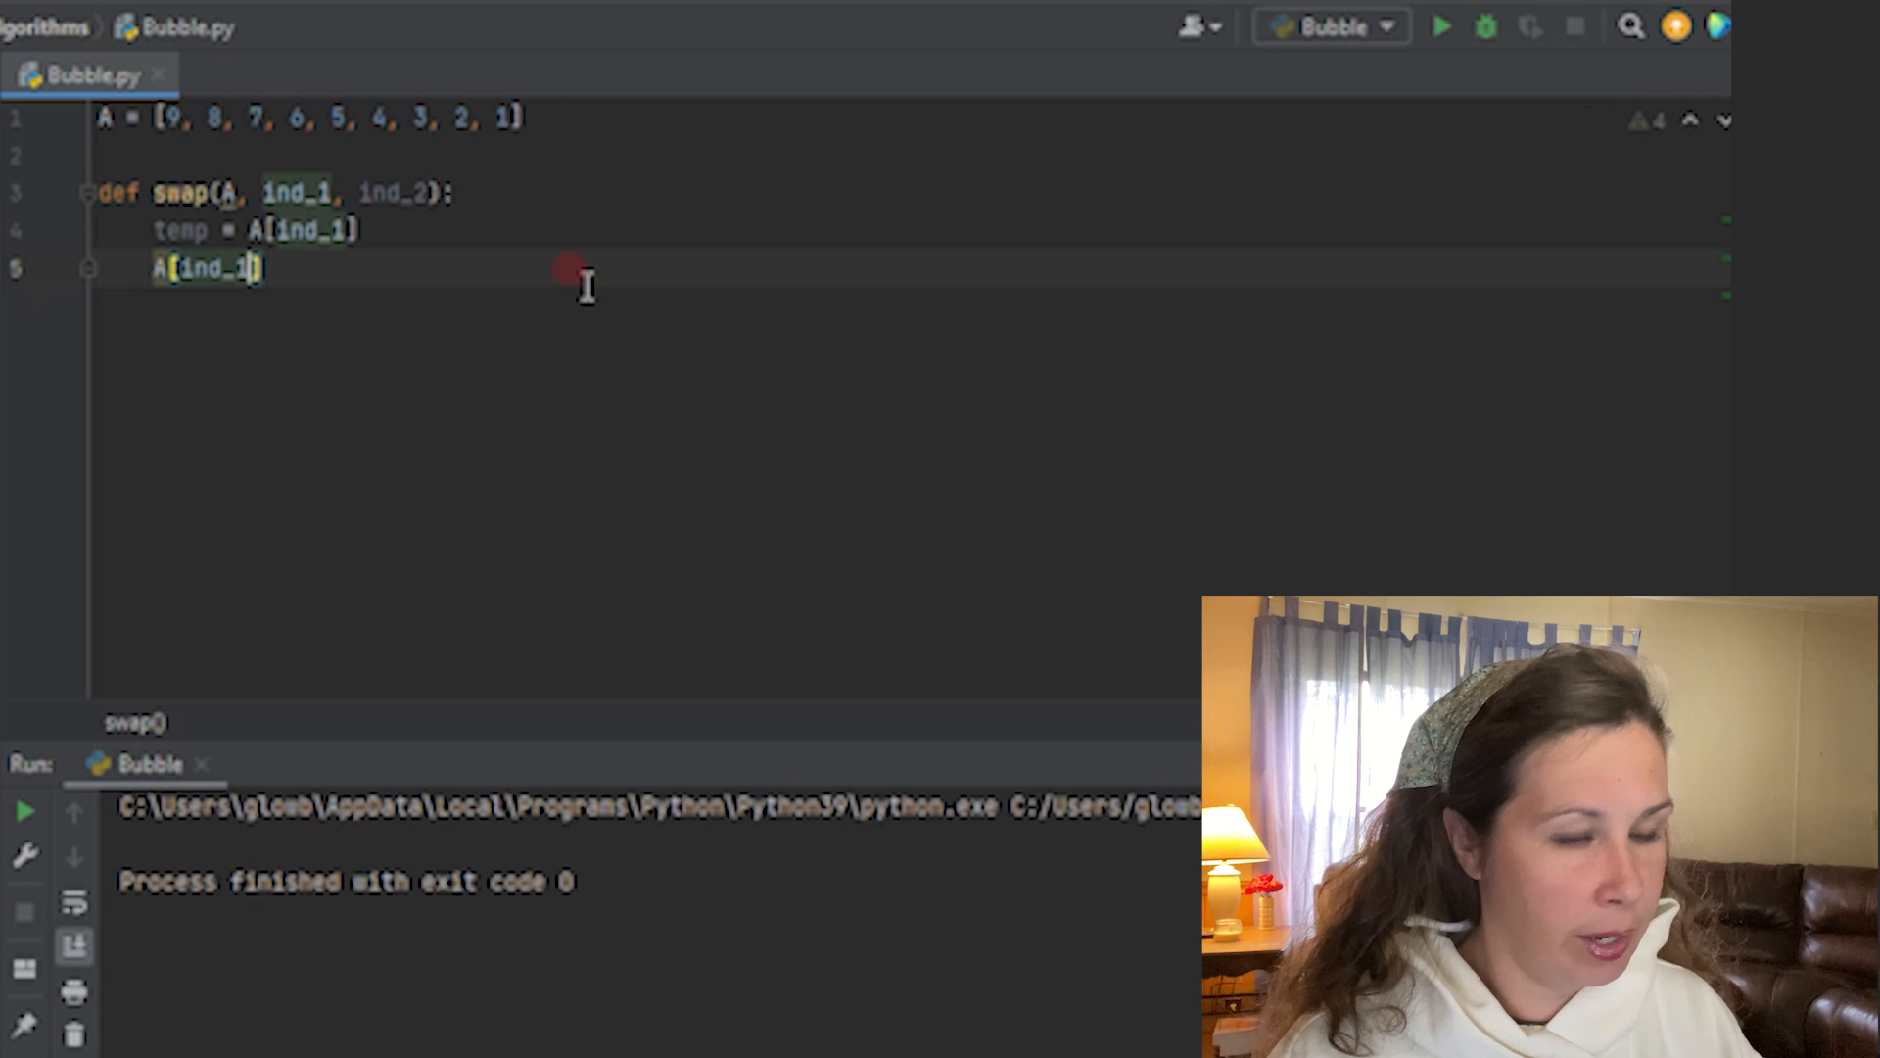
text(=)
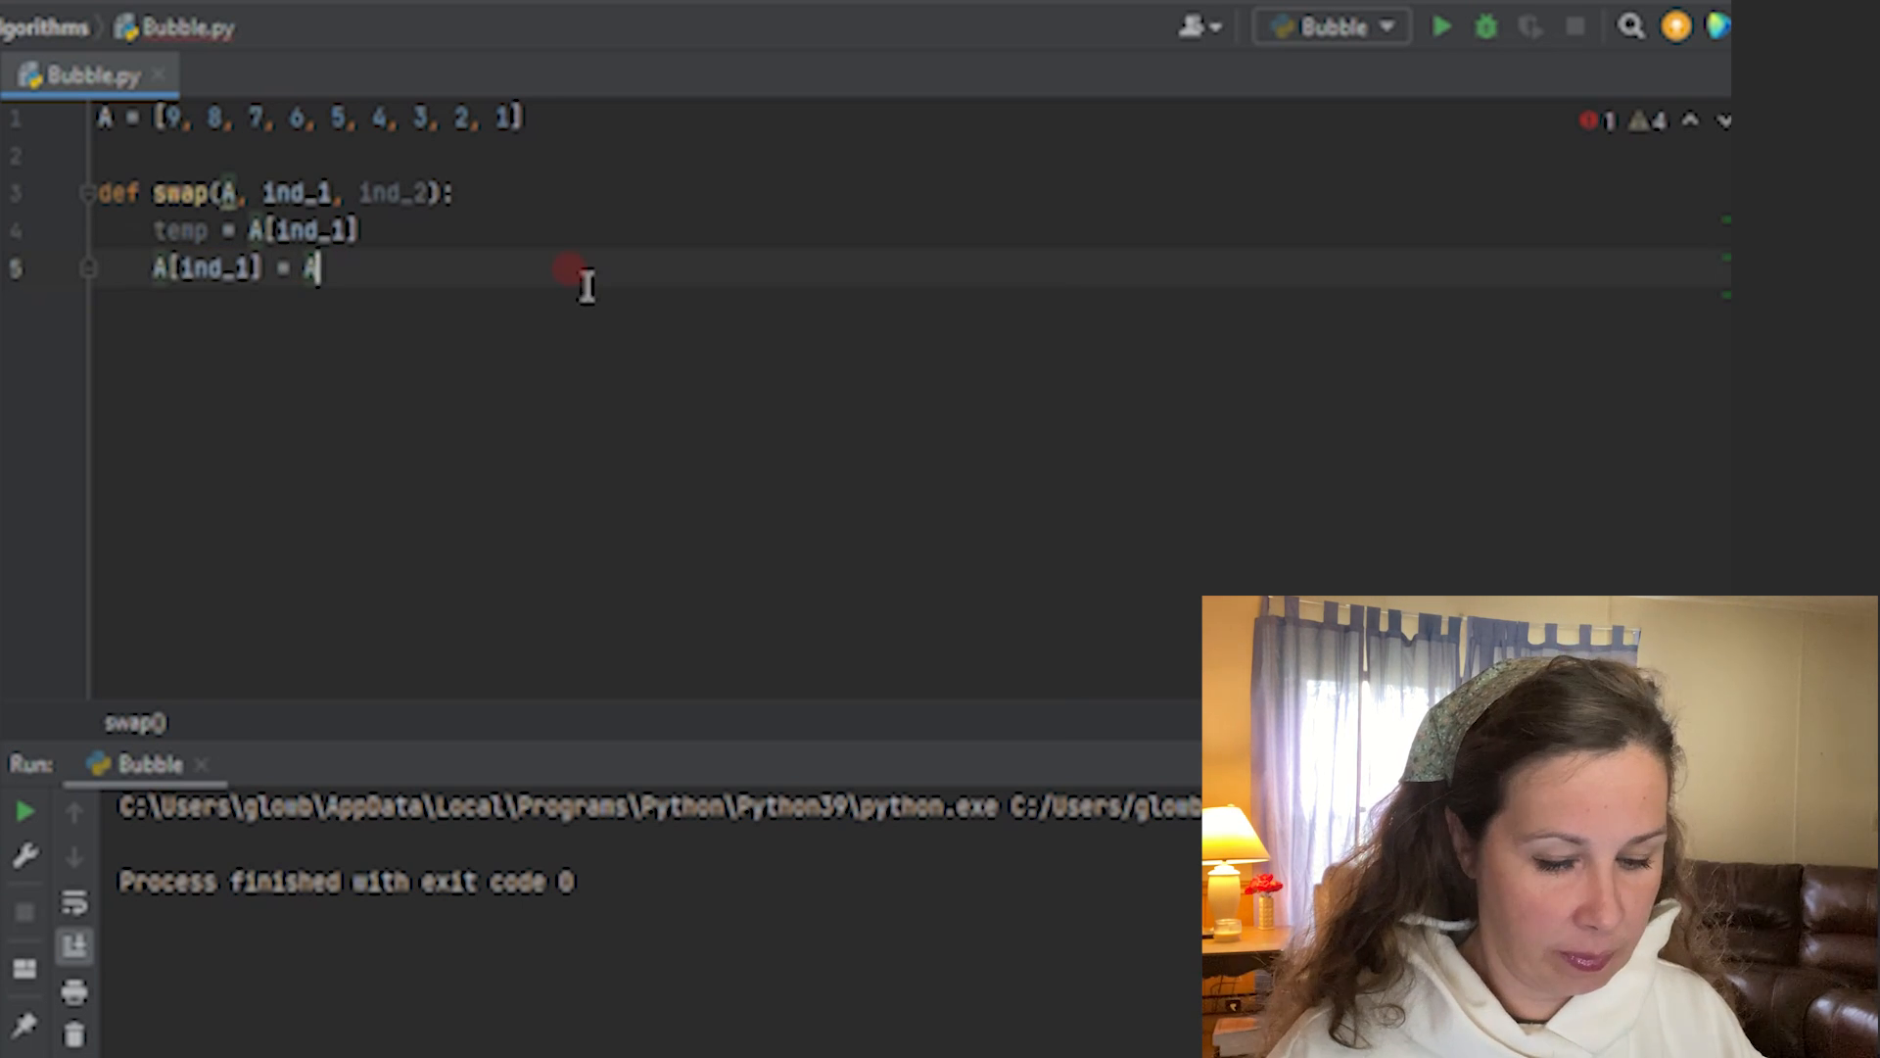
text(A[in)
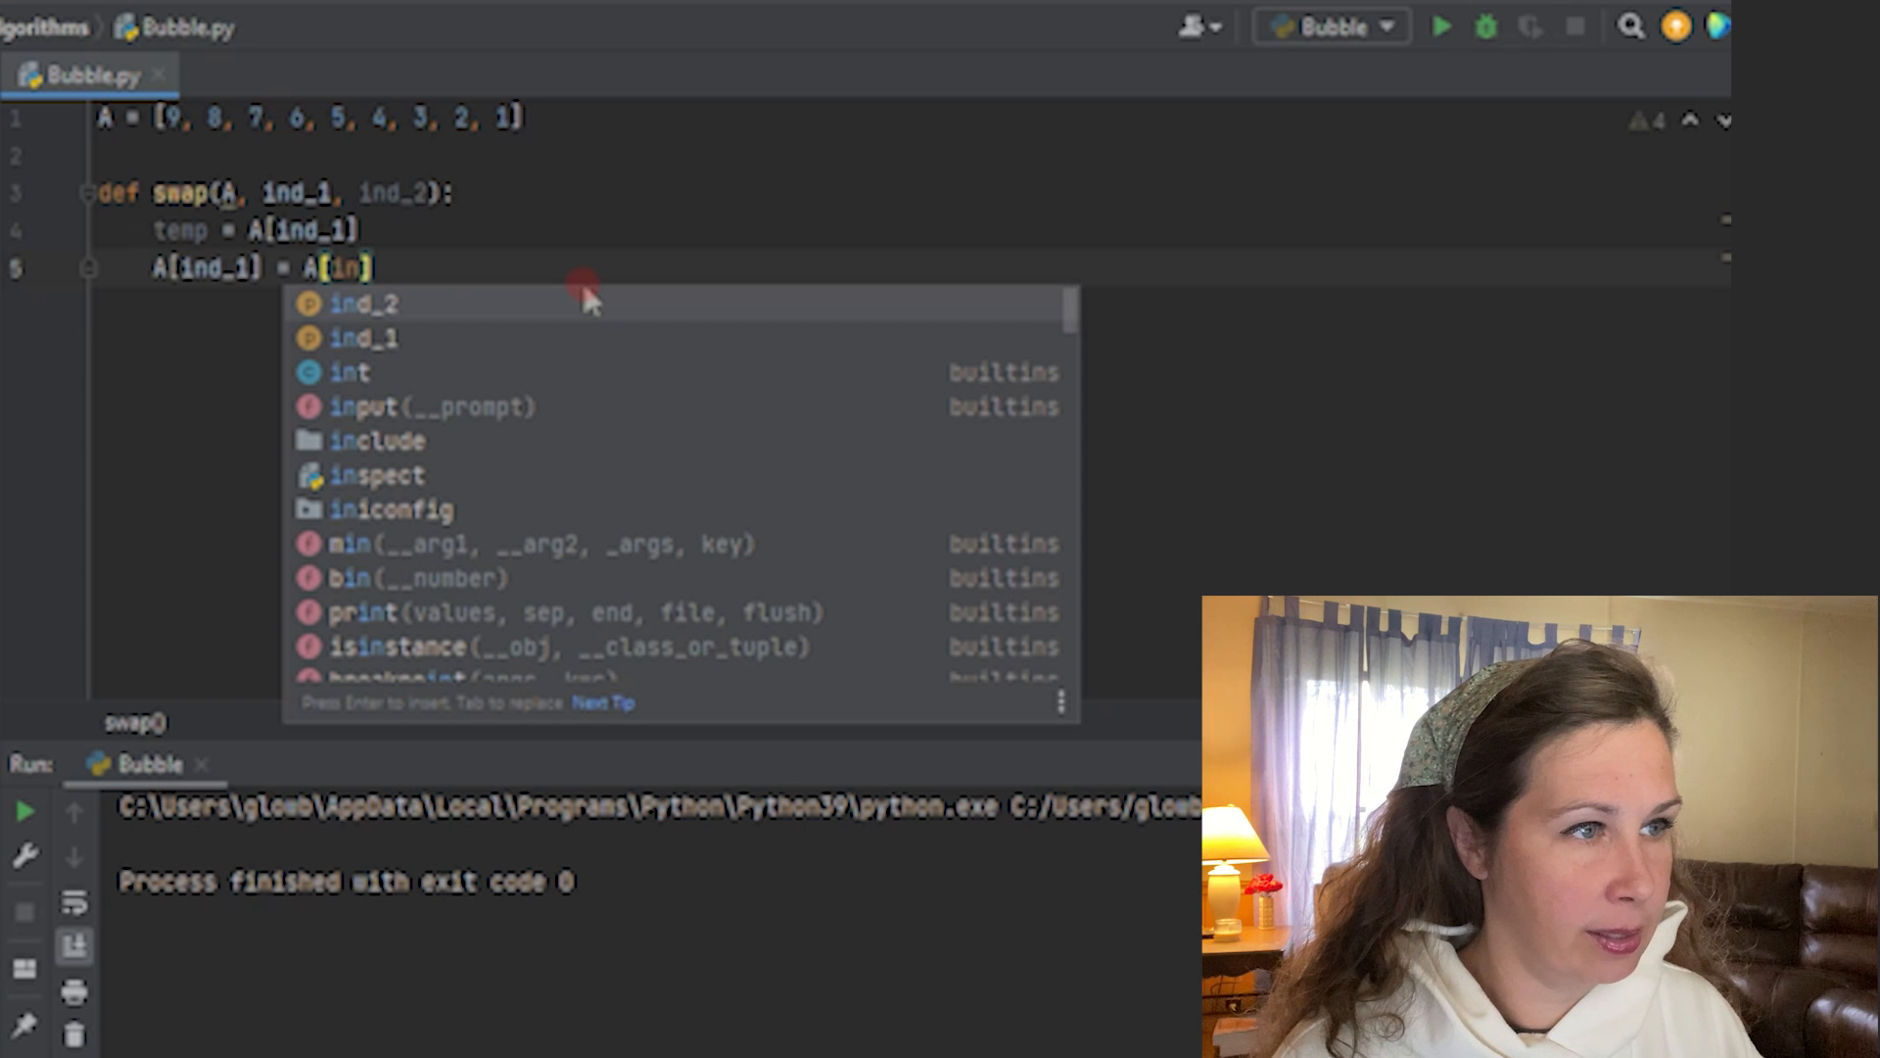
key(Enter)
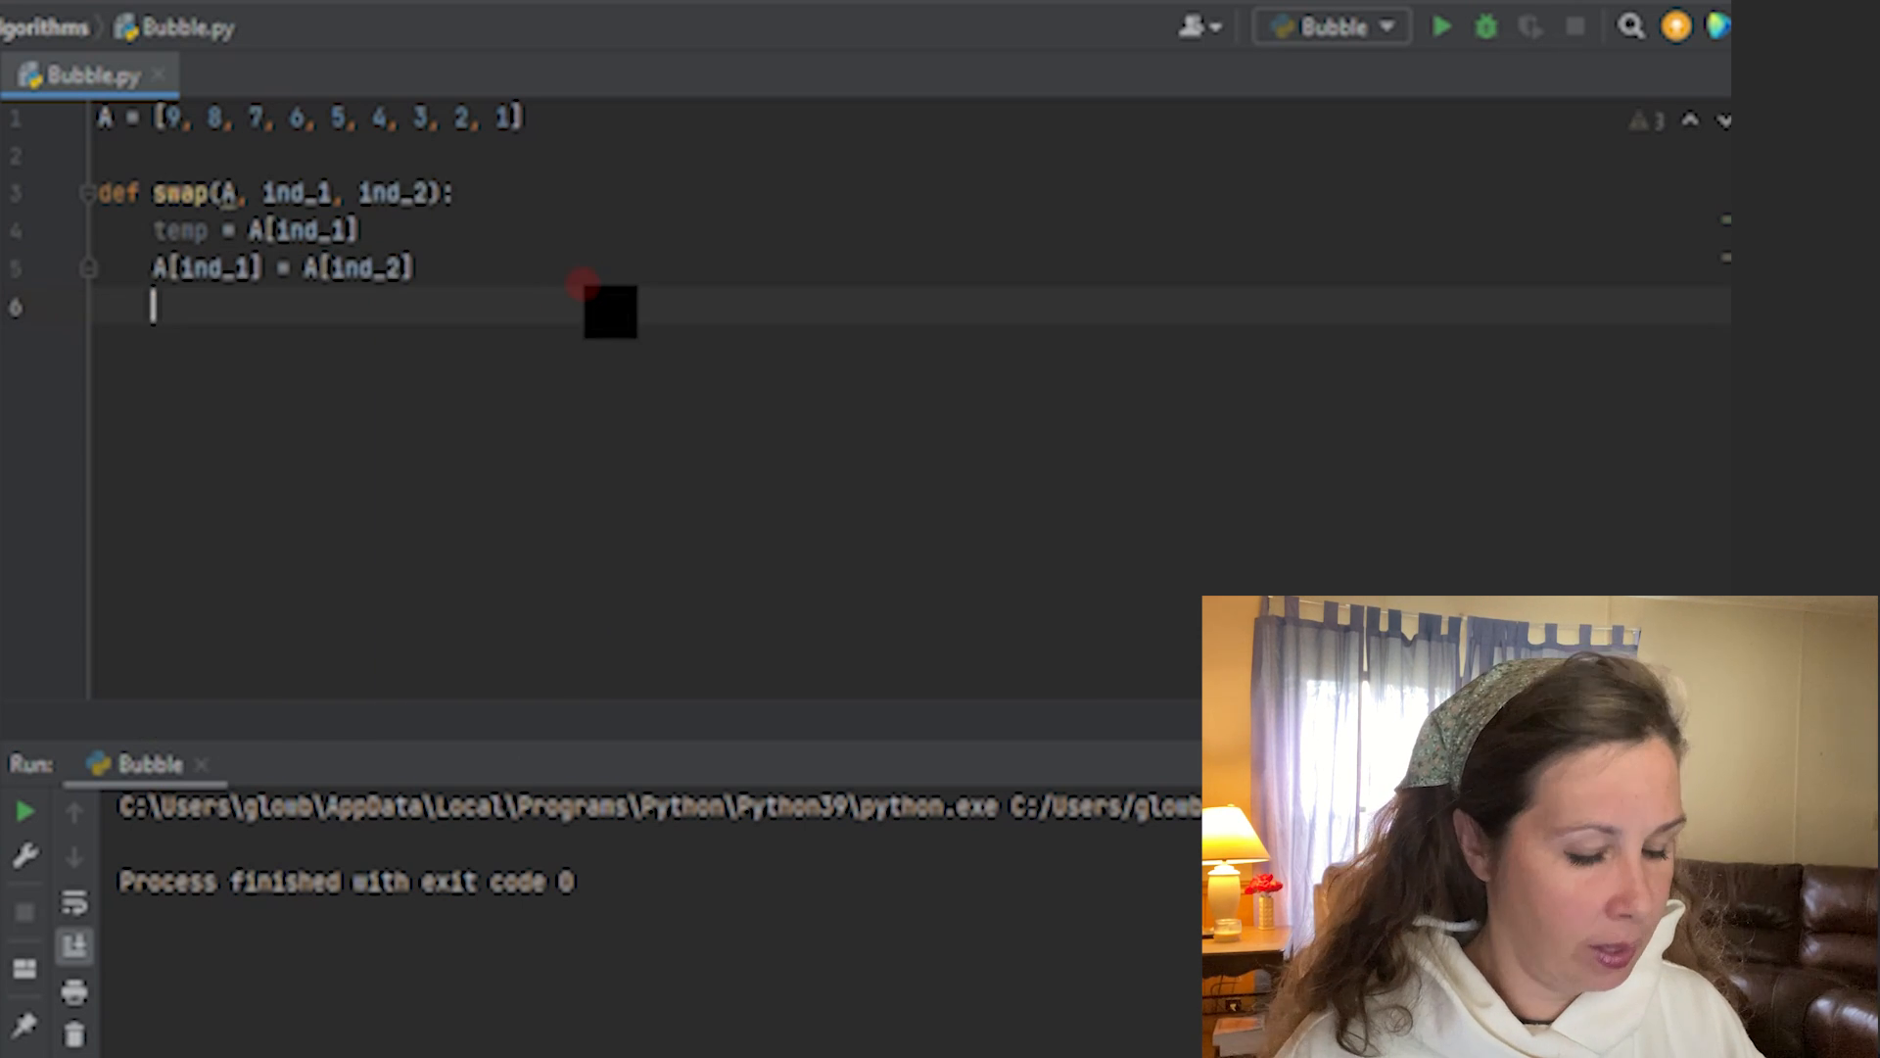
text(A[ind_2)
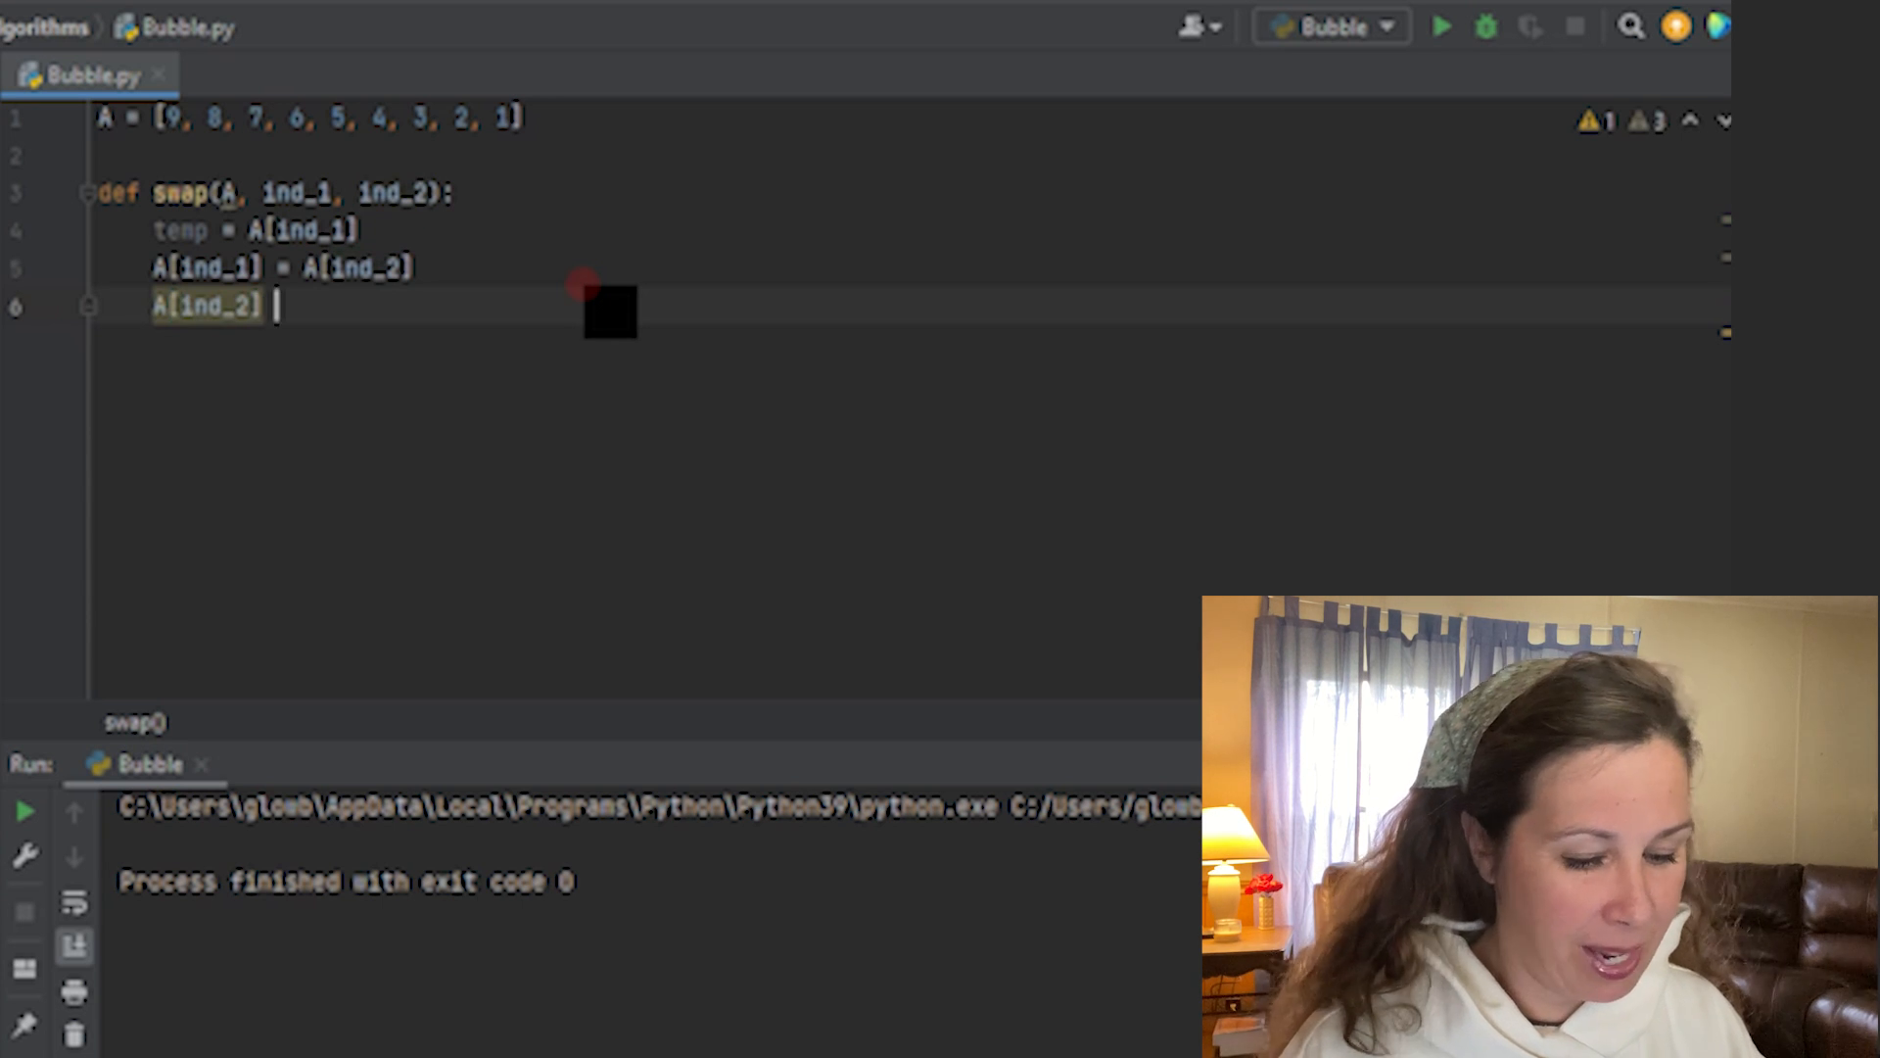
text(= tem)
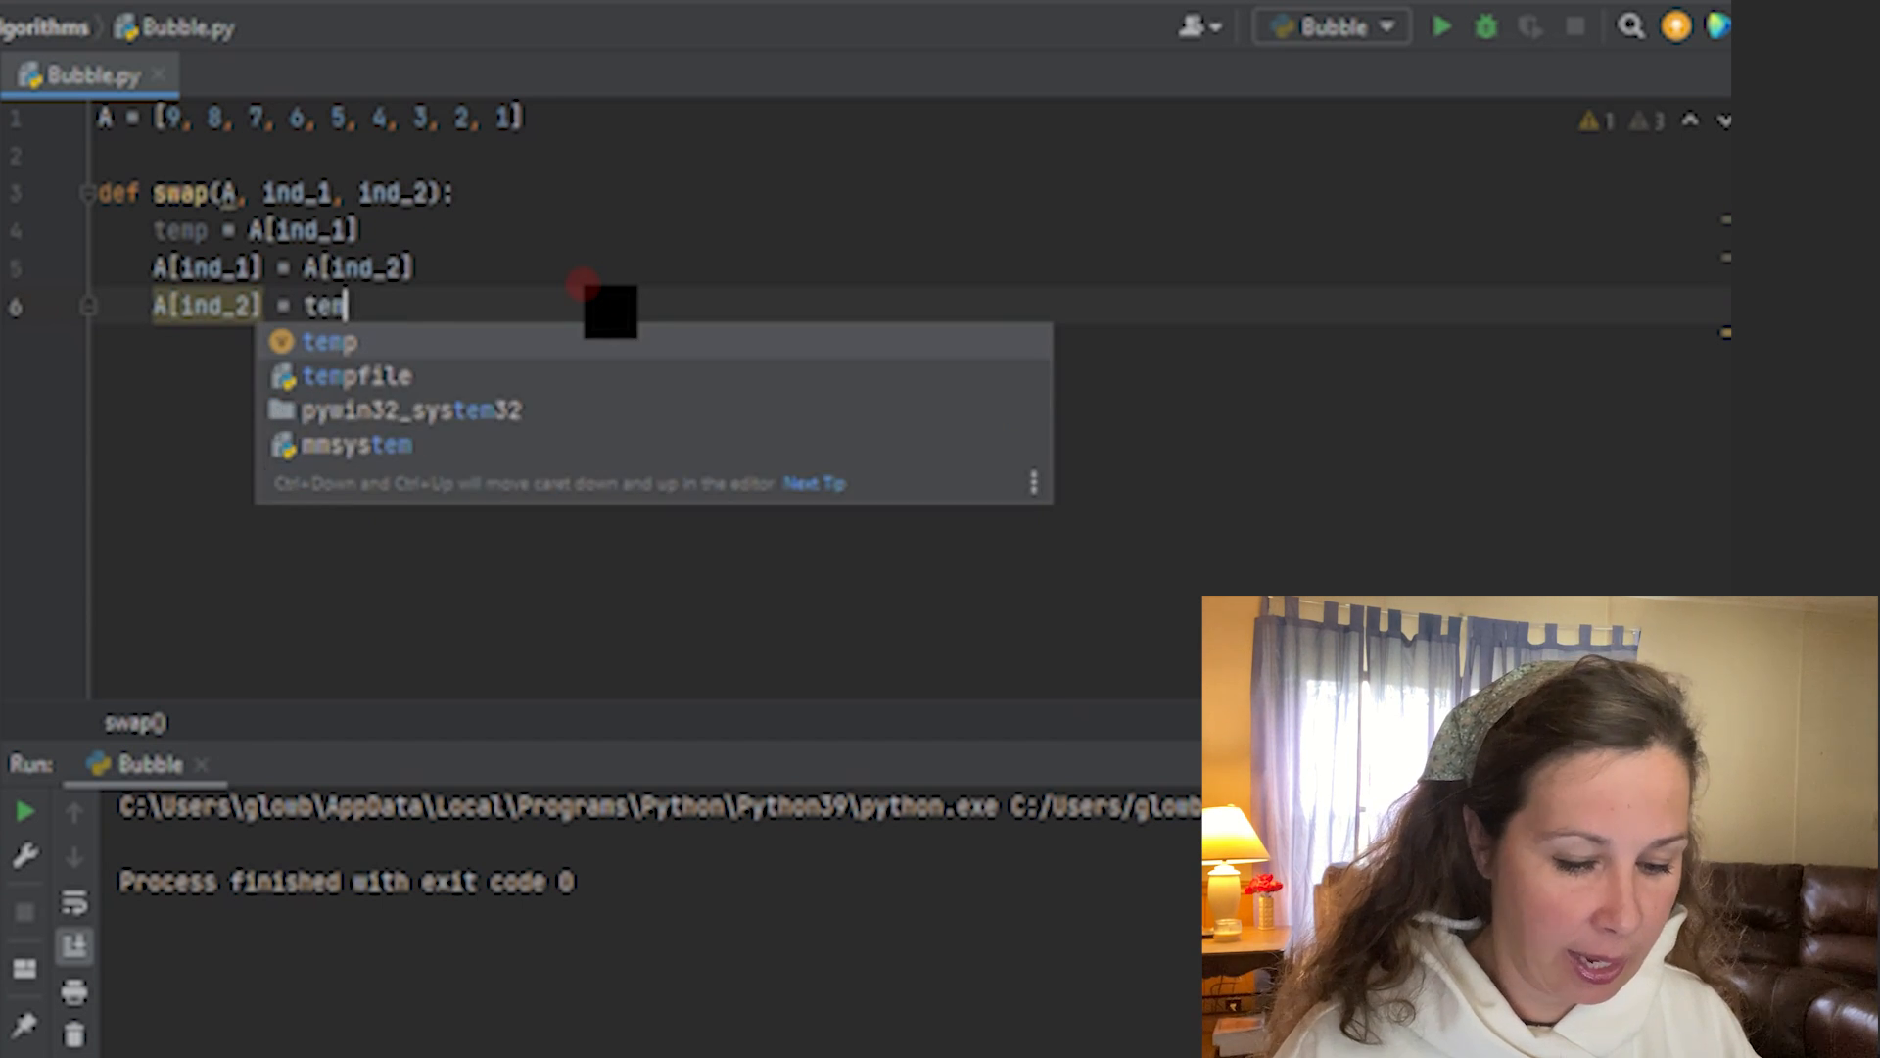
text(p)
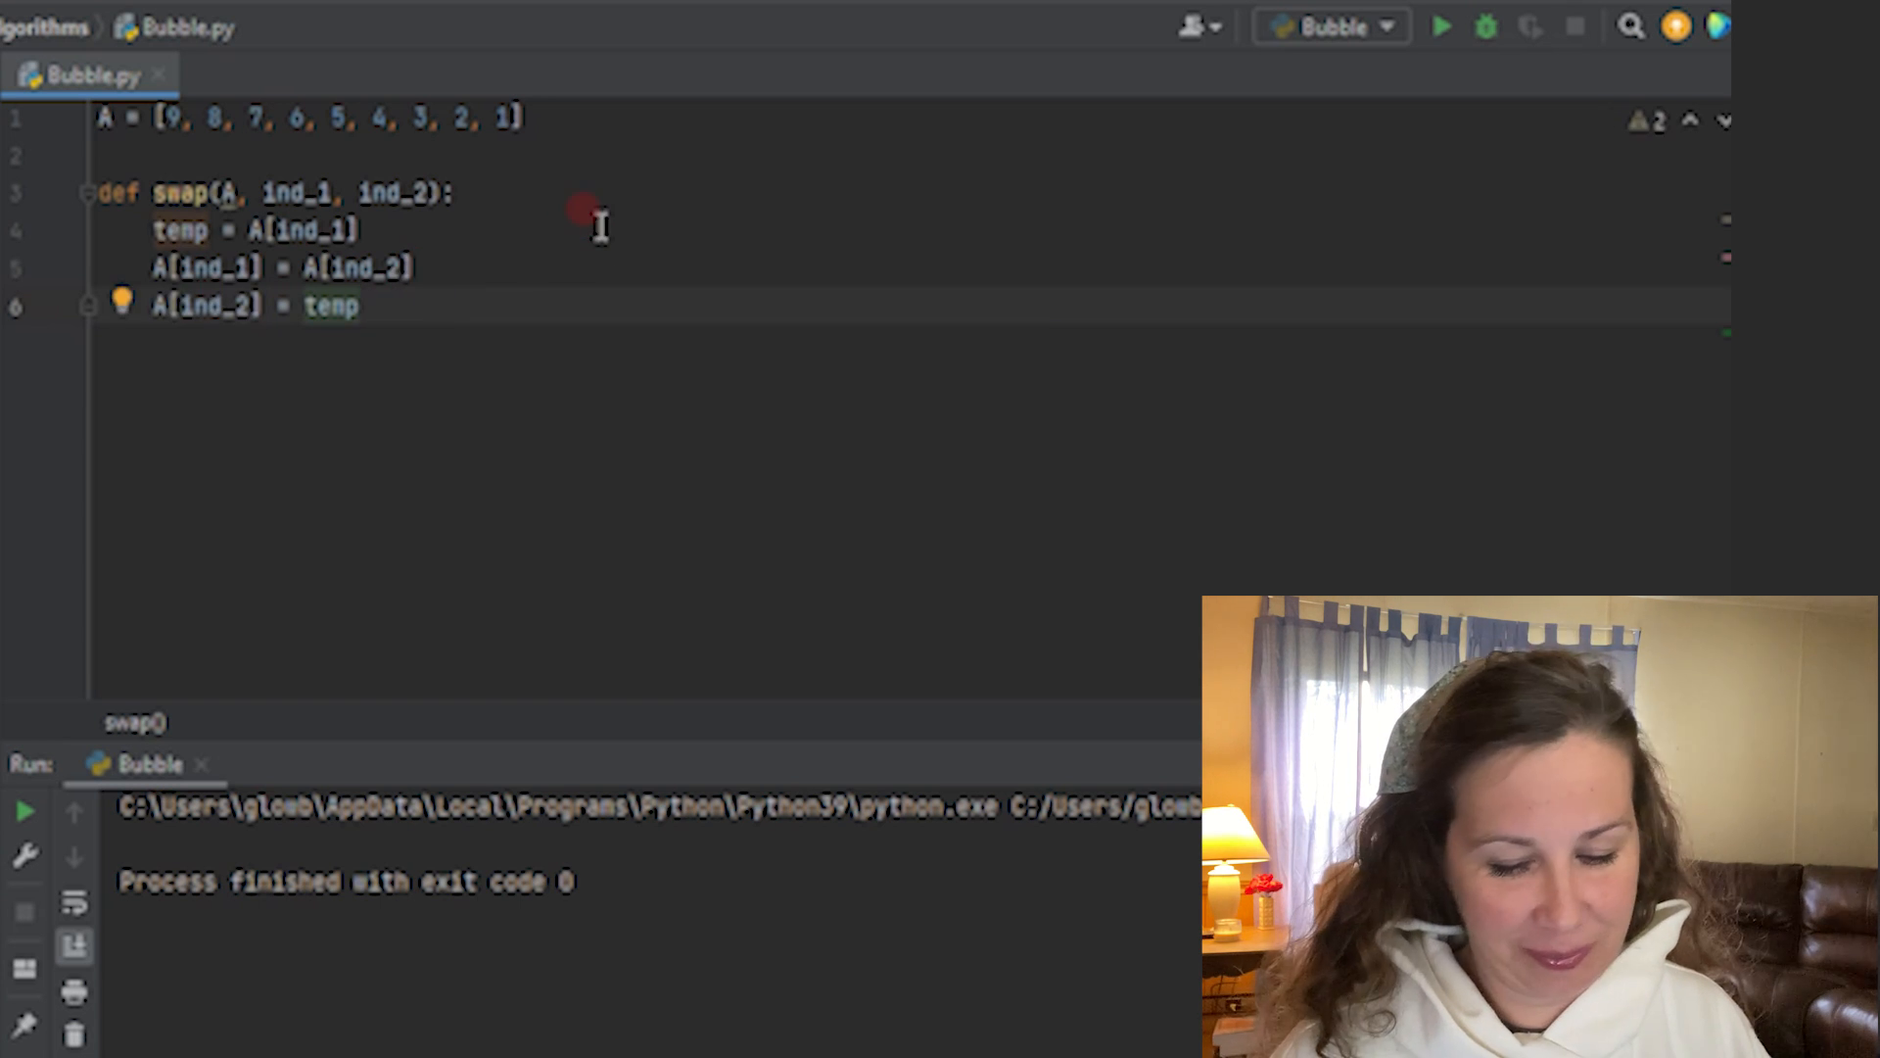
key(enter)
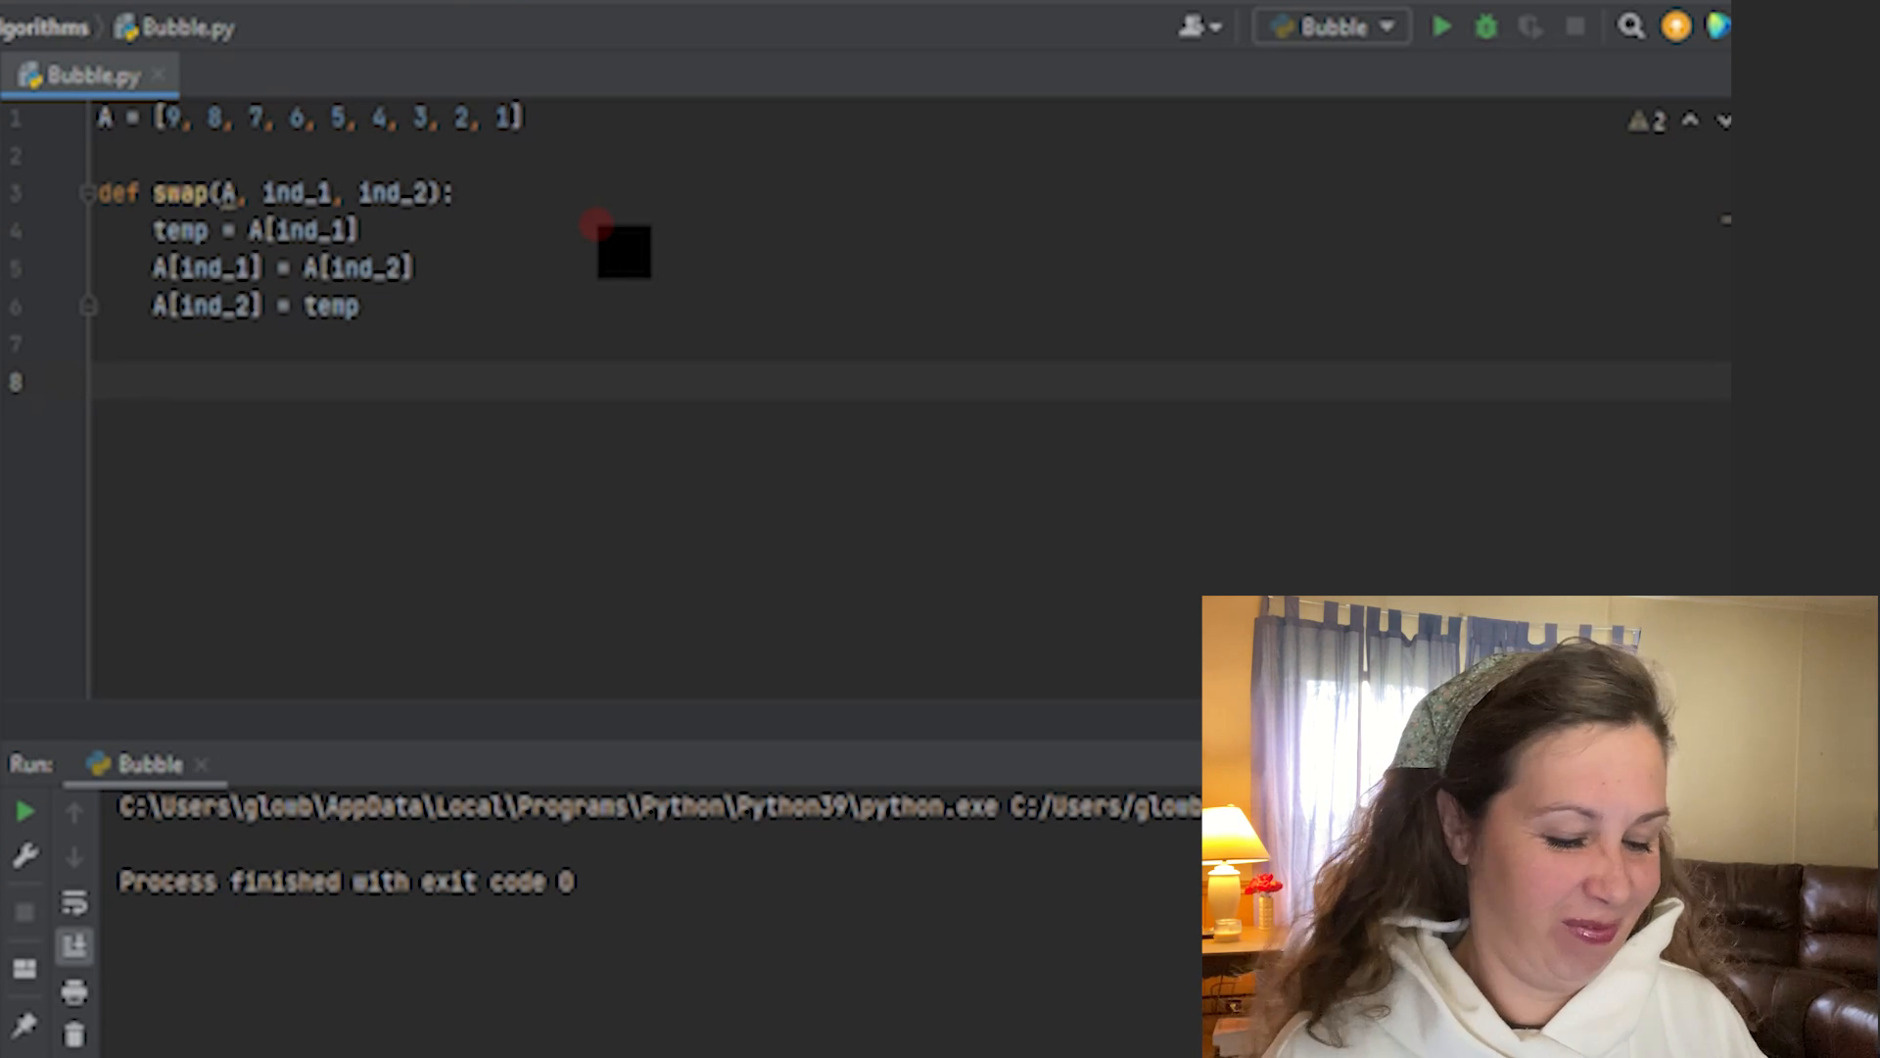
- Start def bubble_optimized(A) with an iterations = 0 counter
text(D)
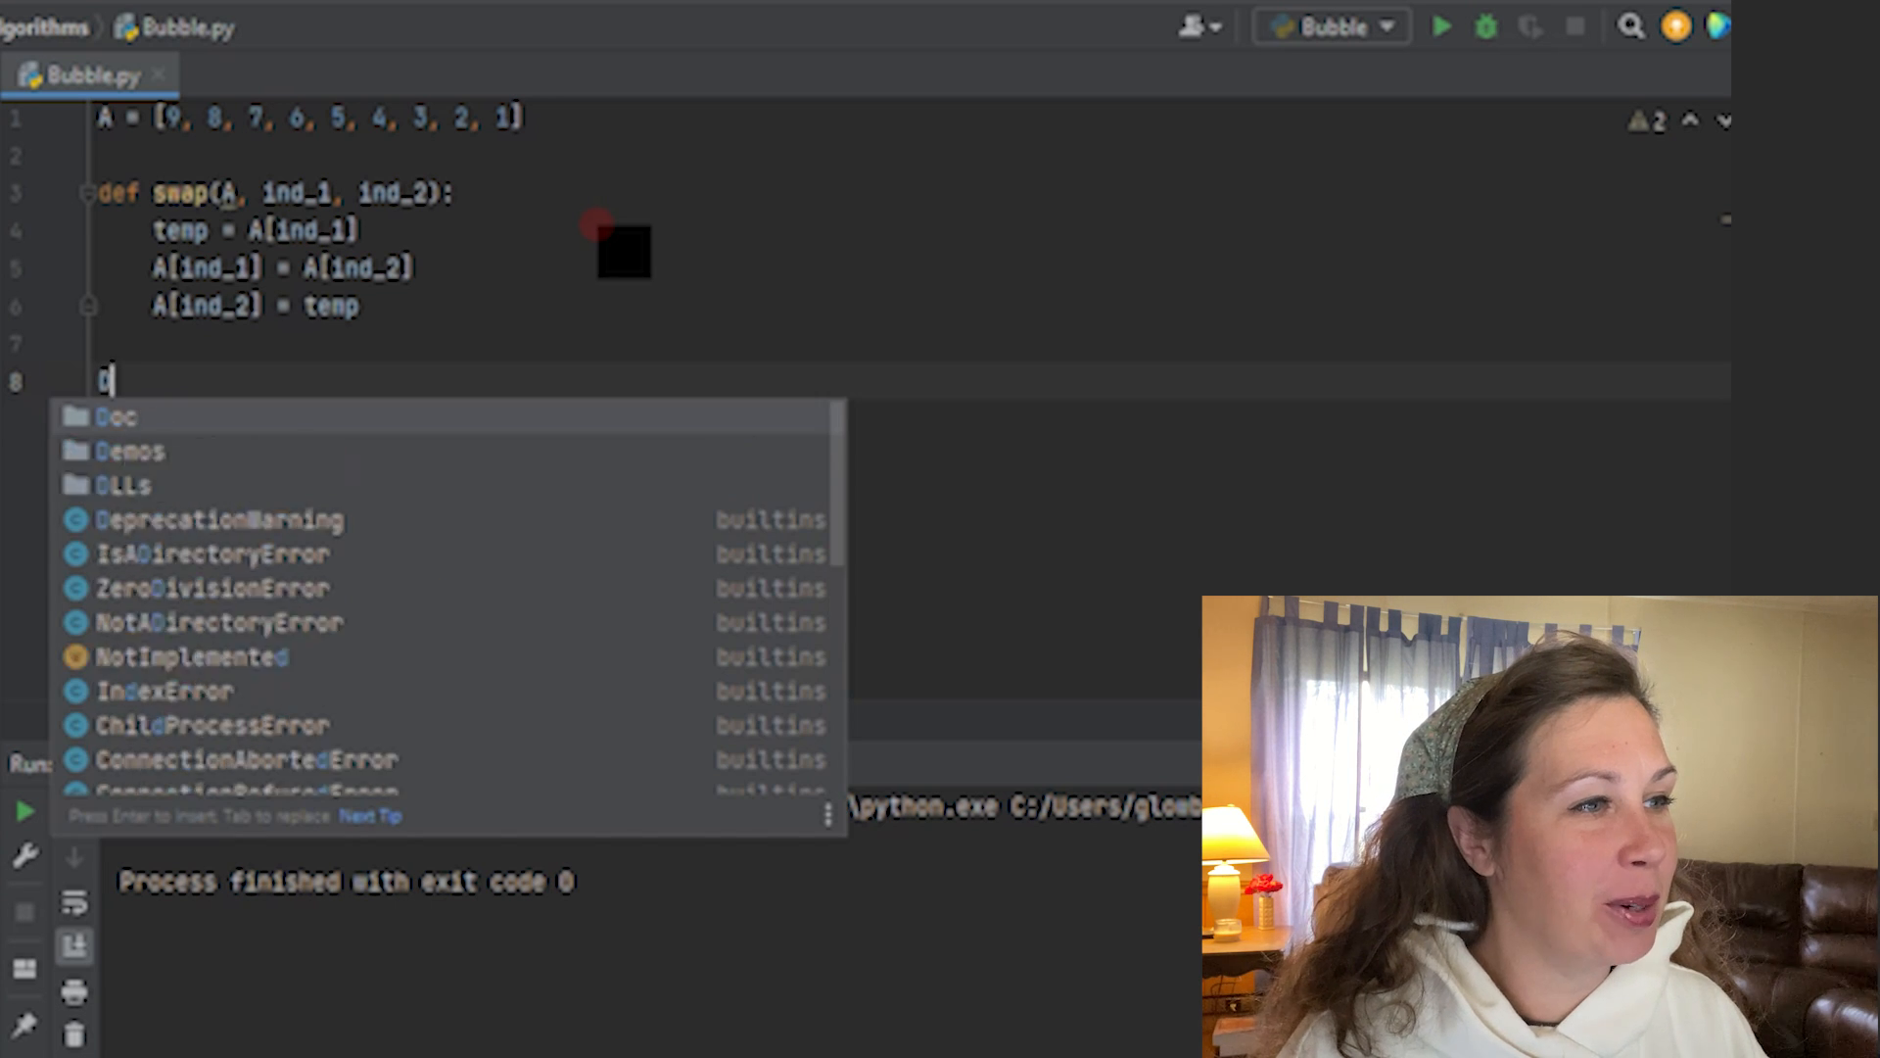
text(ef)
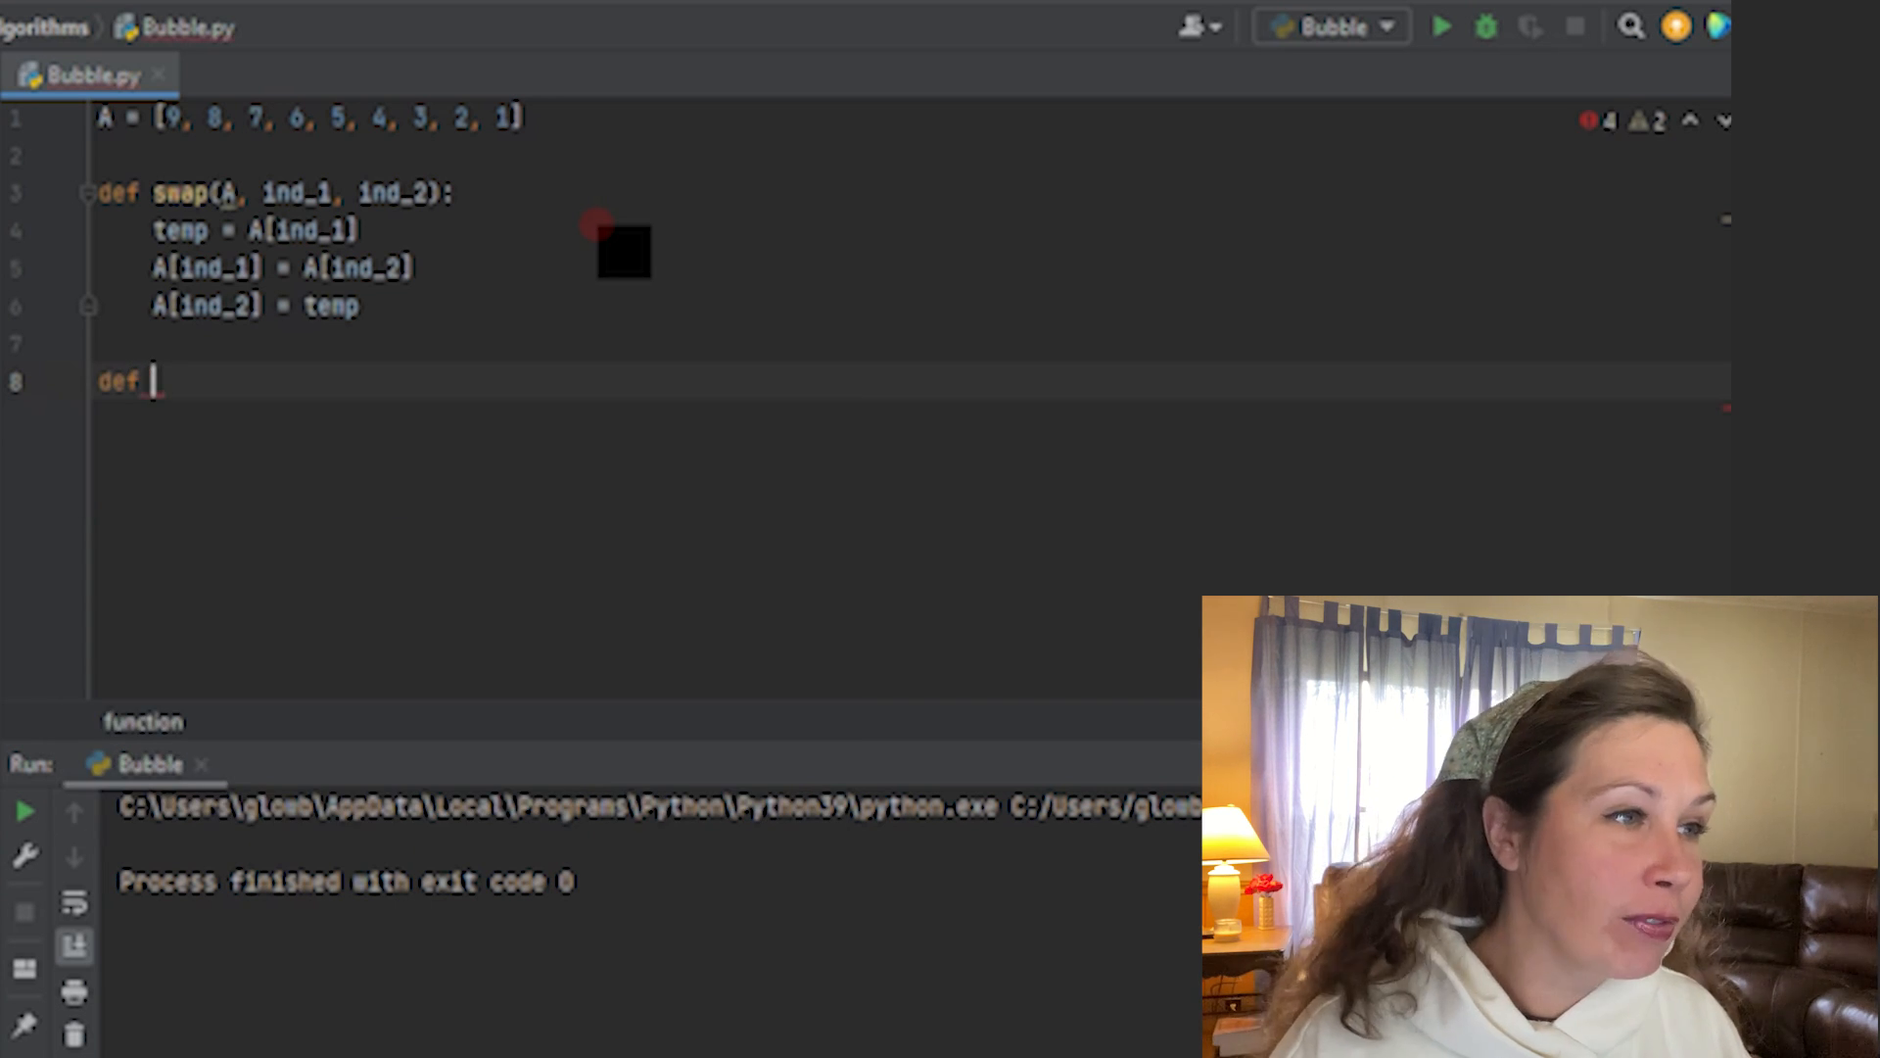
text(bubble)
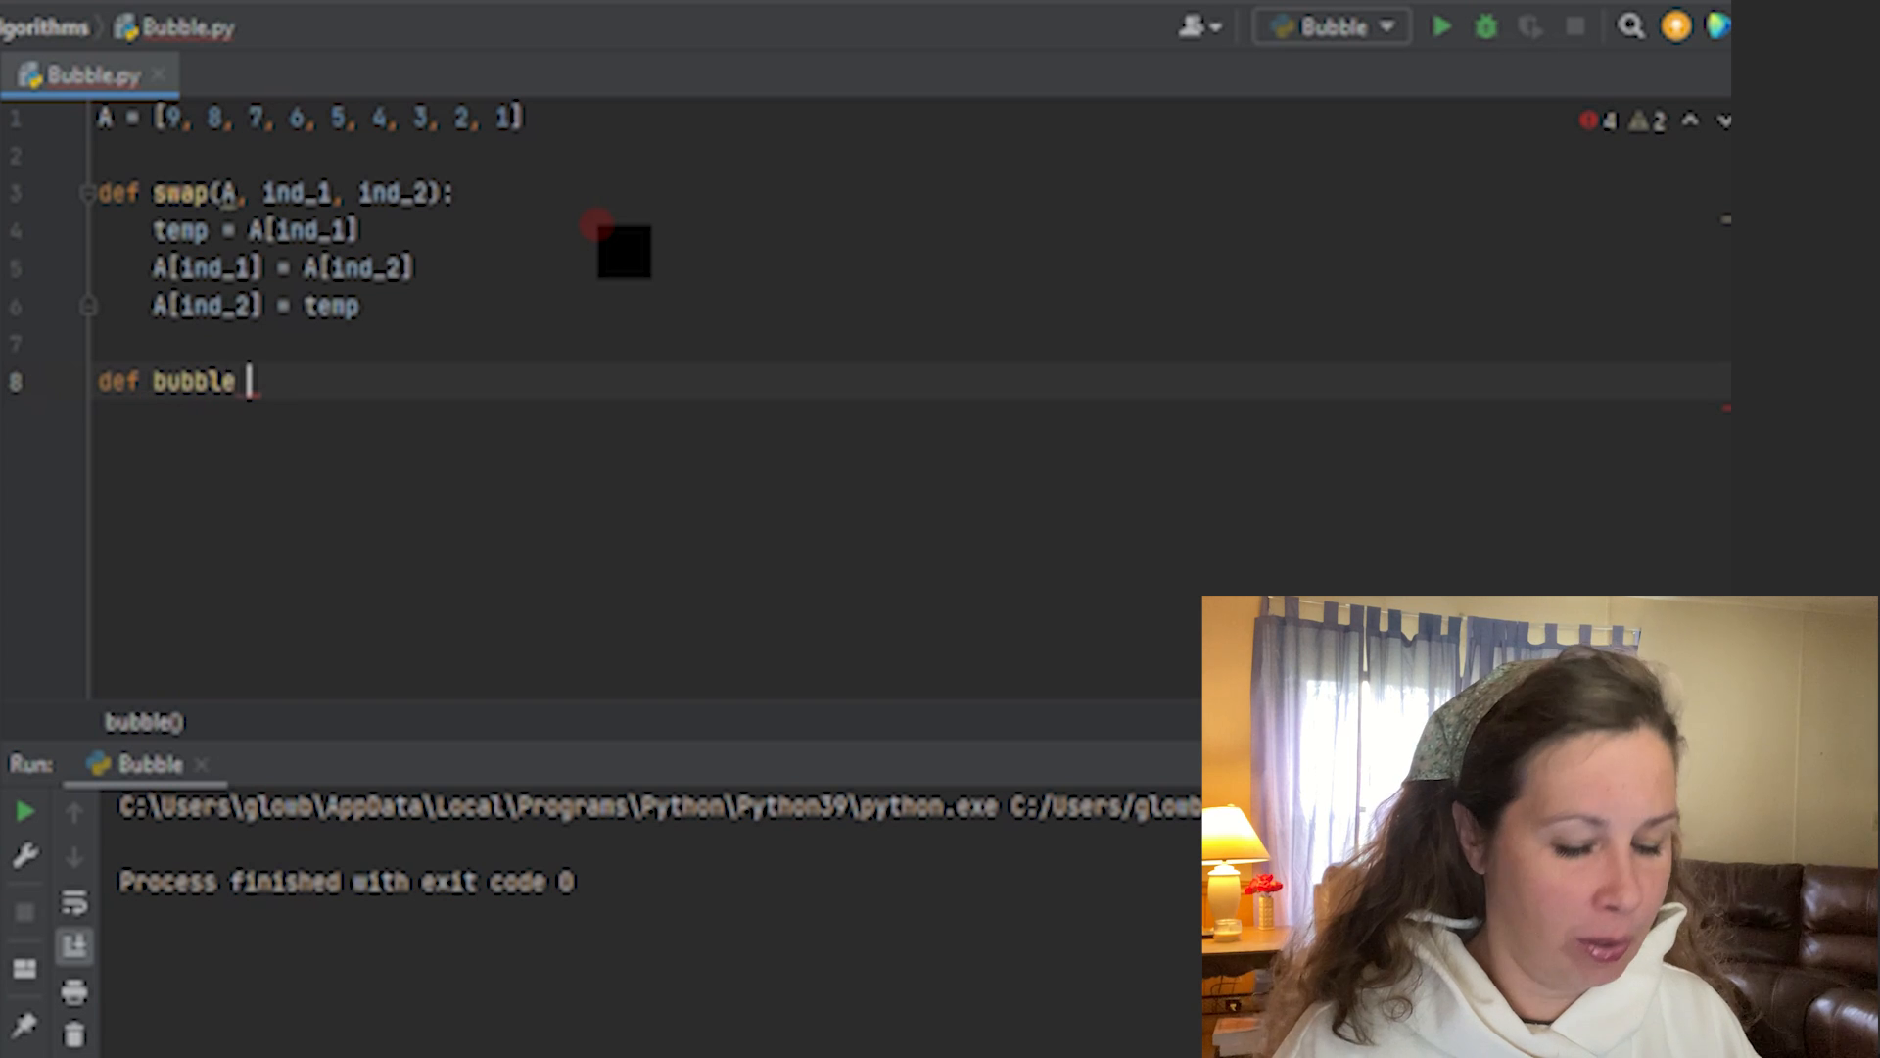
text(_optimiz)
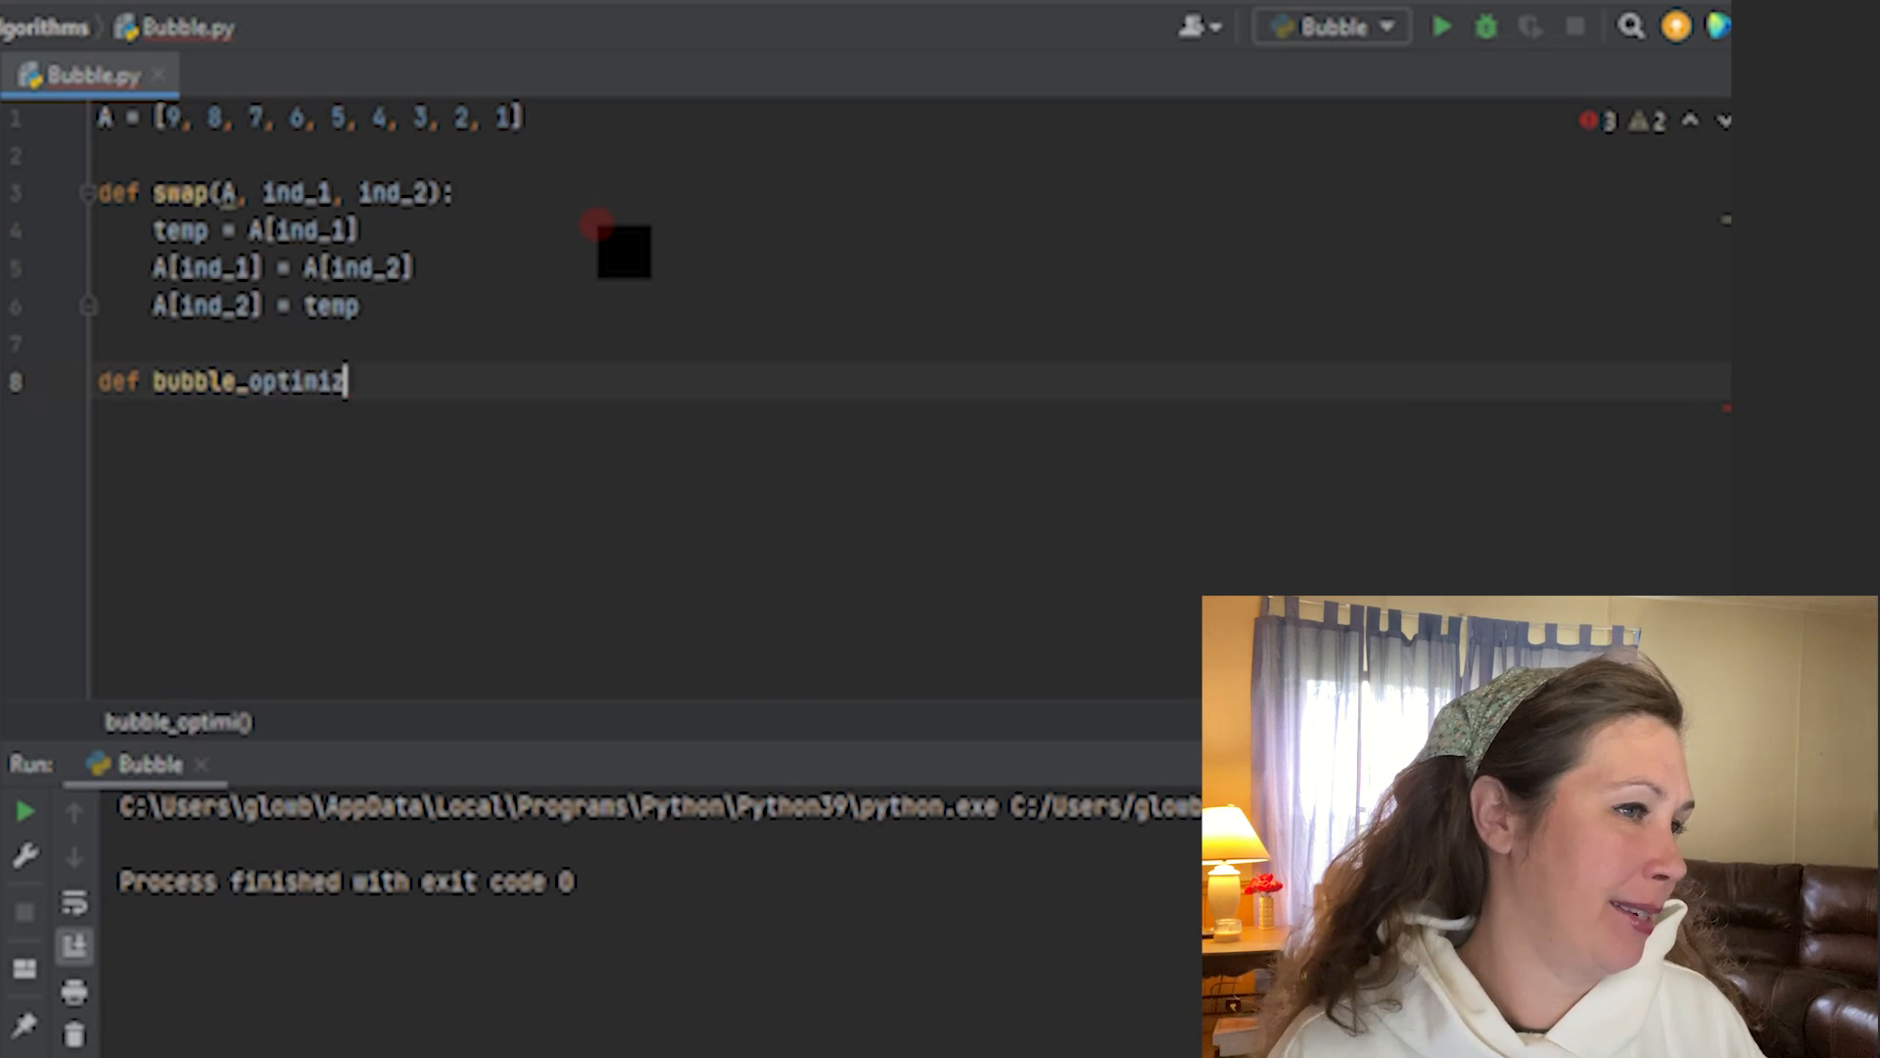
text(ed(A):)
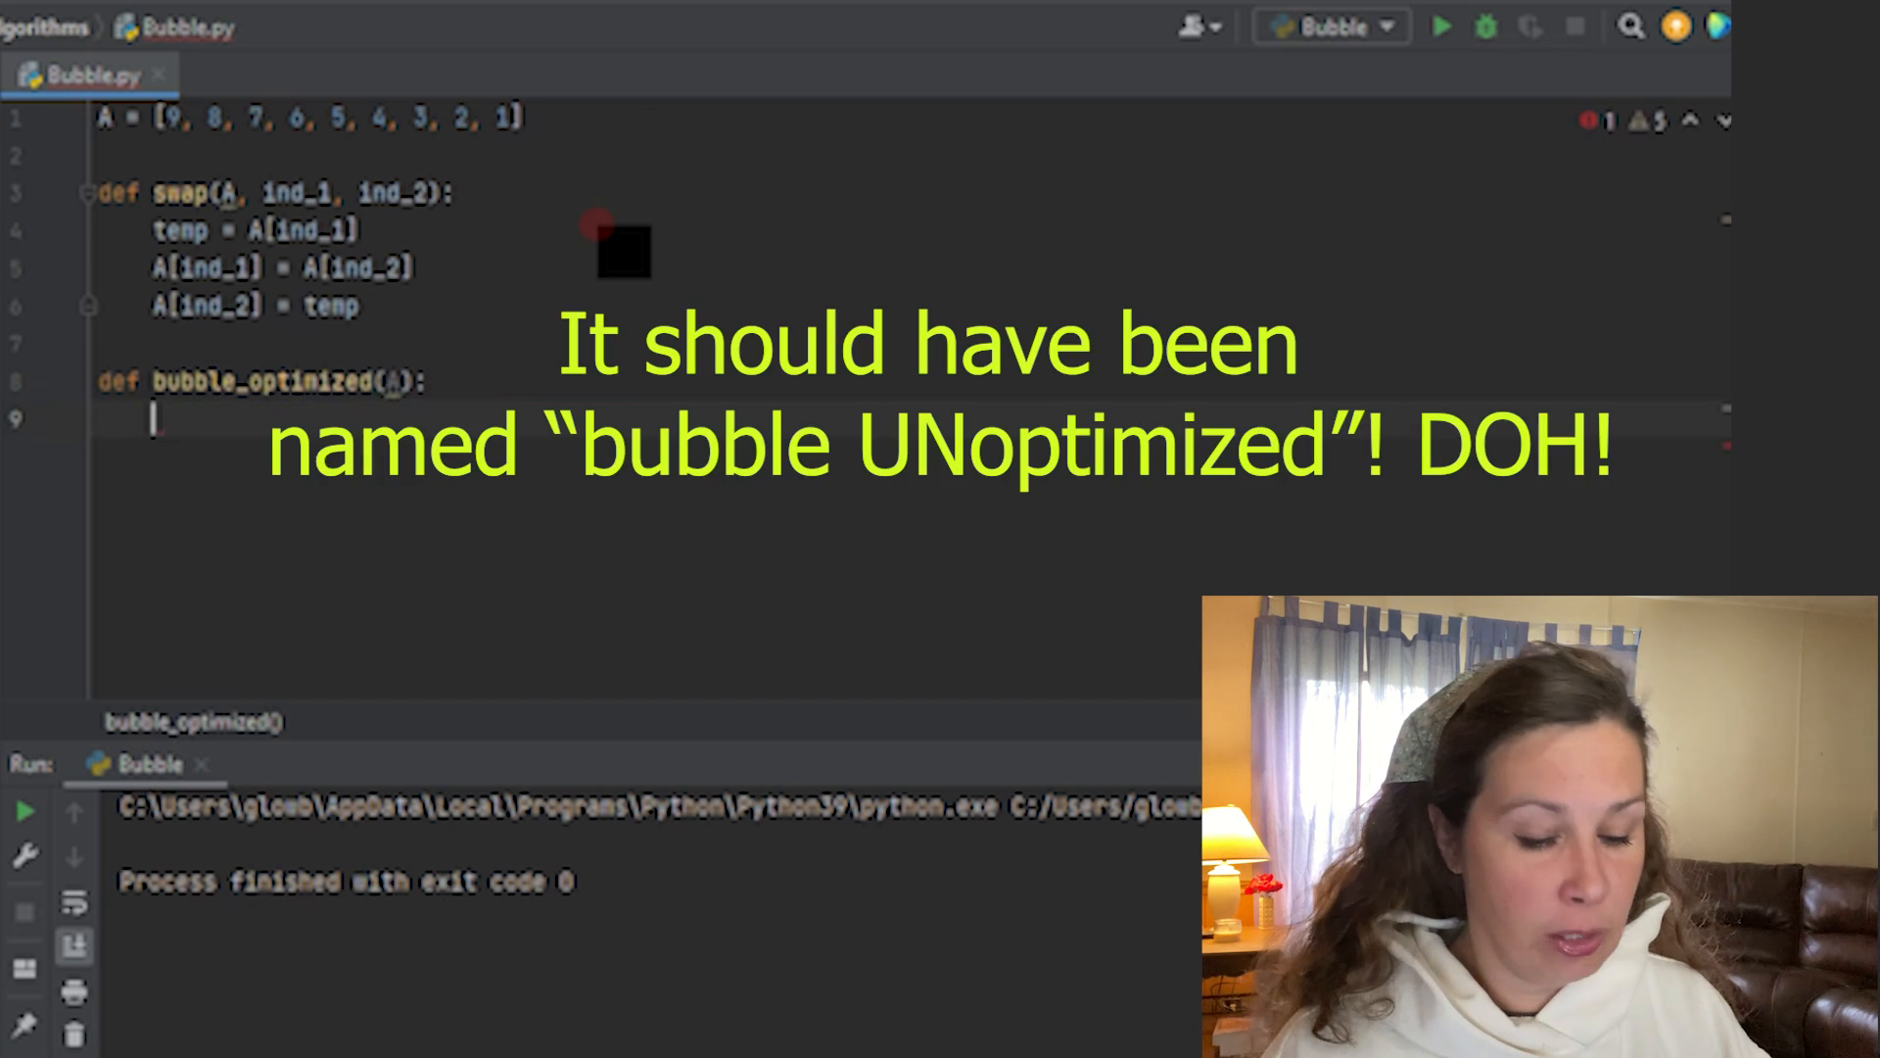
text(iterations = 0)
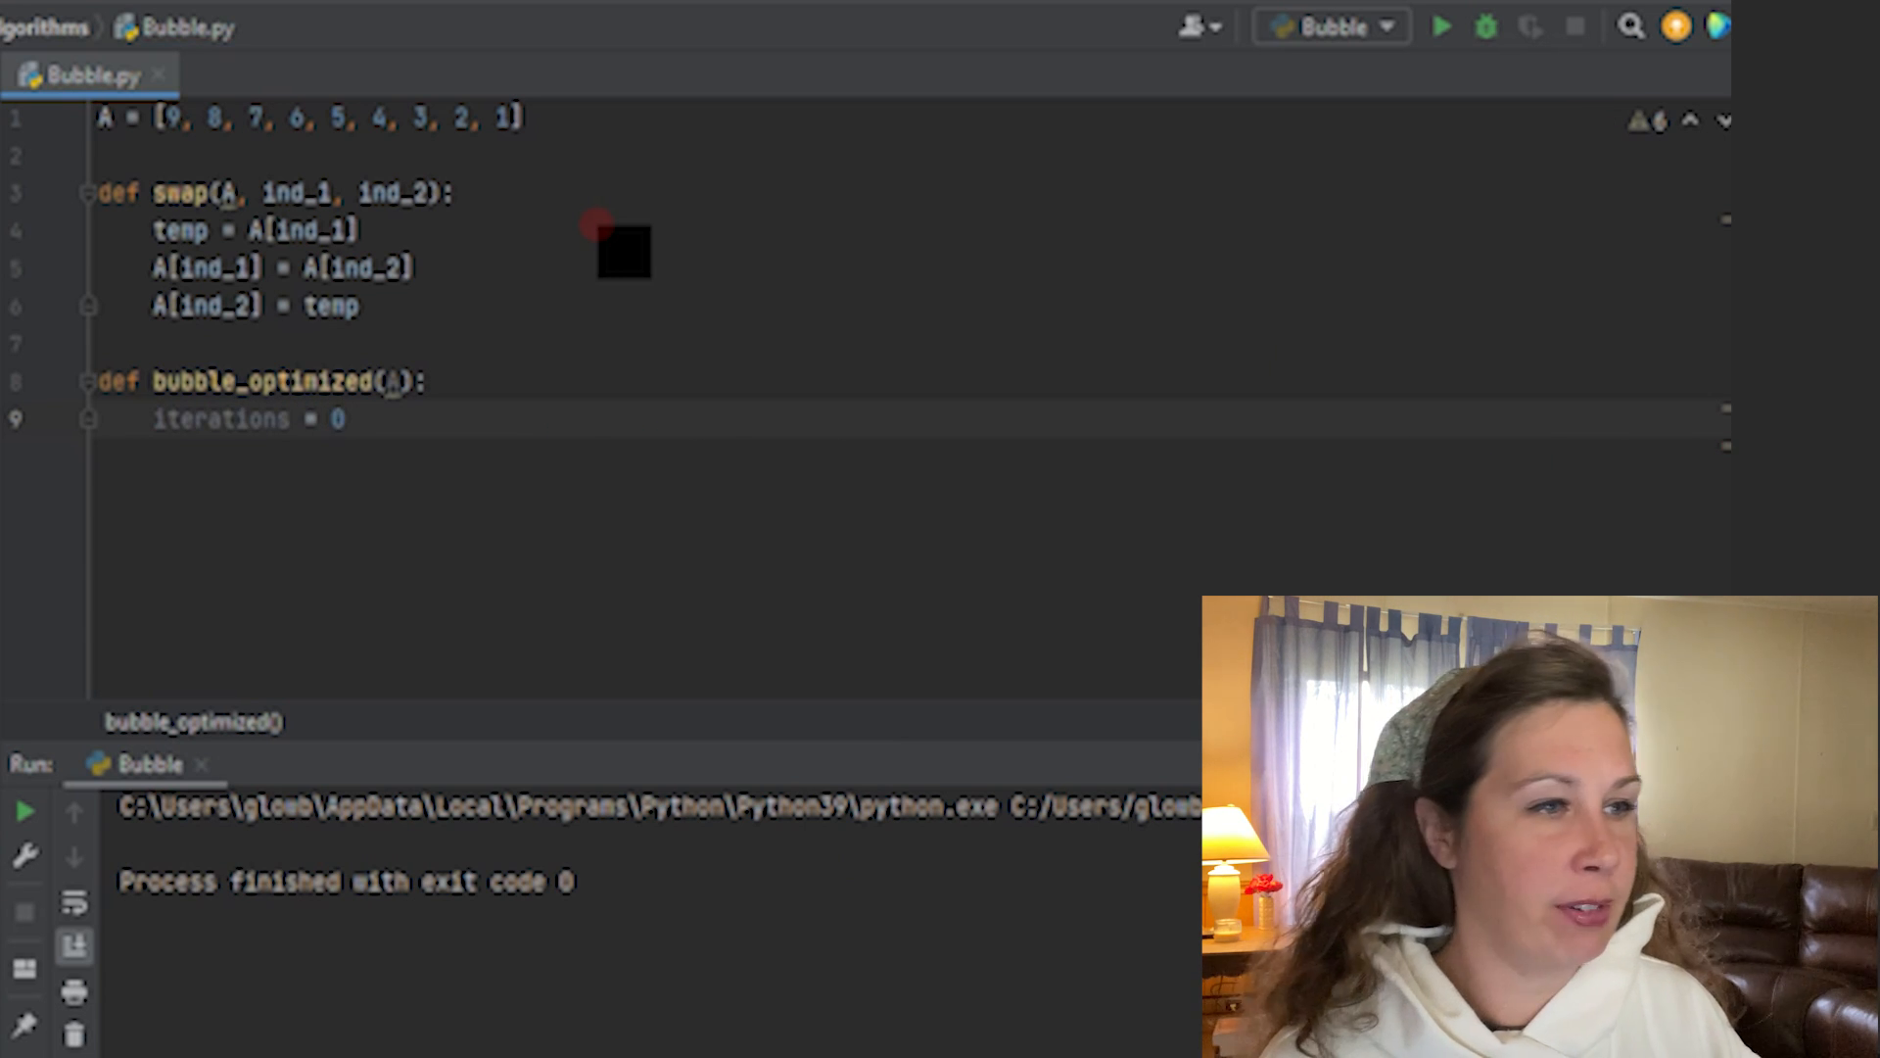
key(enter)
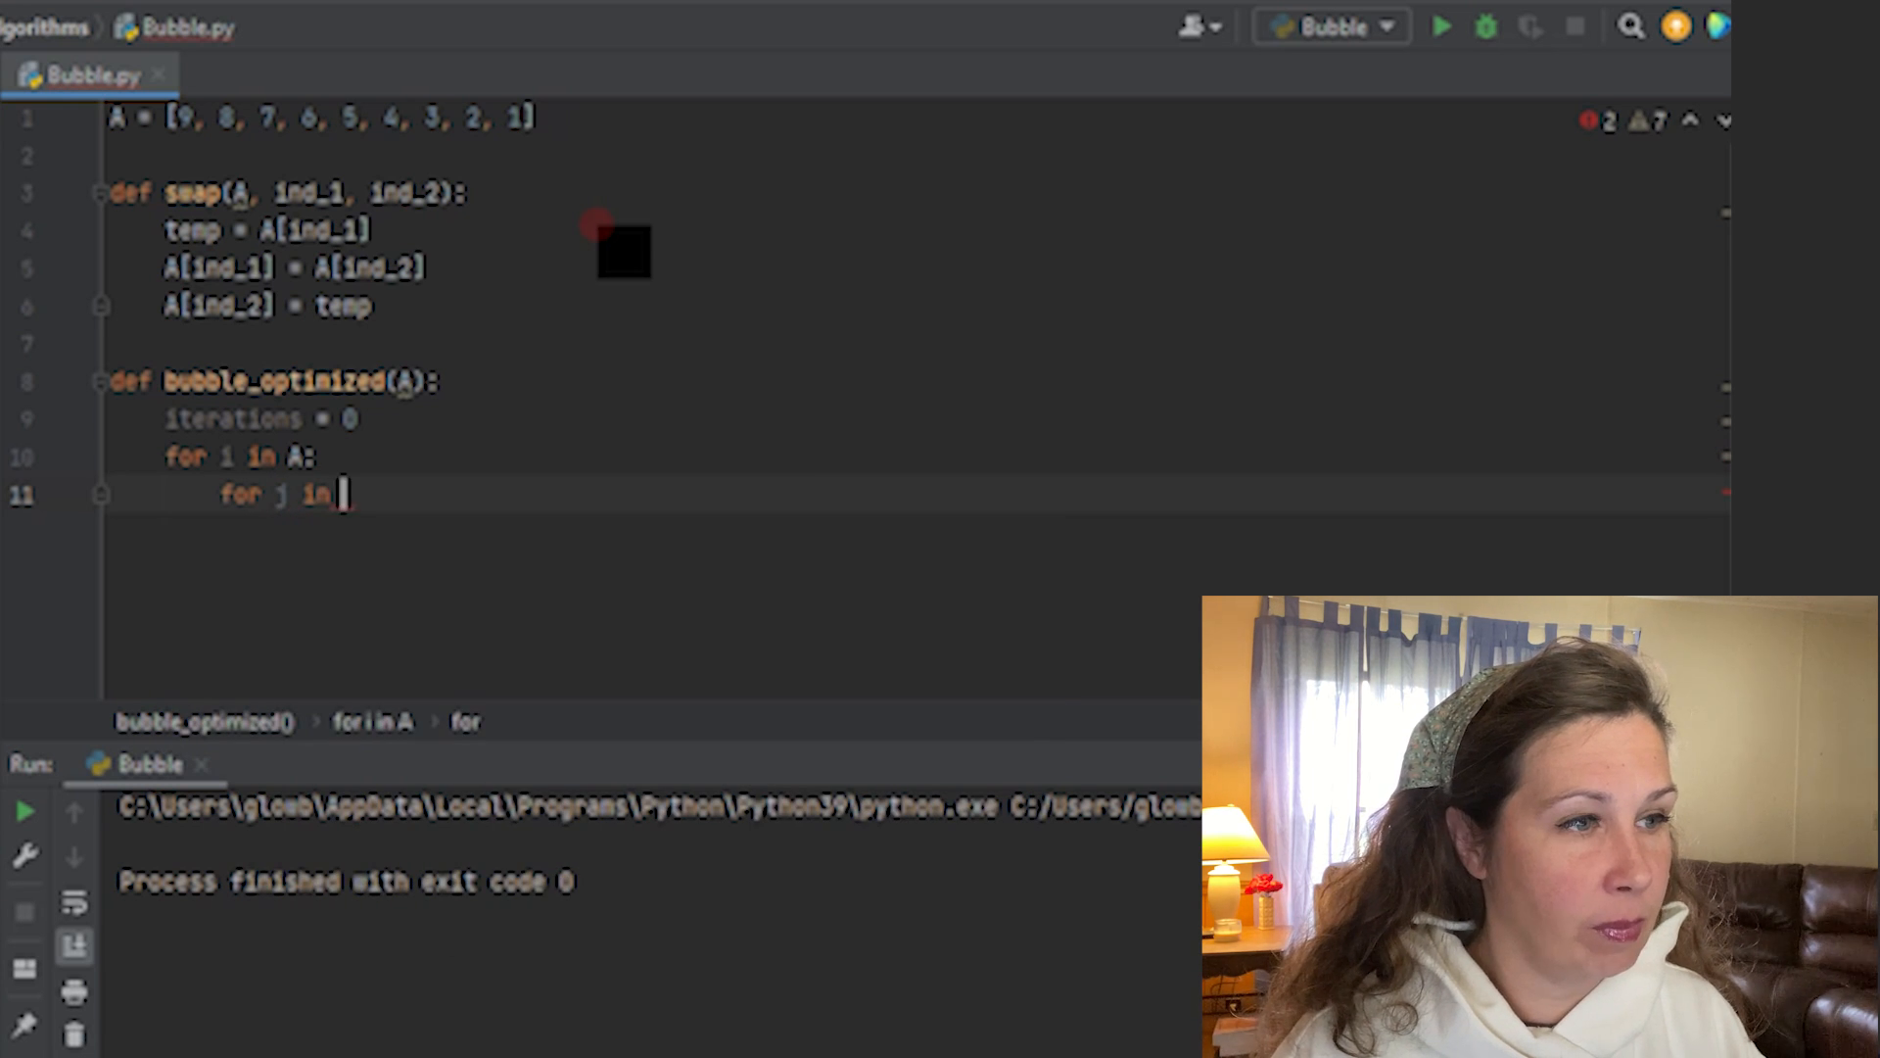
- Add the inner loop over range(len(A)-1) and increment iterations by 1
text(range(le)
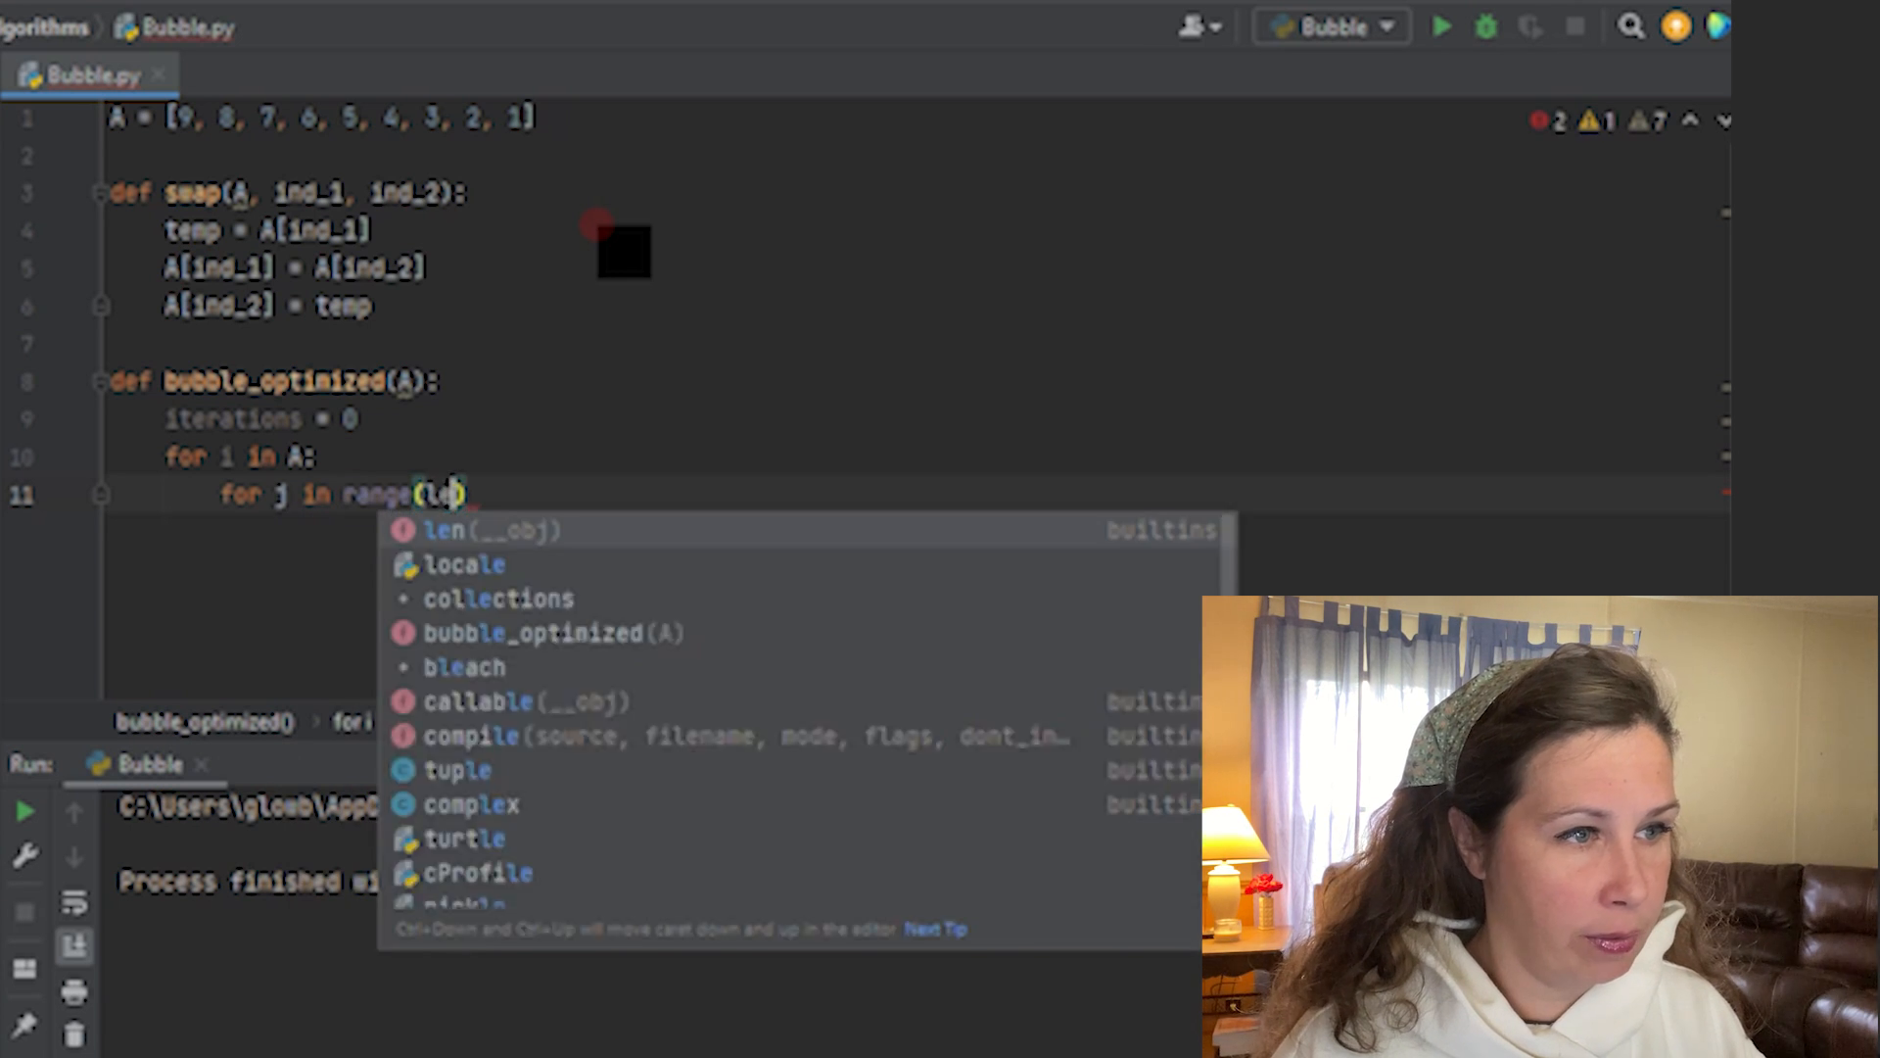
text((A)
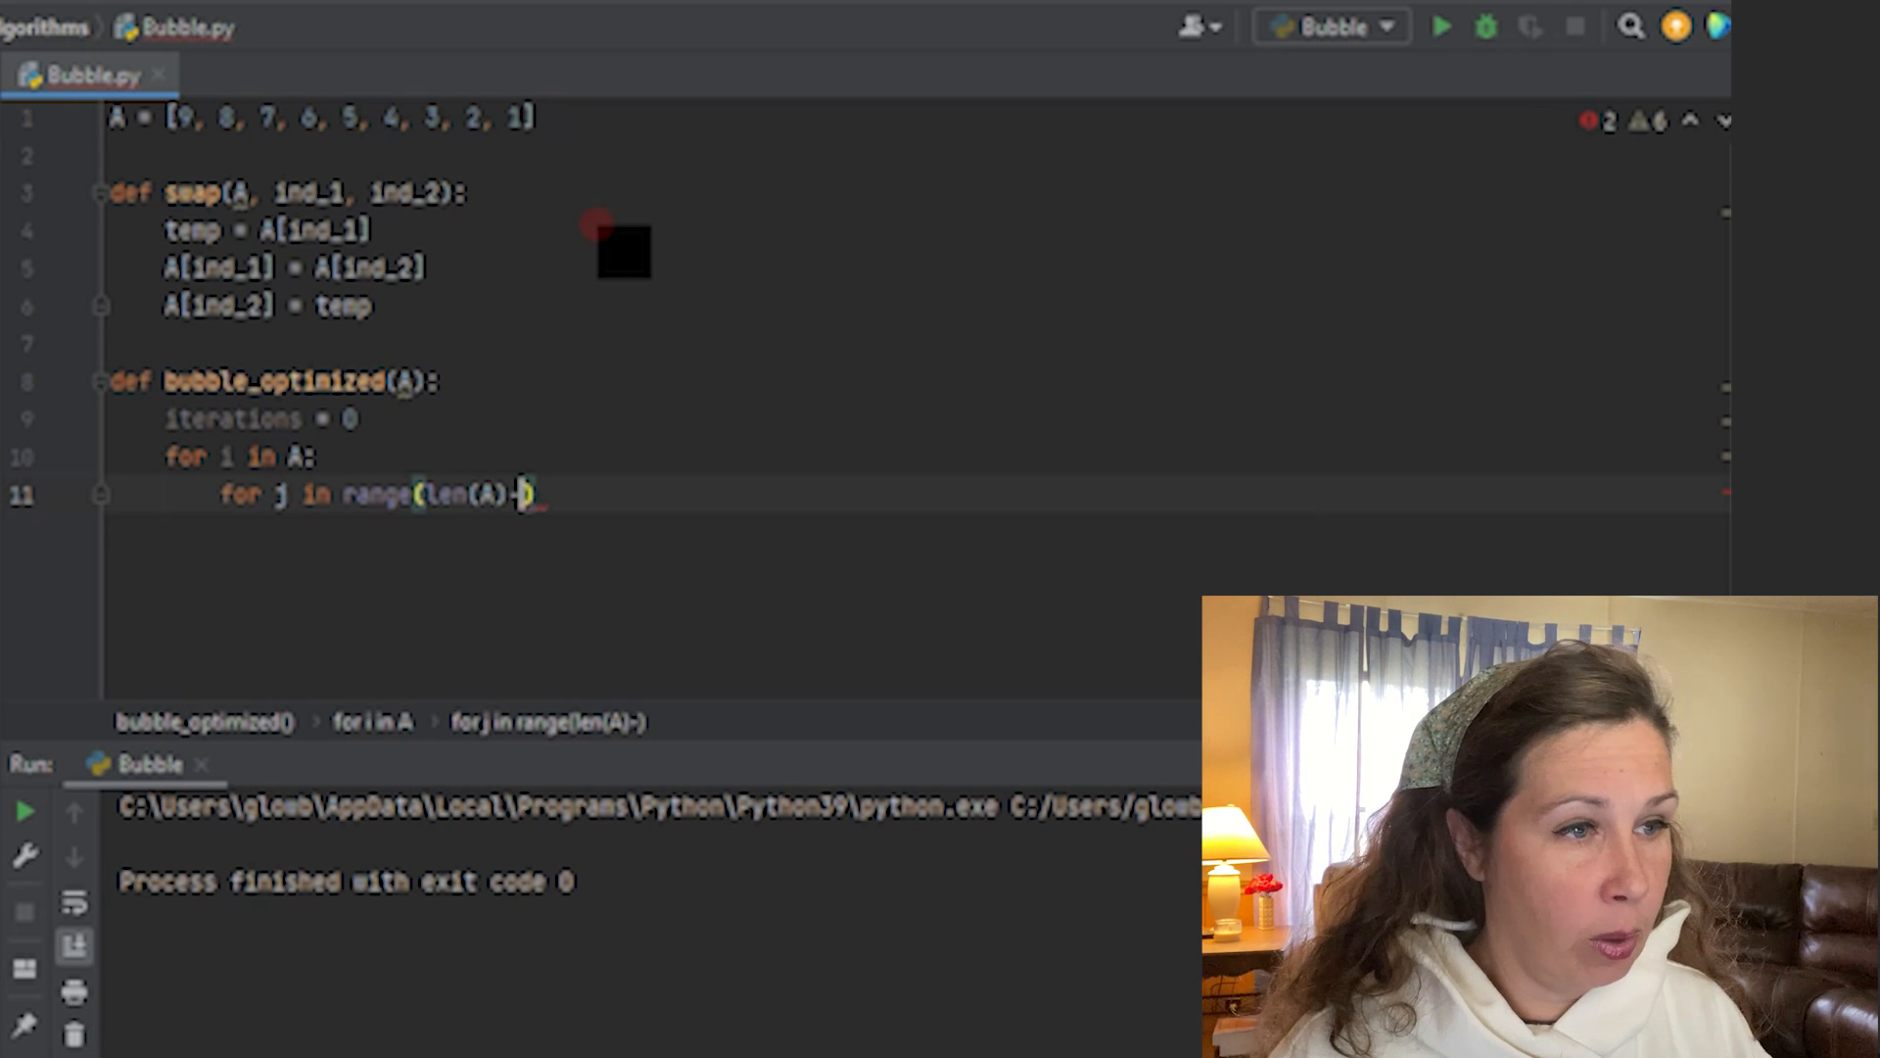
text(1)
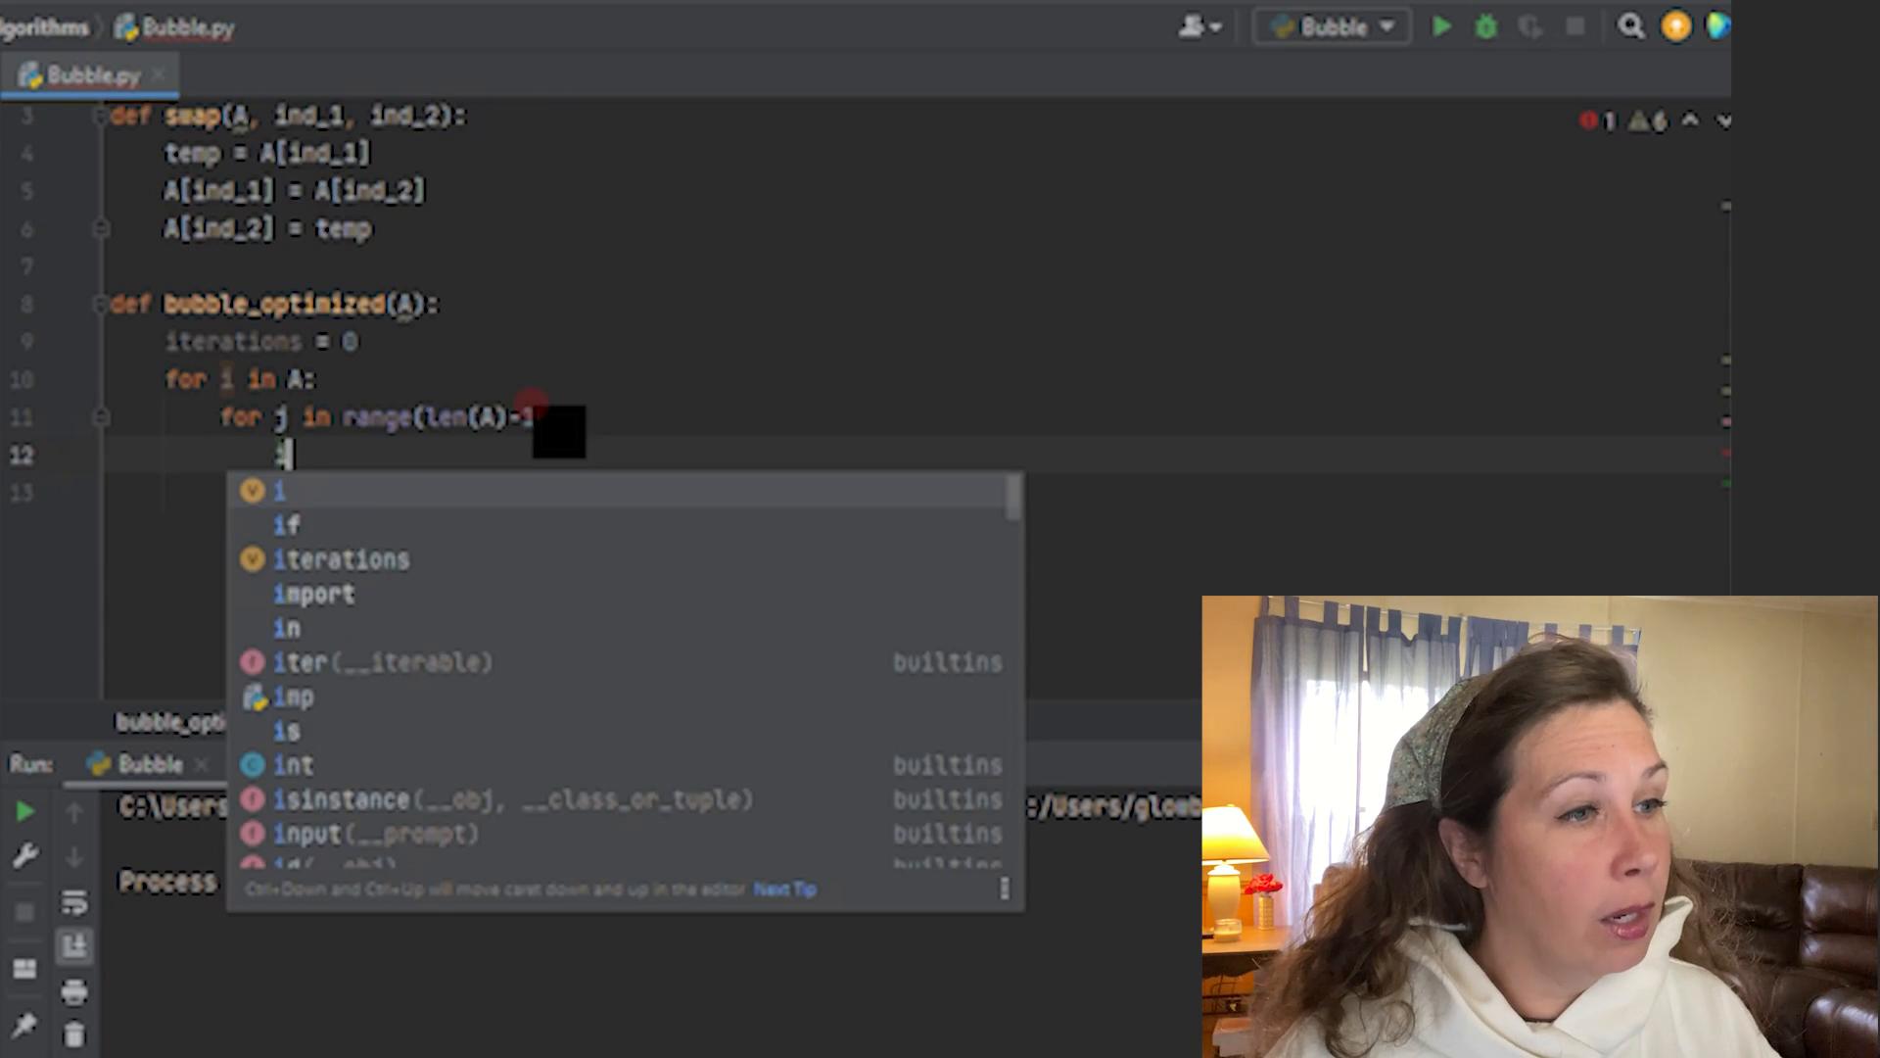
text(iterations +)
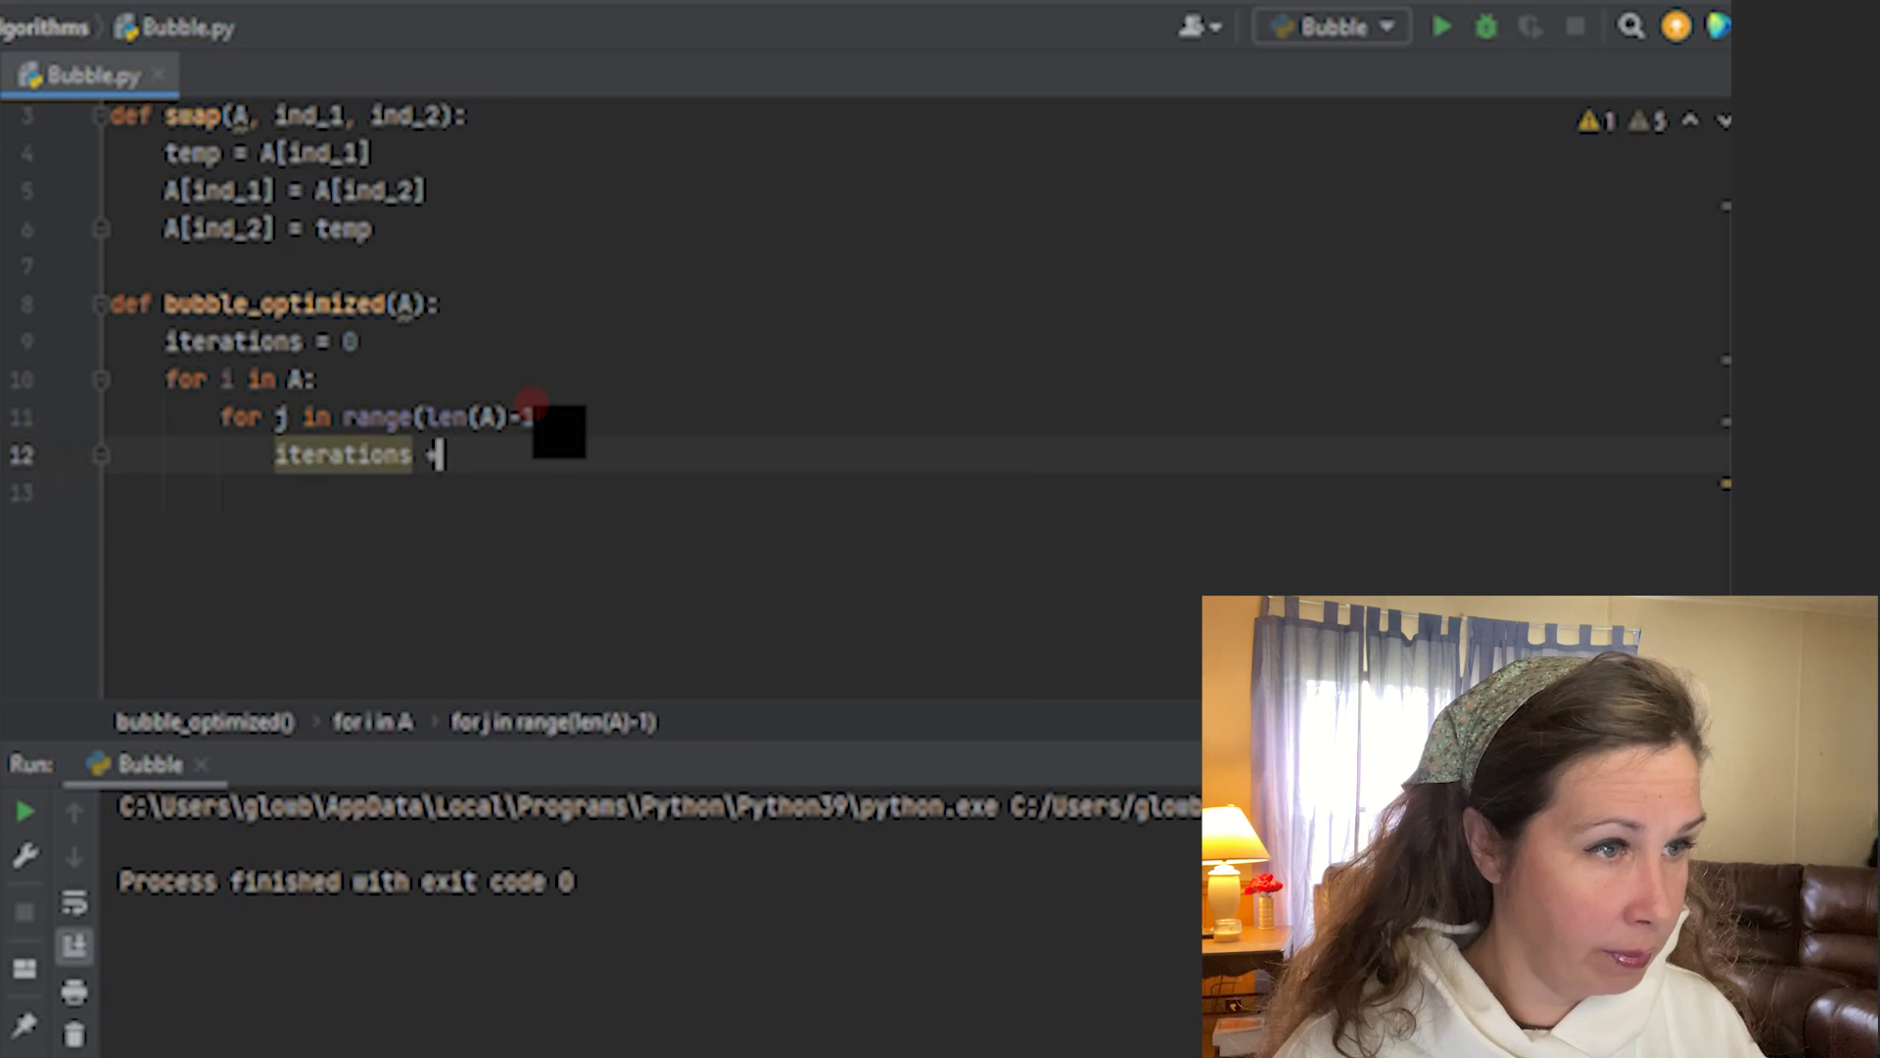
text(= 1)
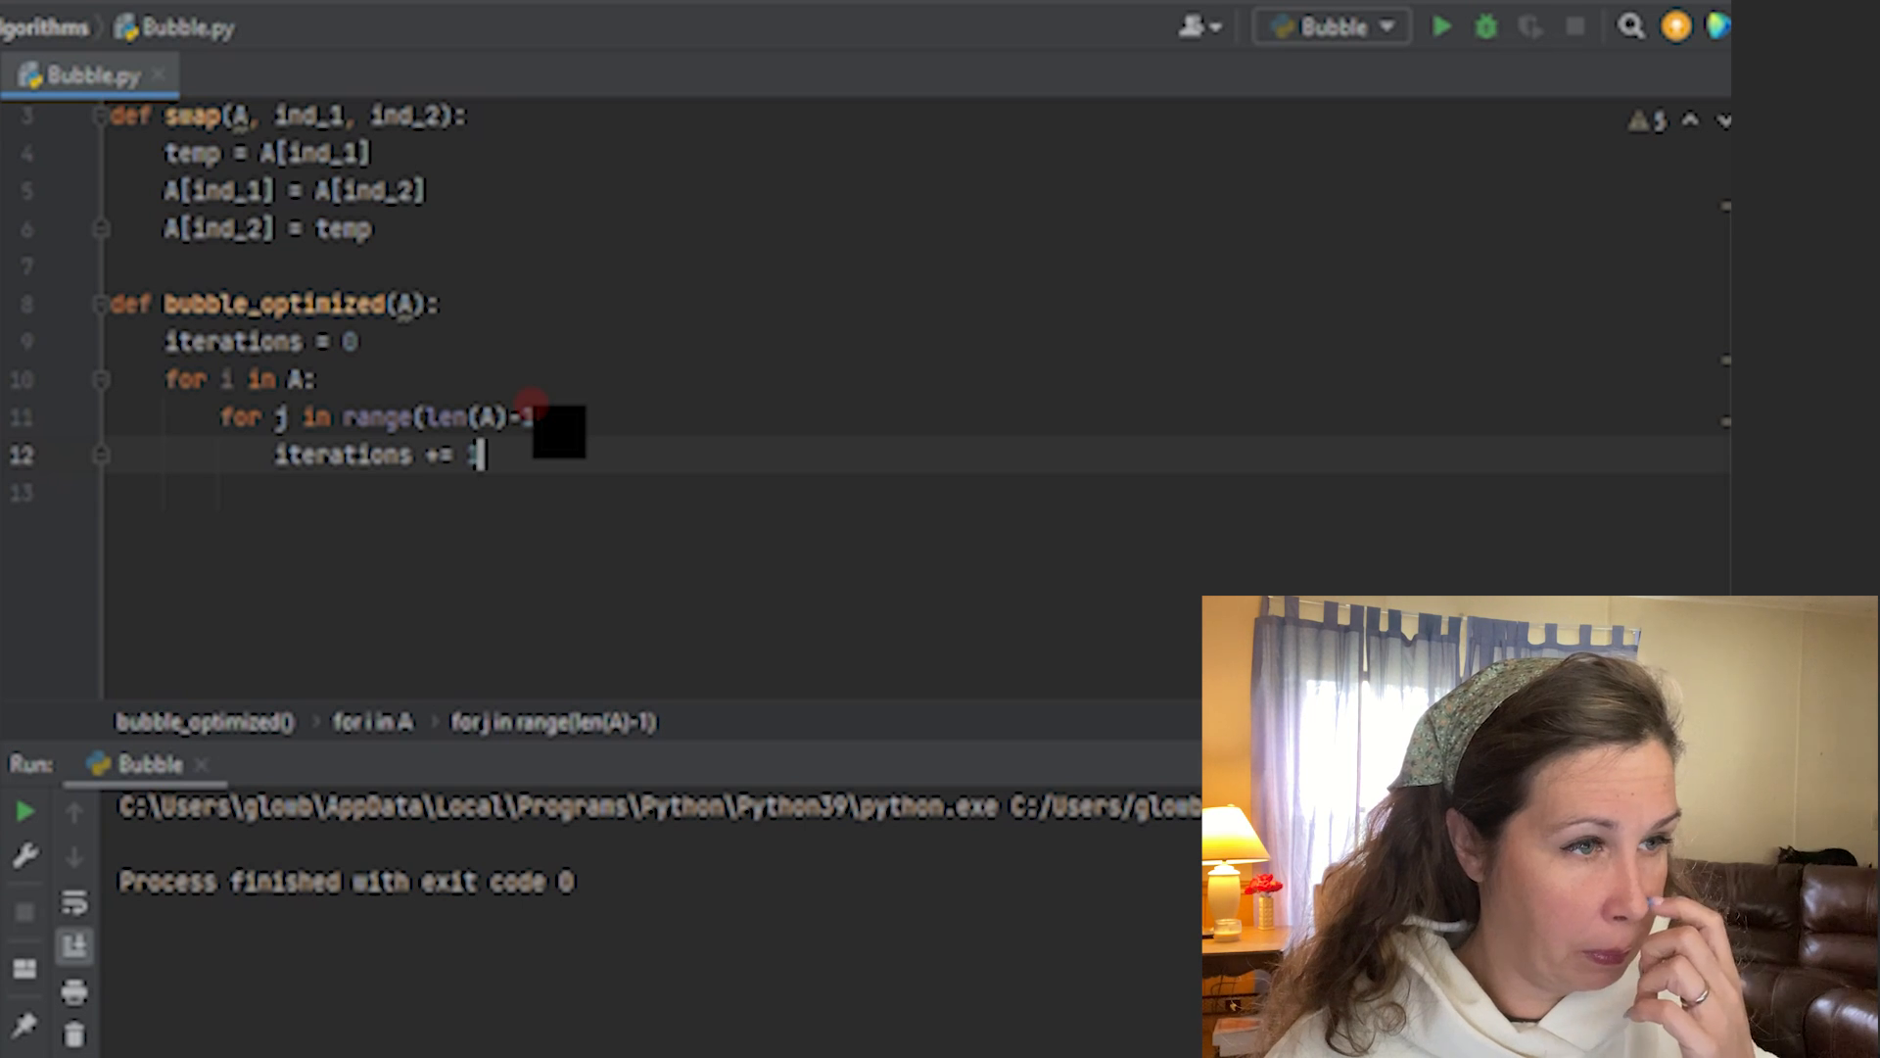
key(enter)
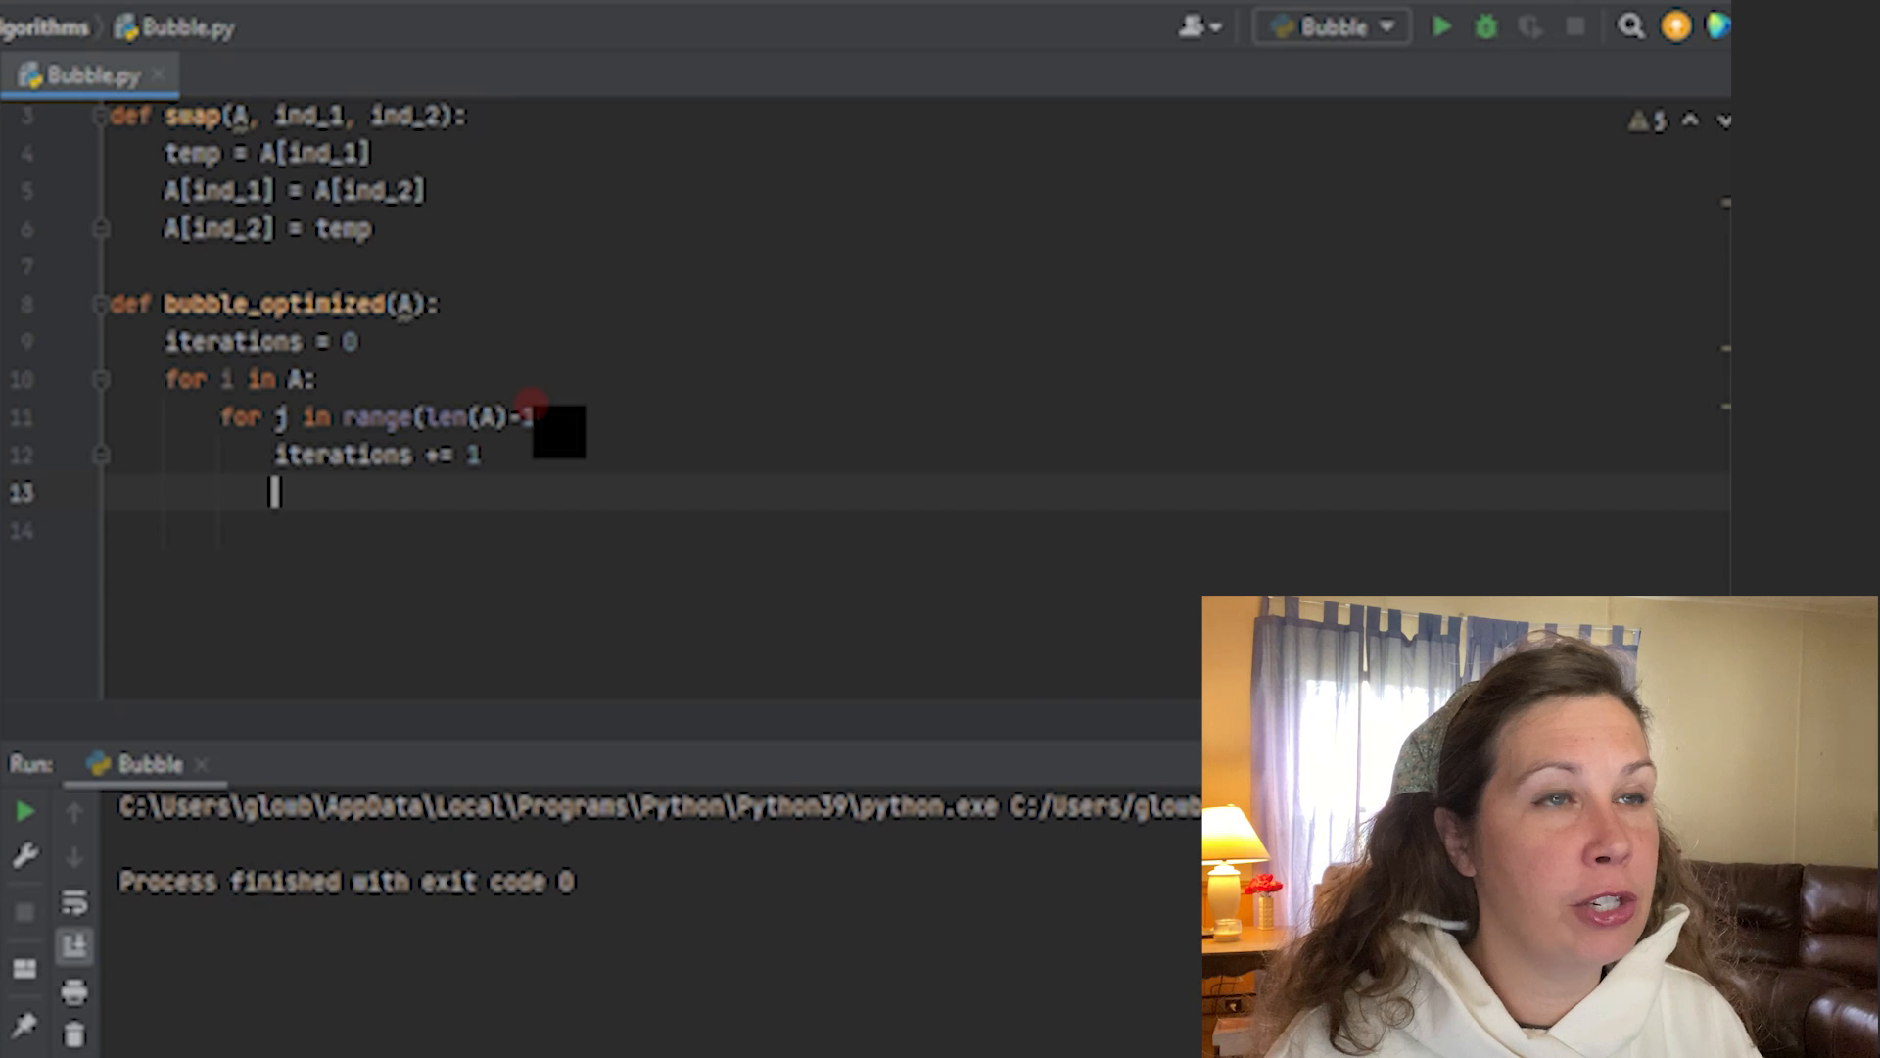
- Add if A[j] > A[j+1]: swap(A, j, j+1) inside the inner loop
text(if)
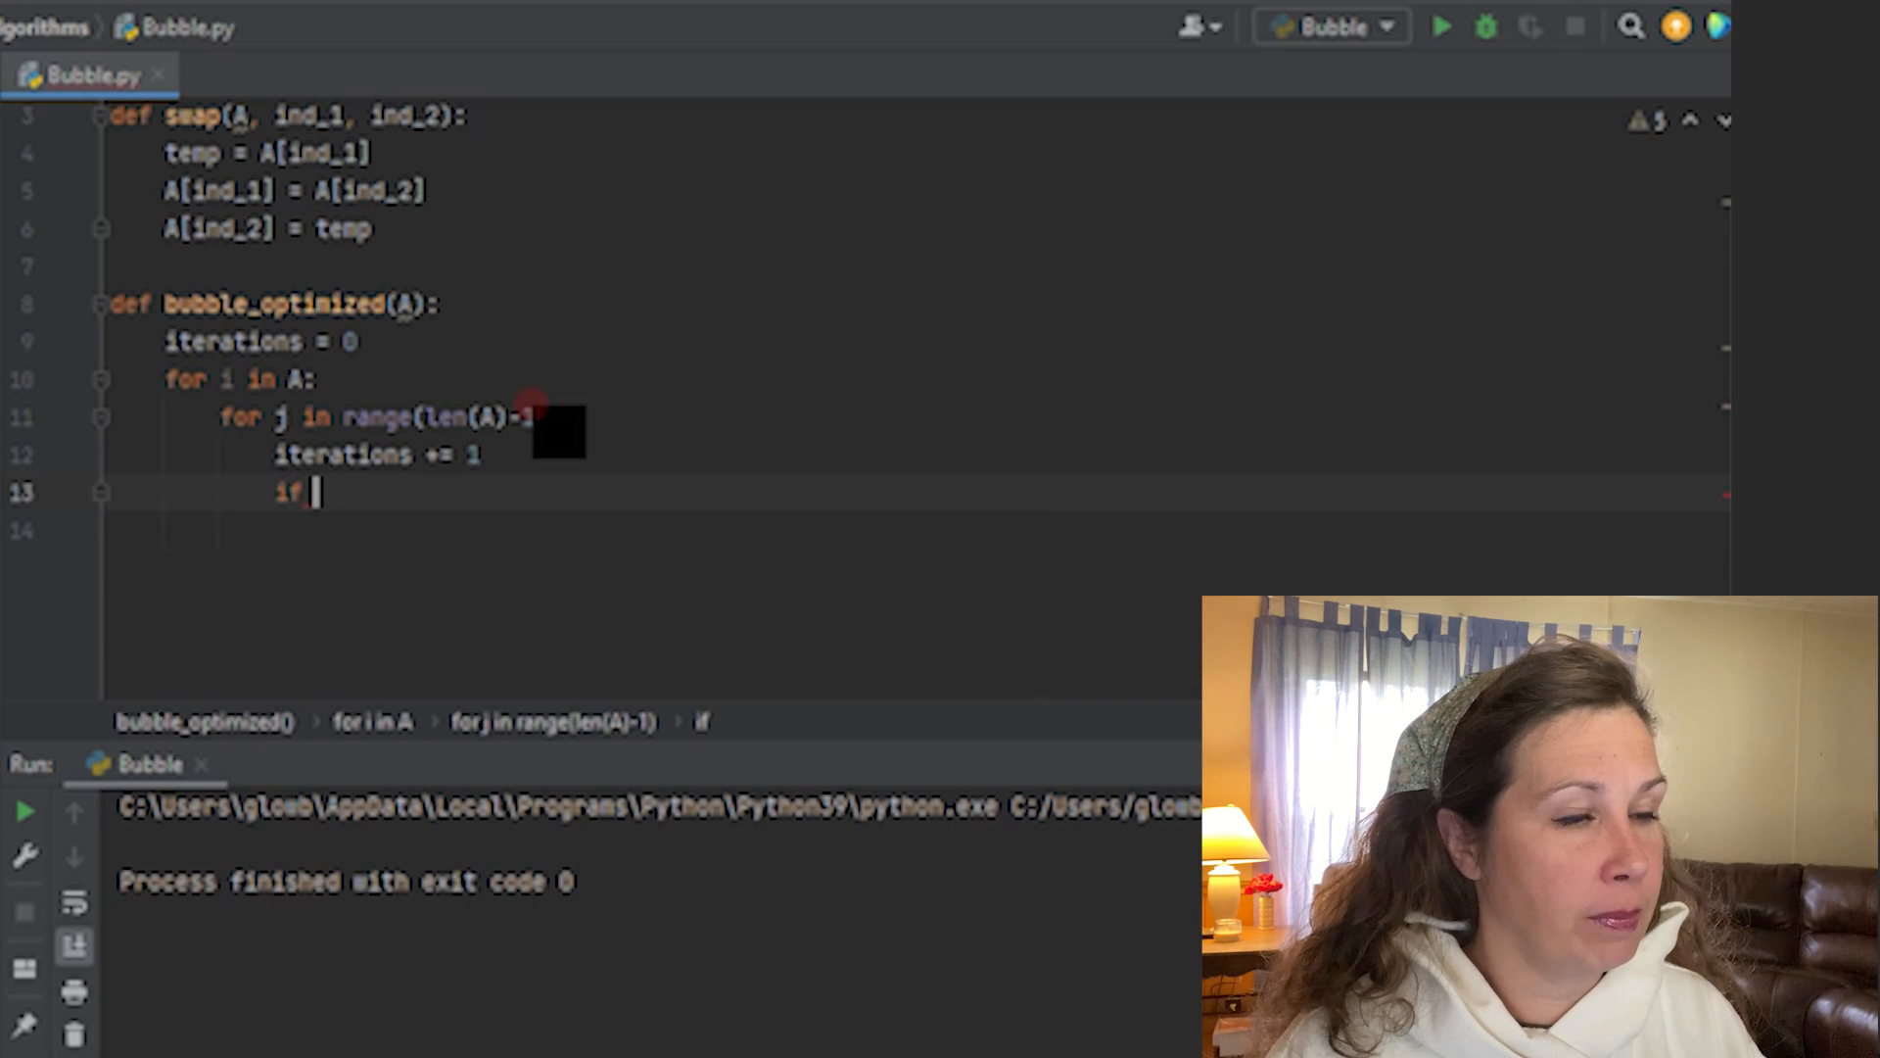
text(A)
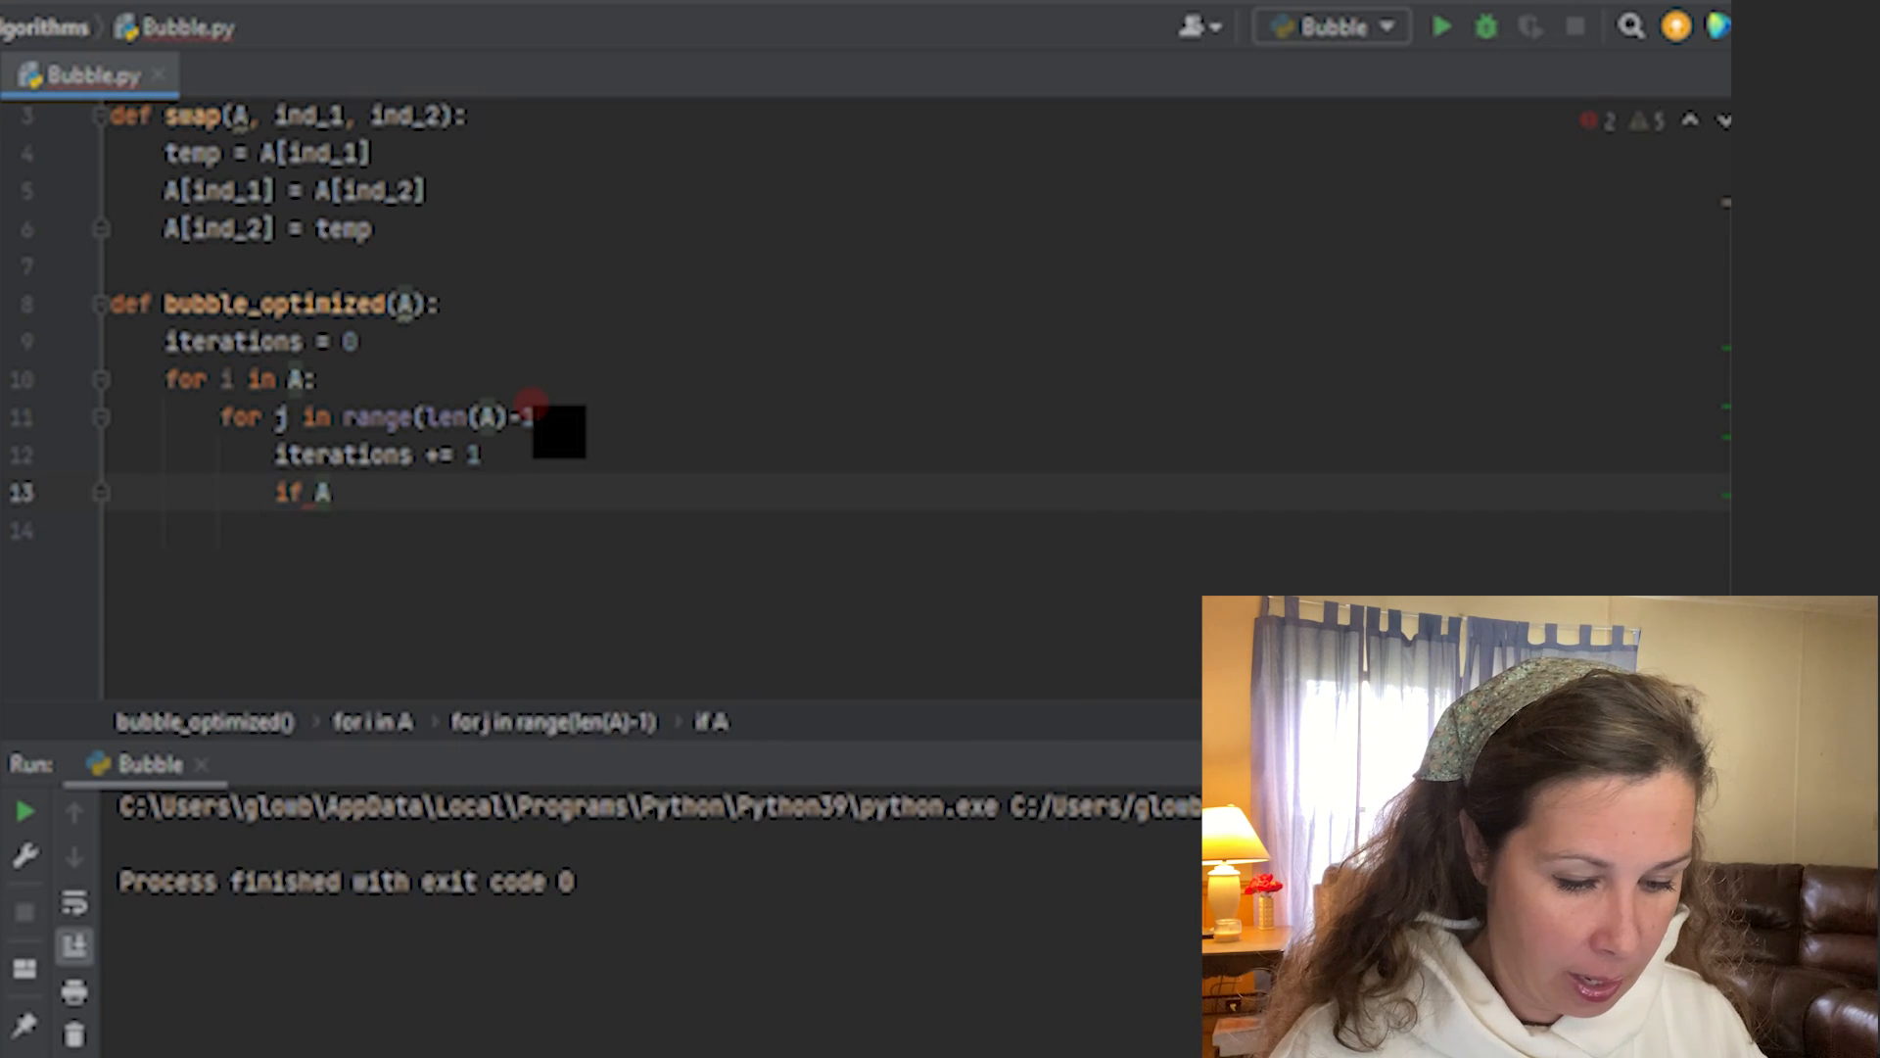
text([j] >)
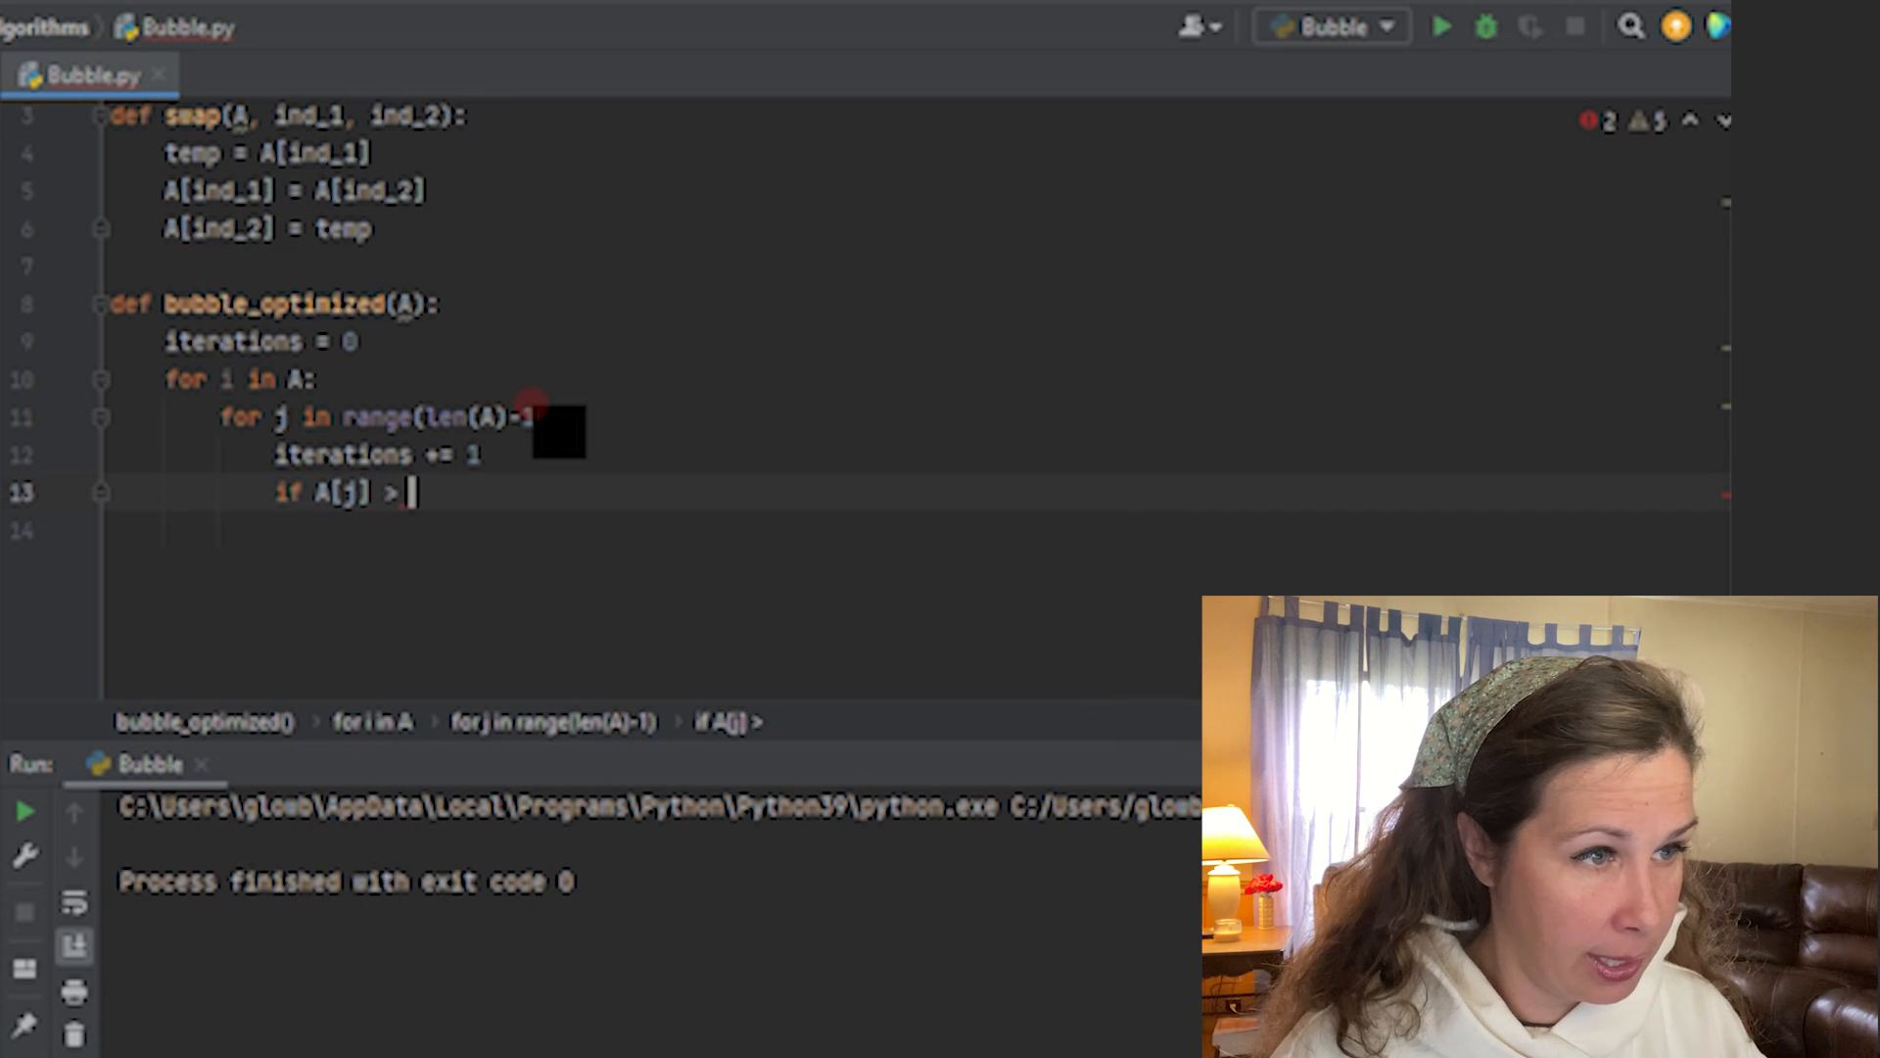
text(A[j+1])
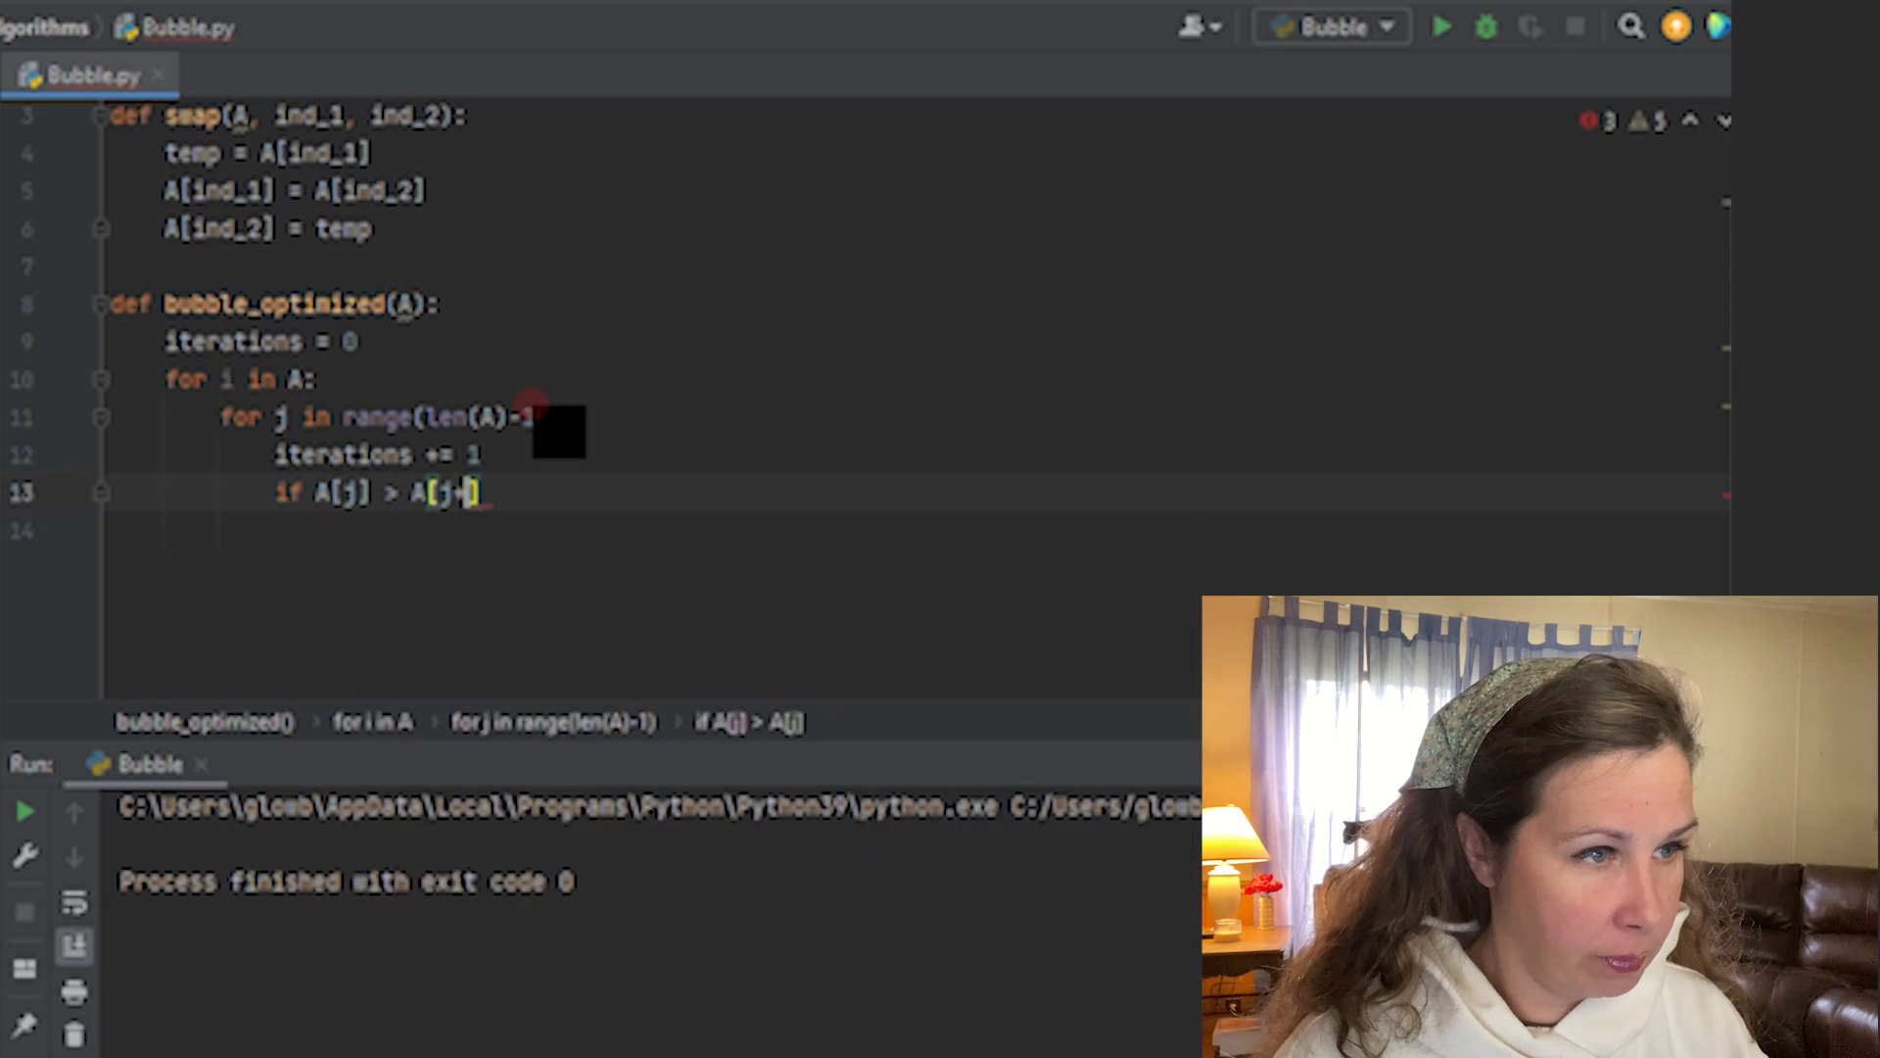
text(+1])
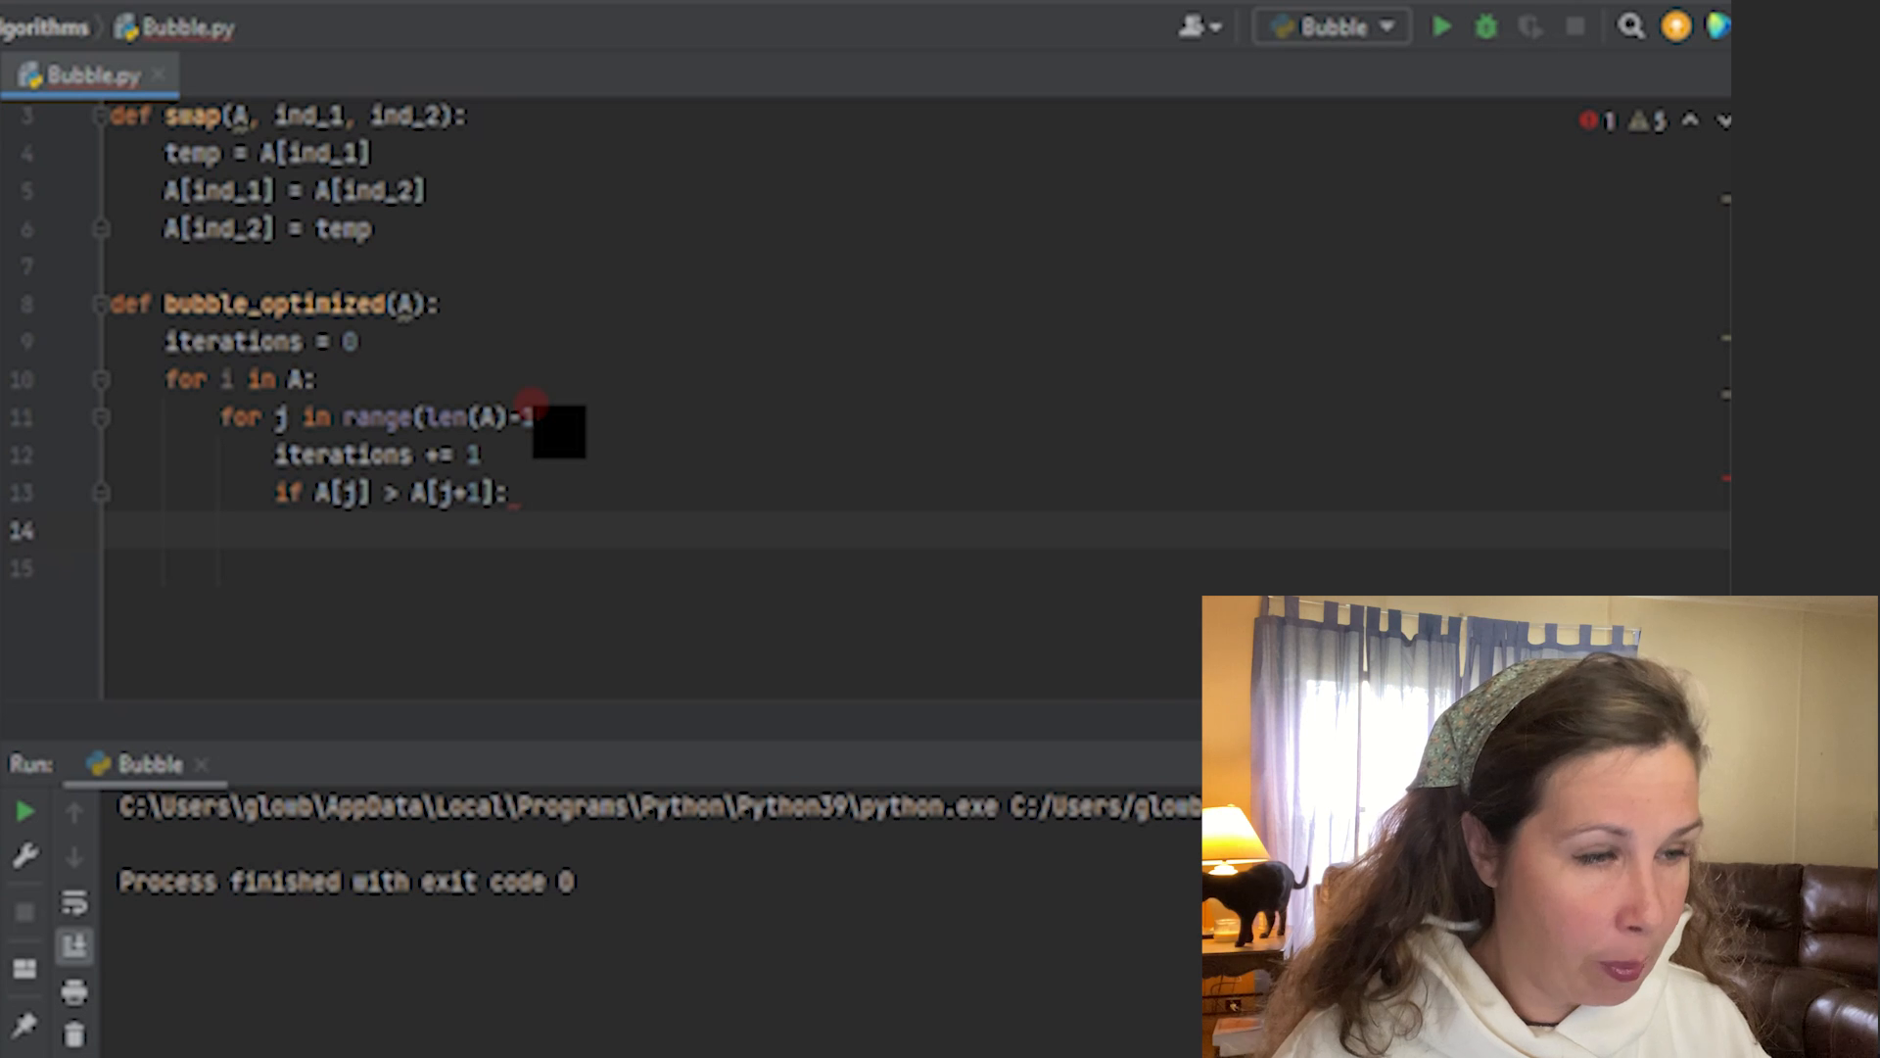
text(s)
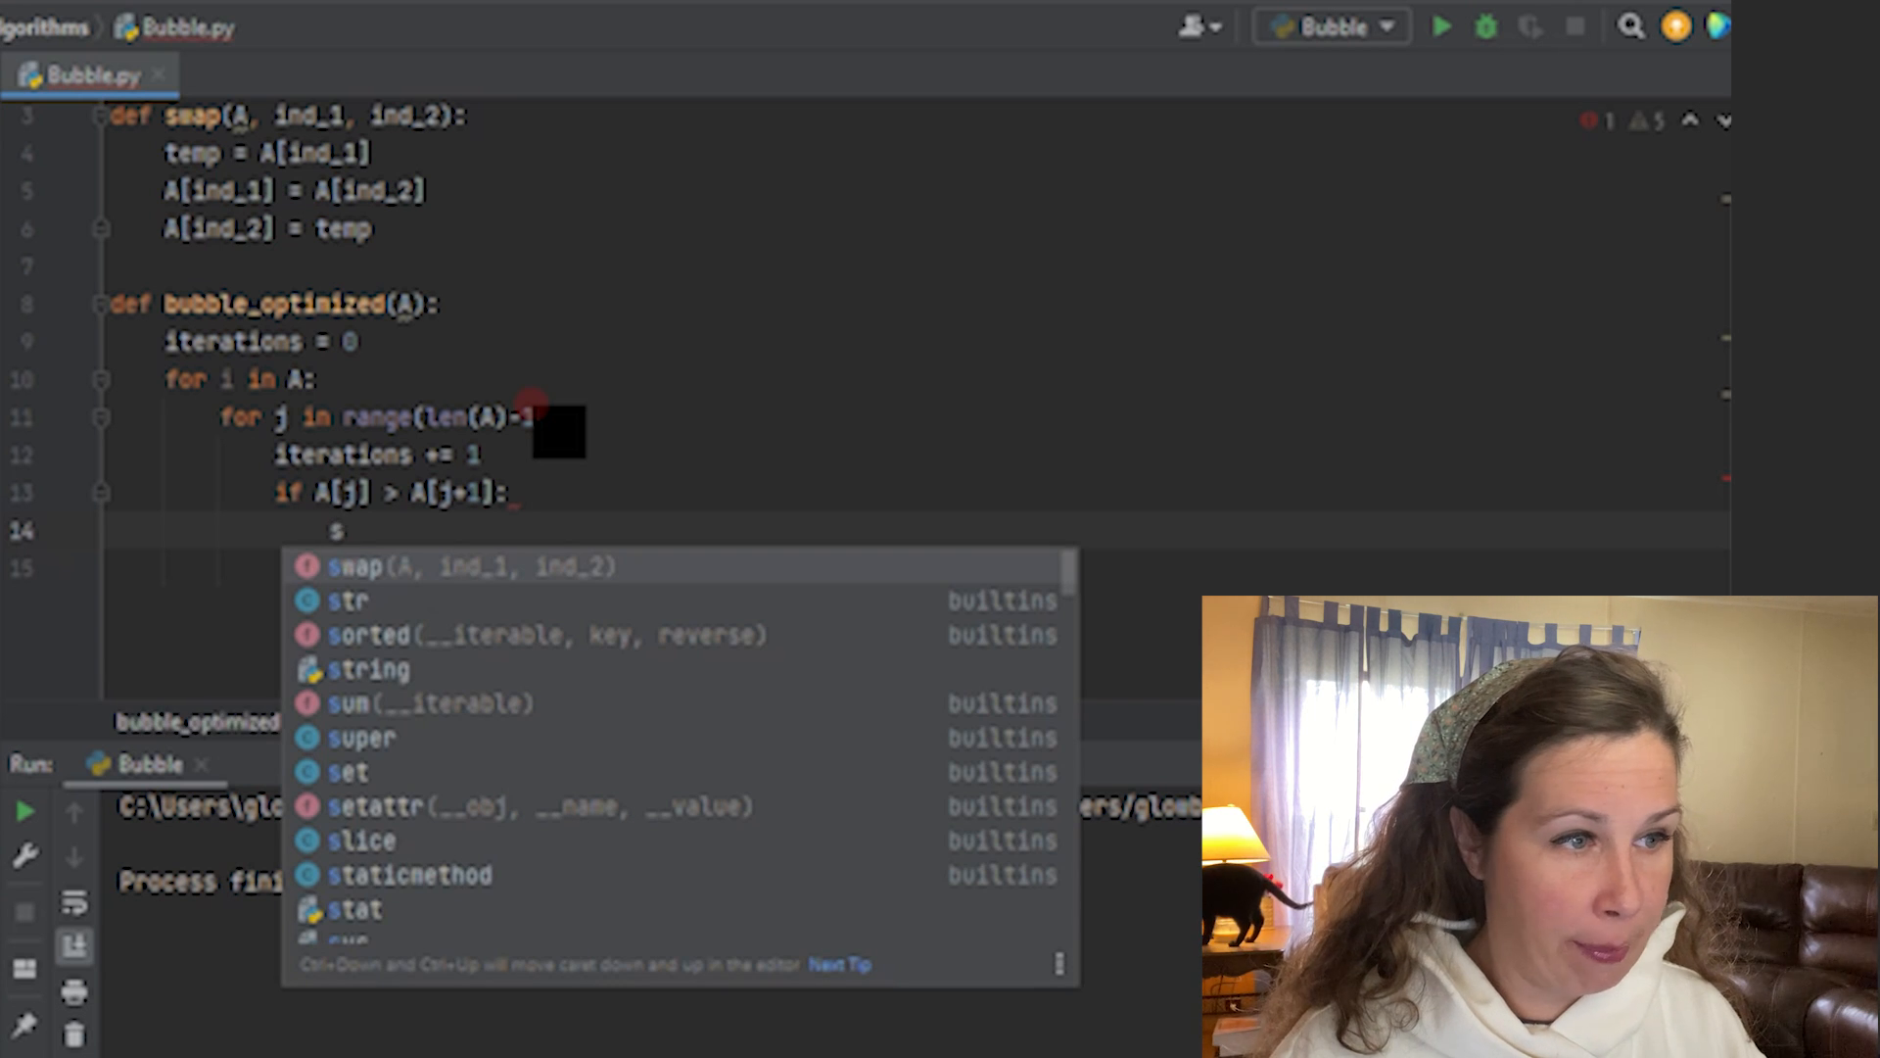
text(wap)
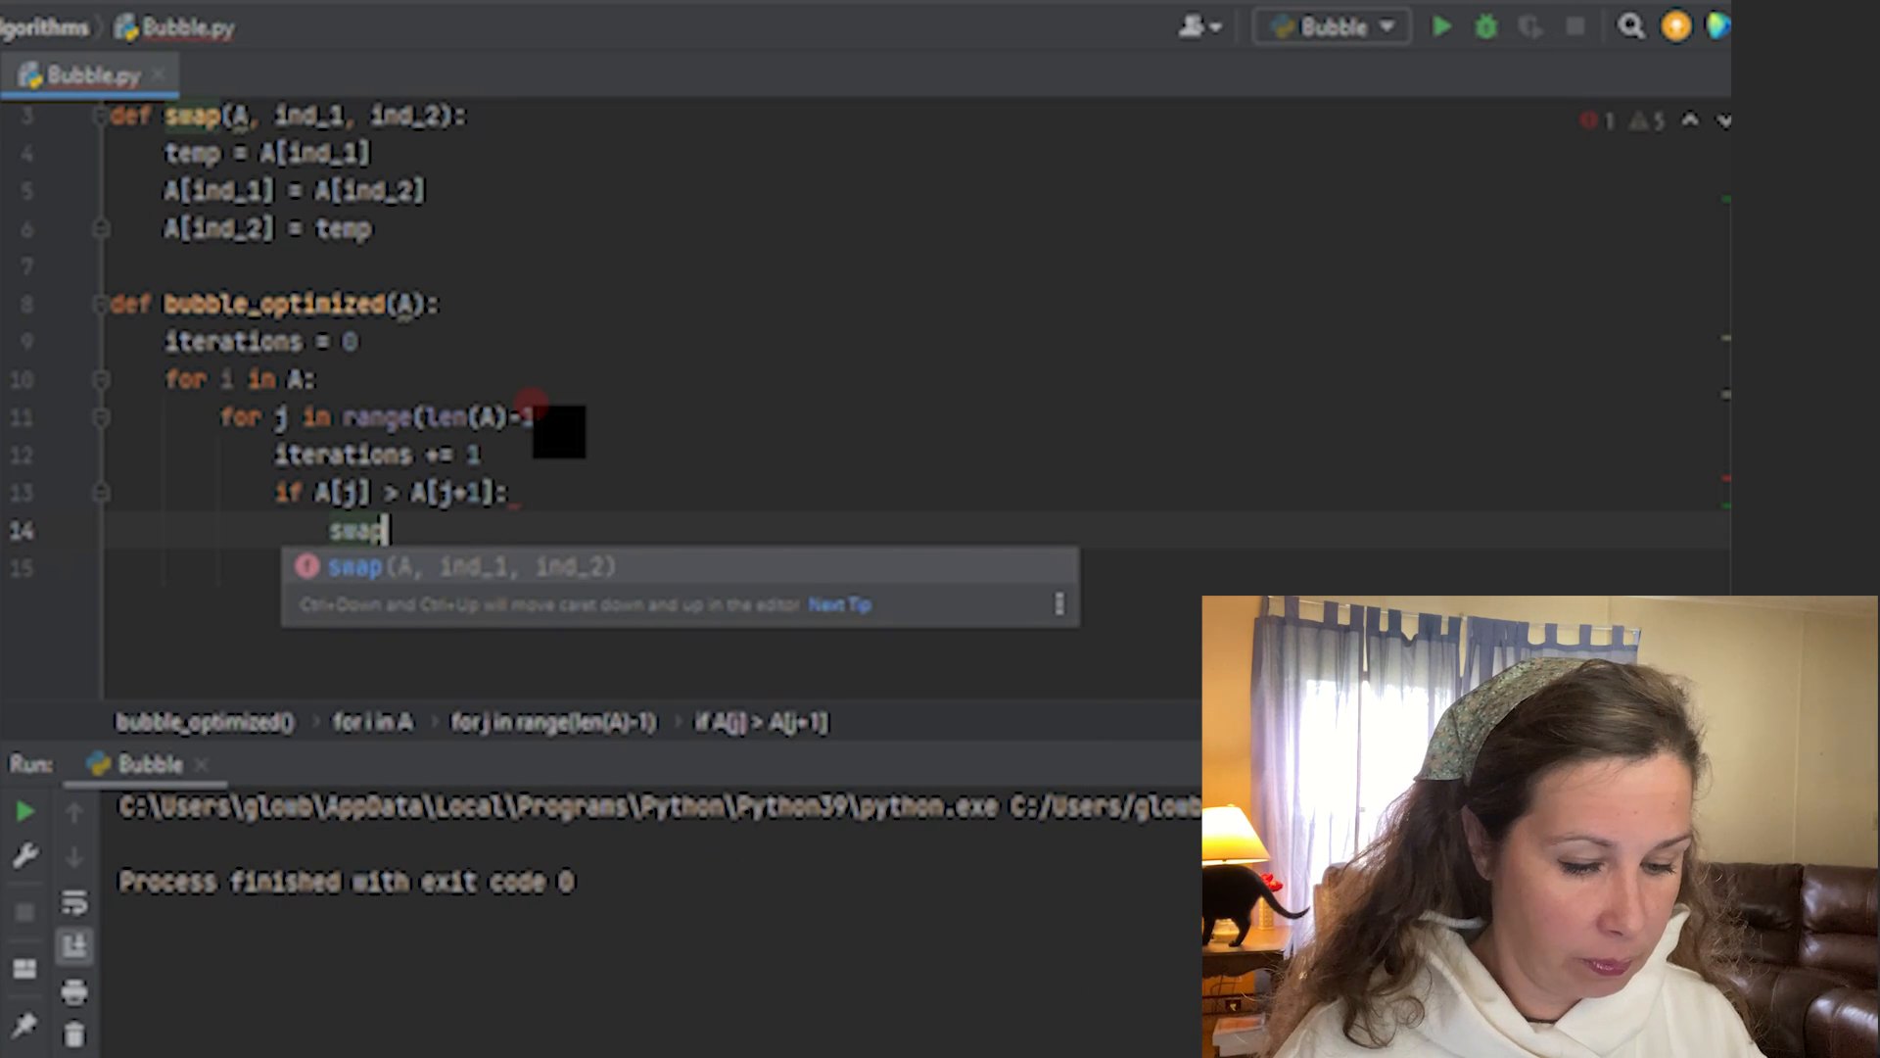
text((A)
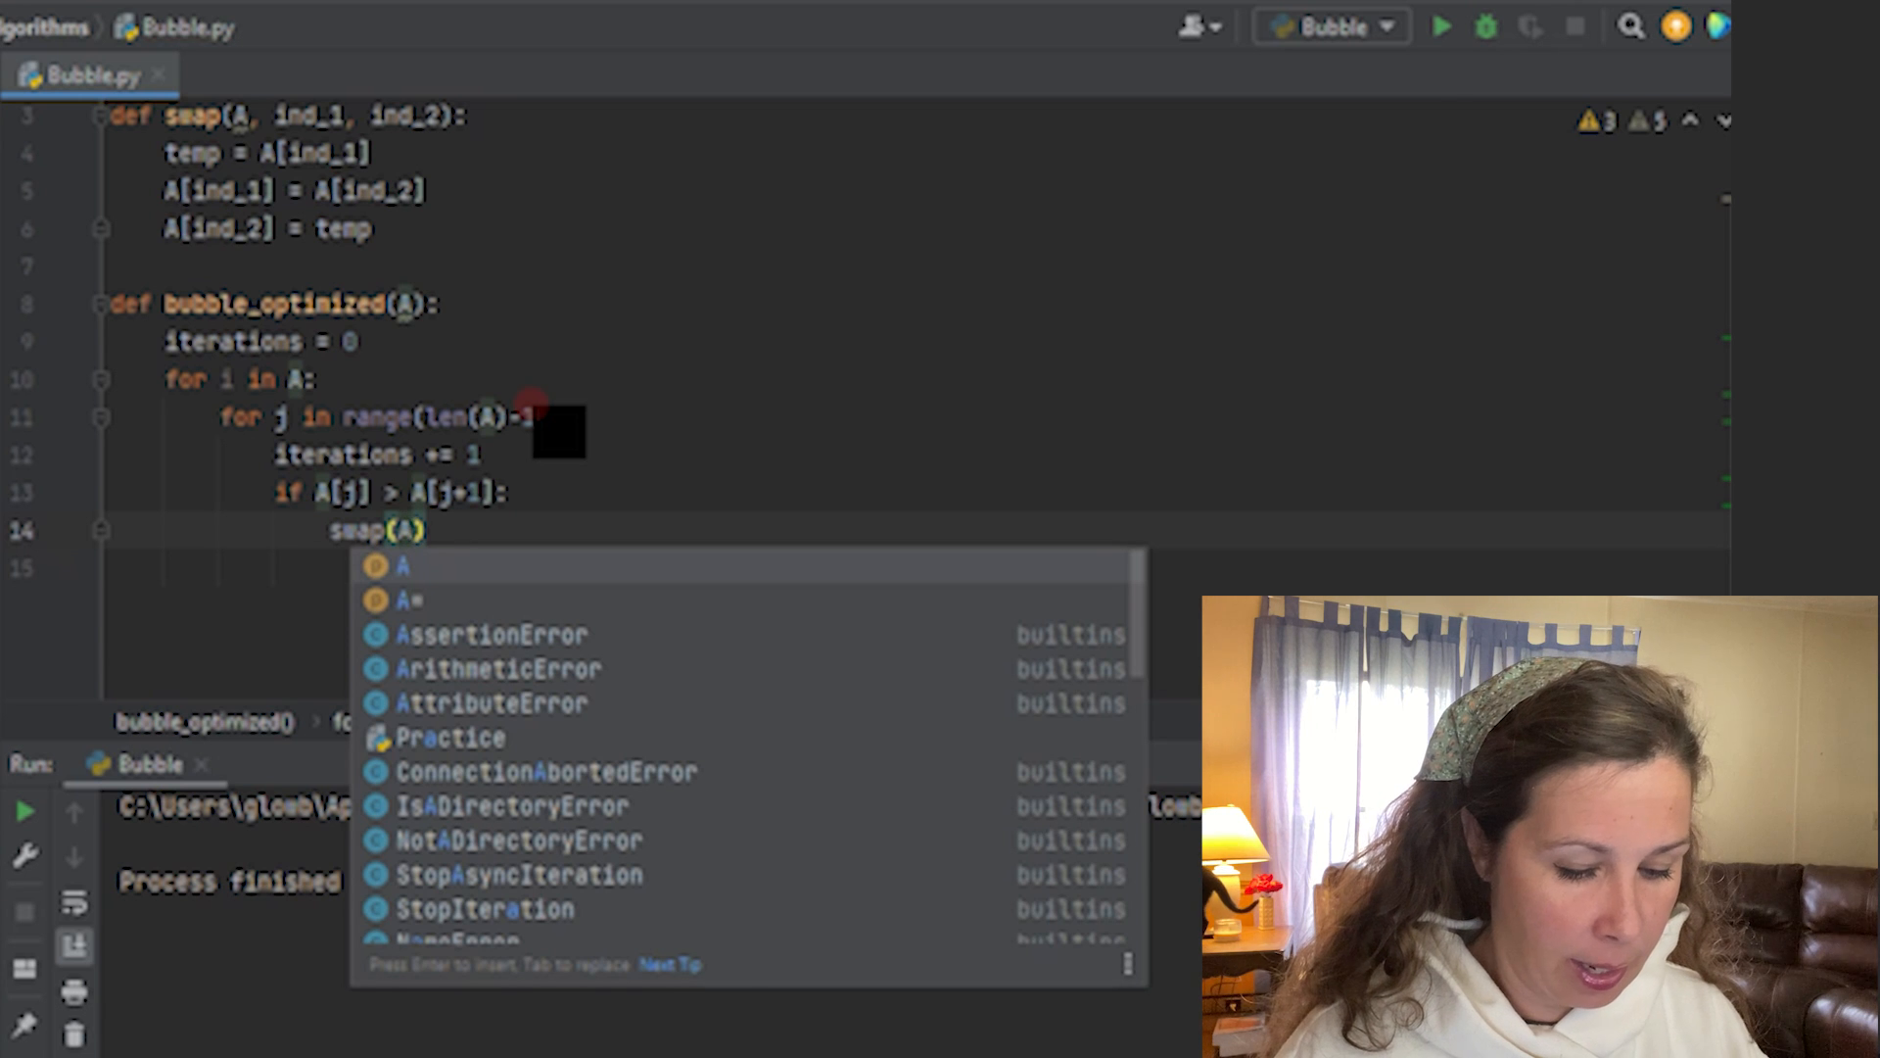
text(, j,)
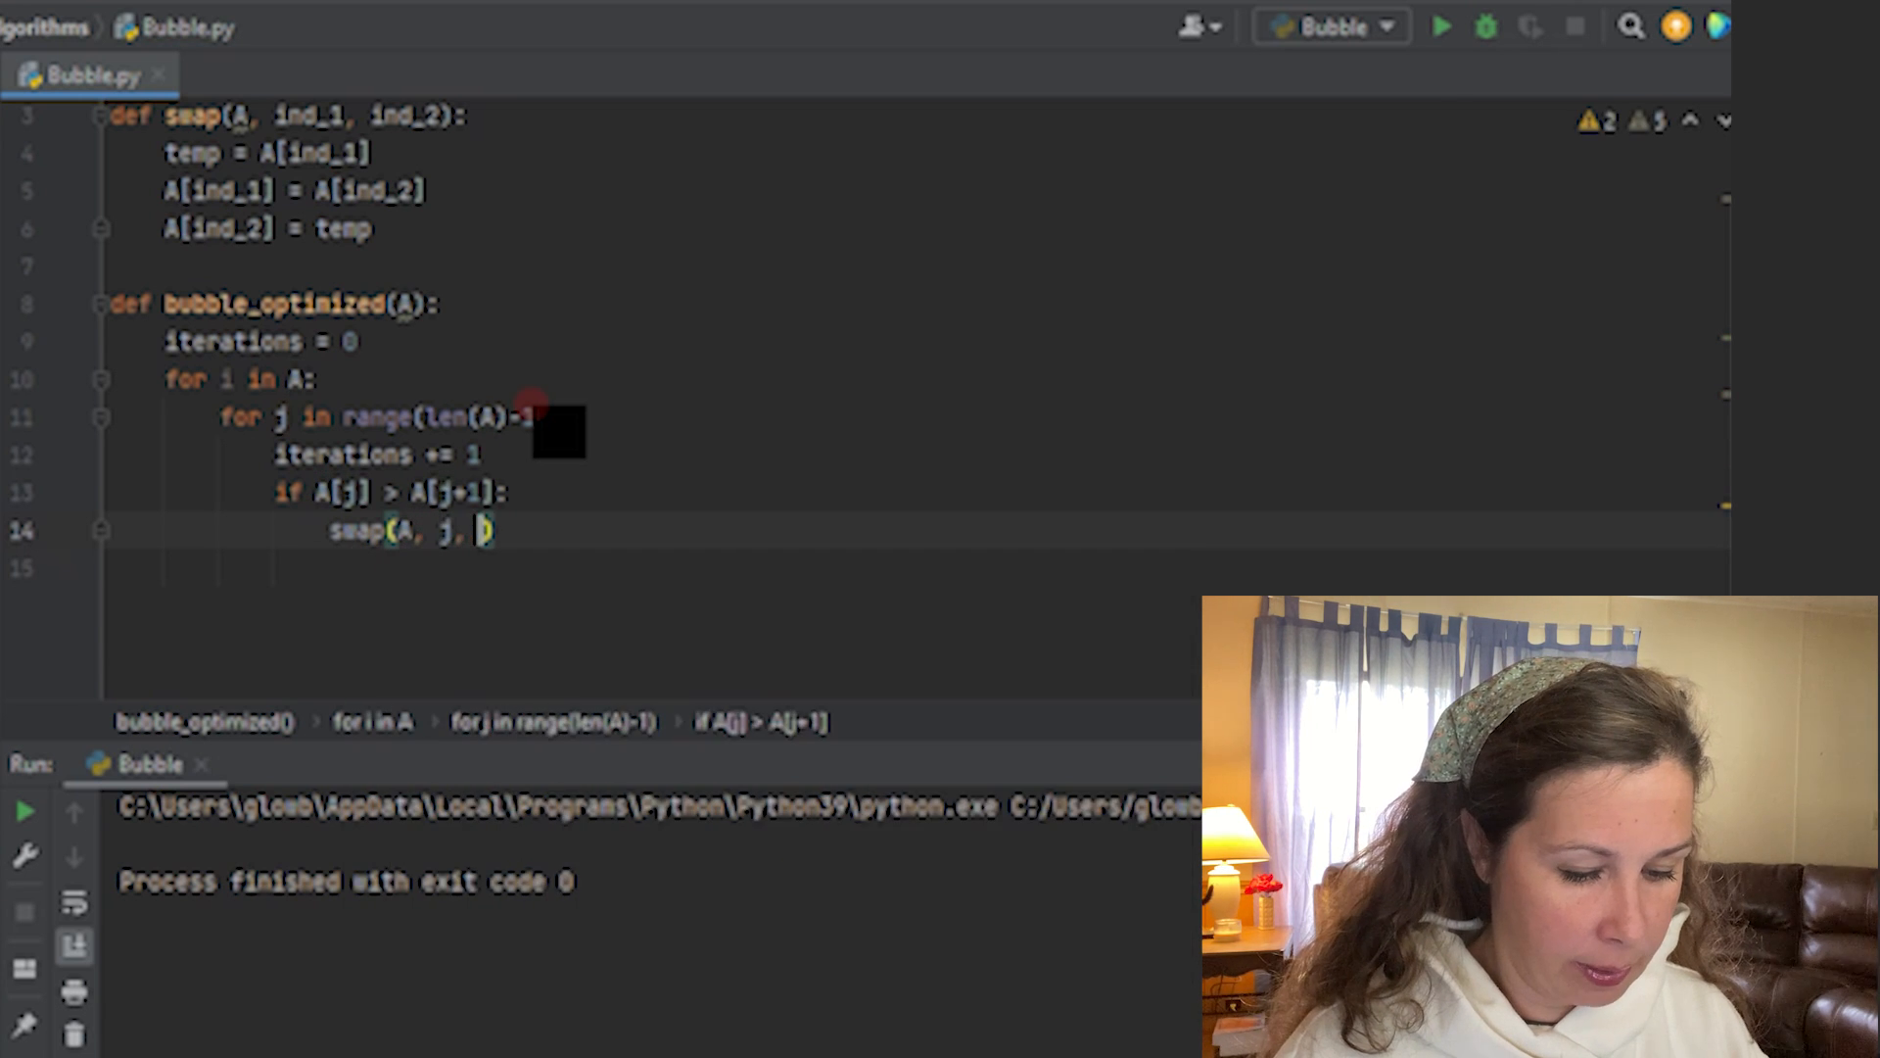
text(j+1)
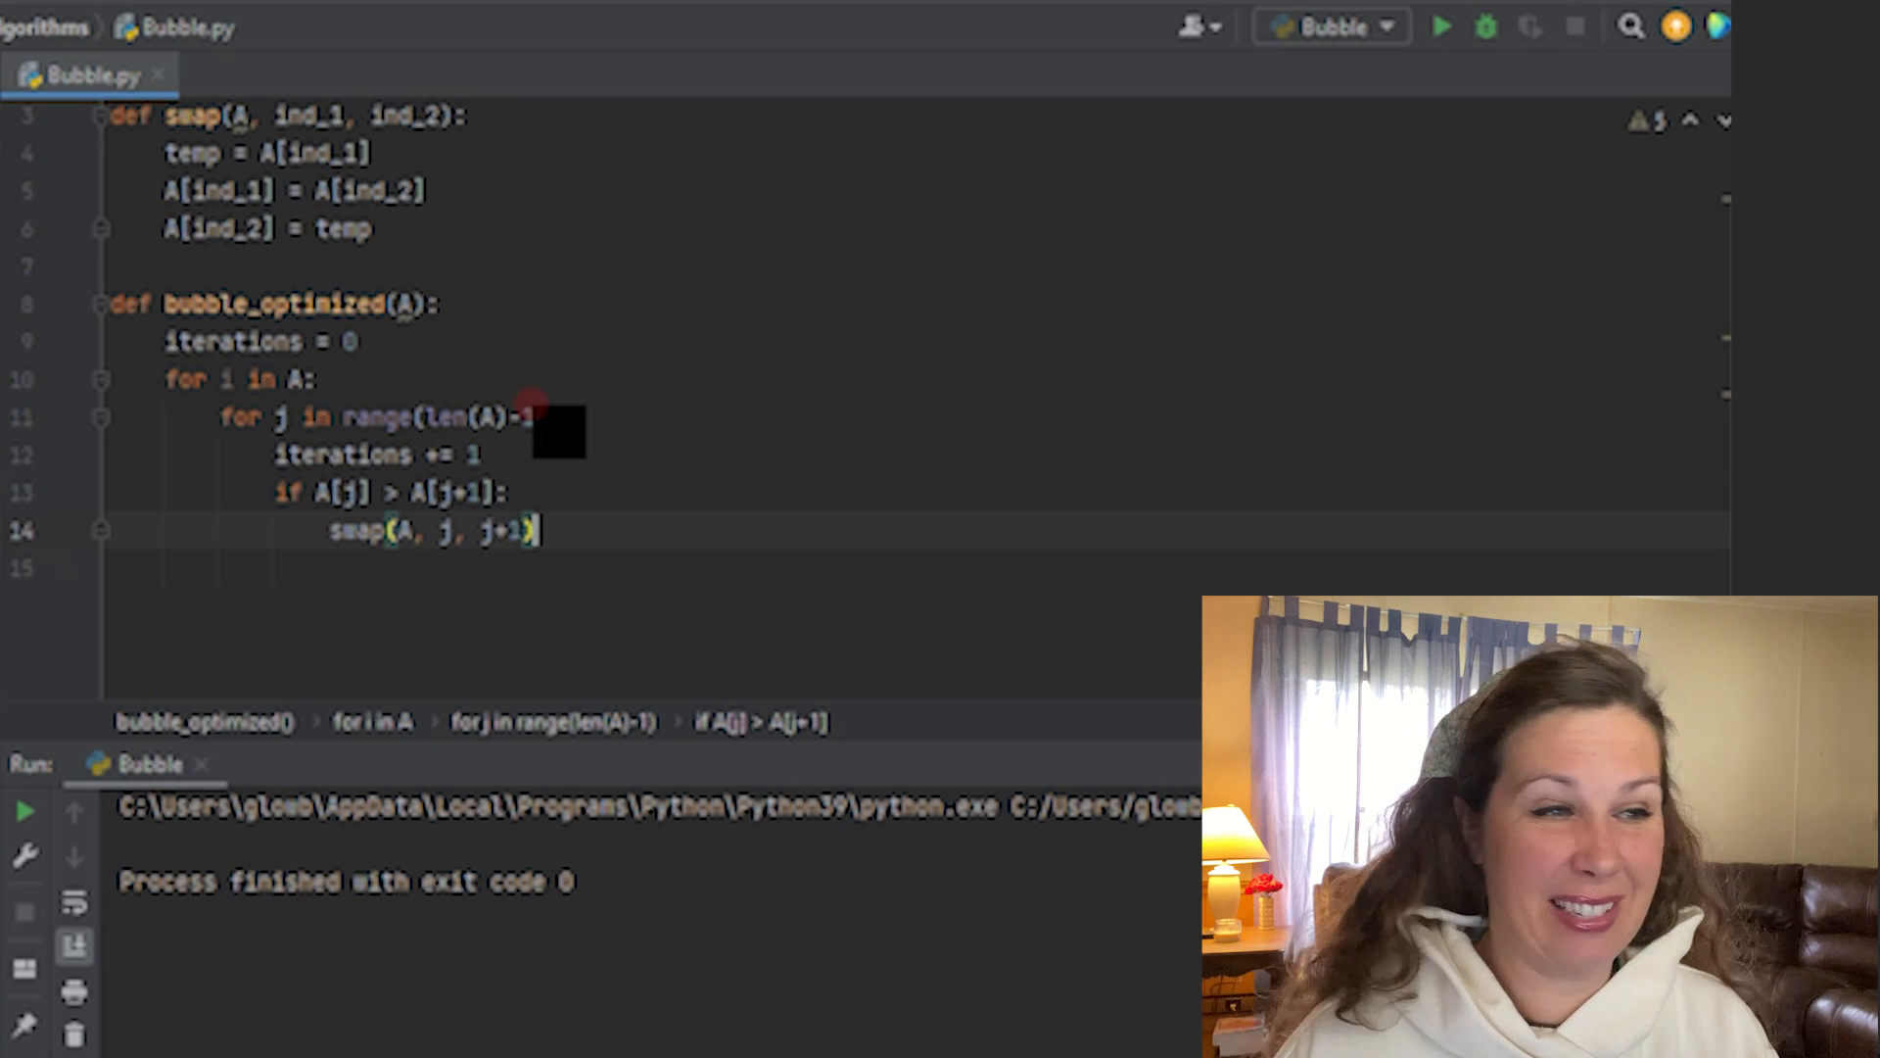
key(enter)
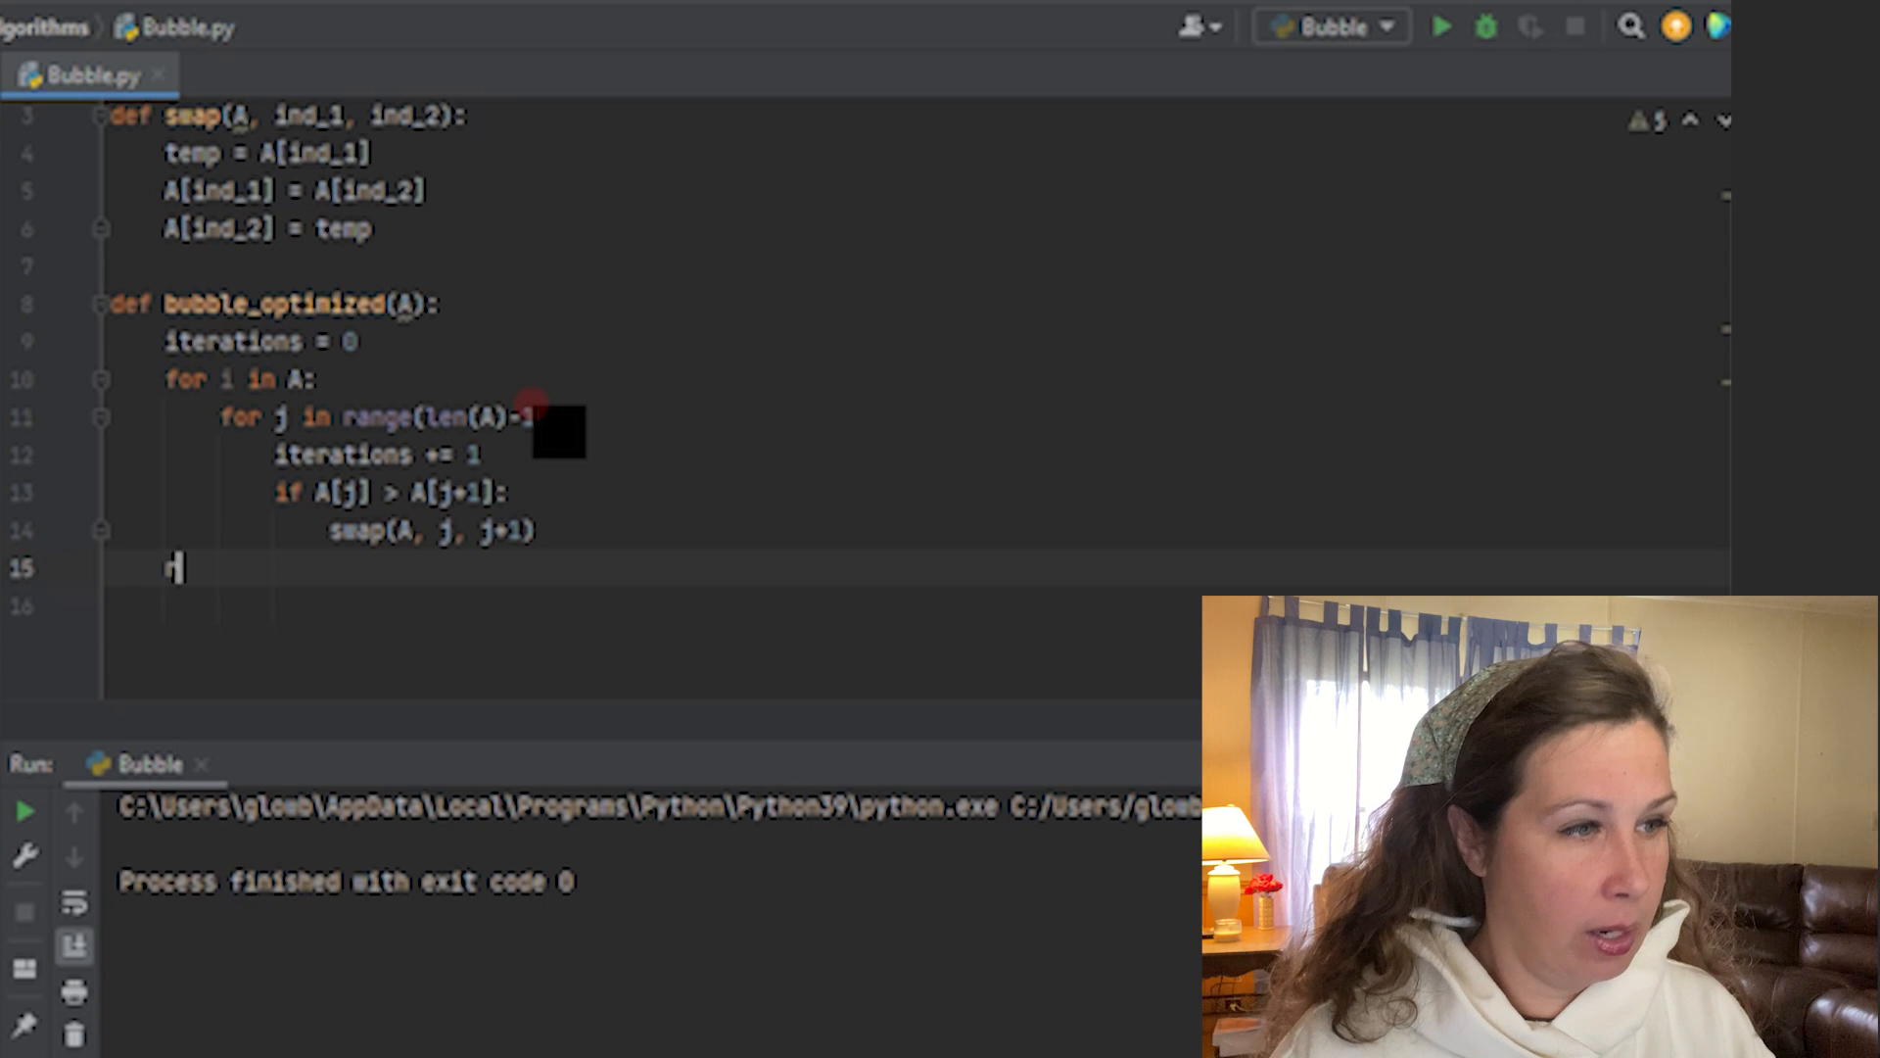
- Return A at the end of bubble_optimized
text(return A)
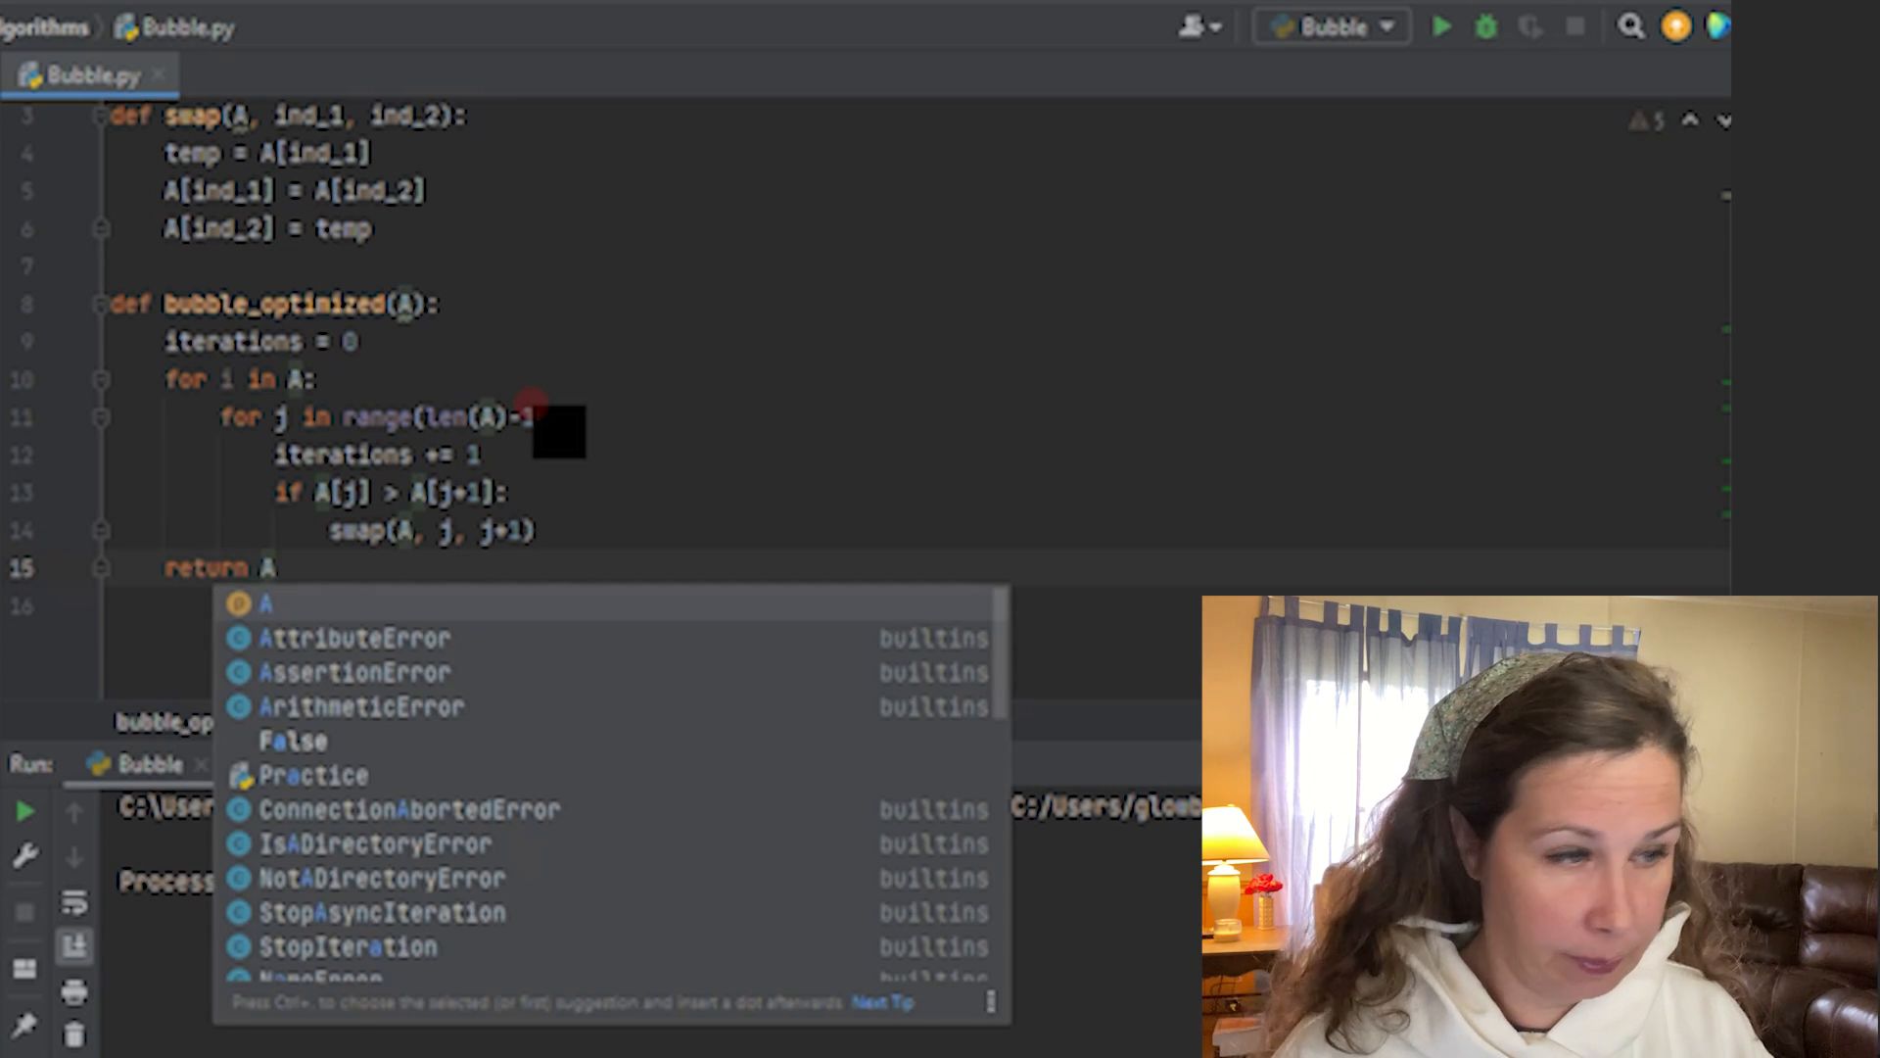
key(Escape)
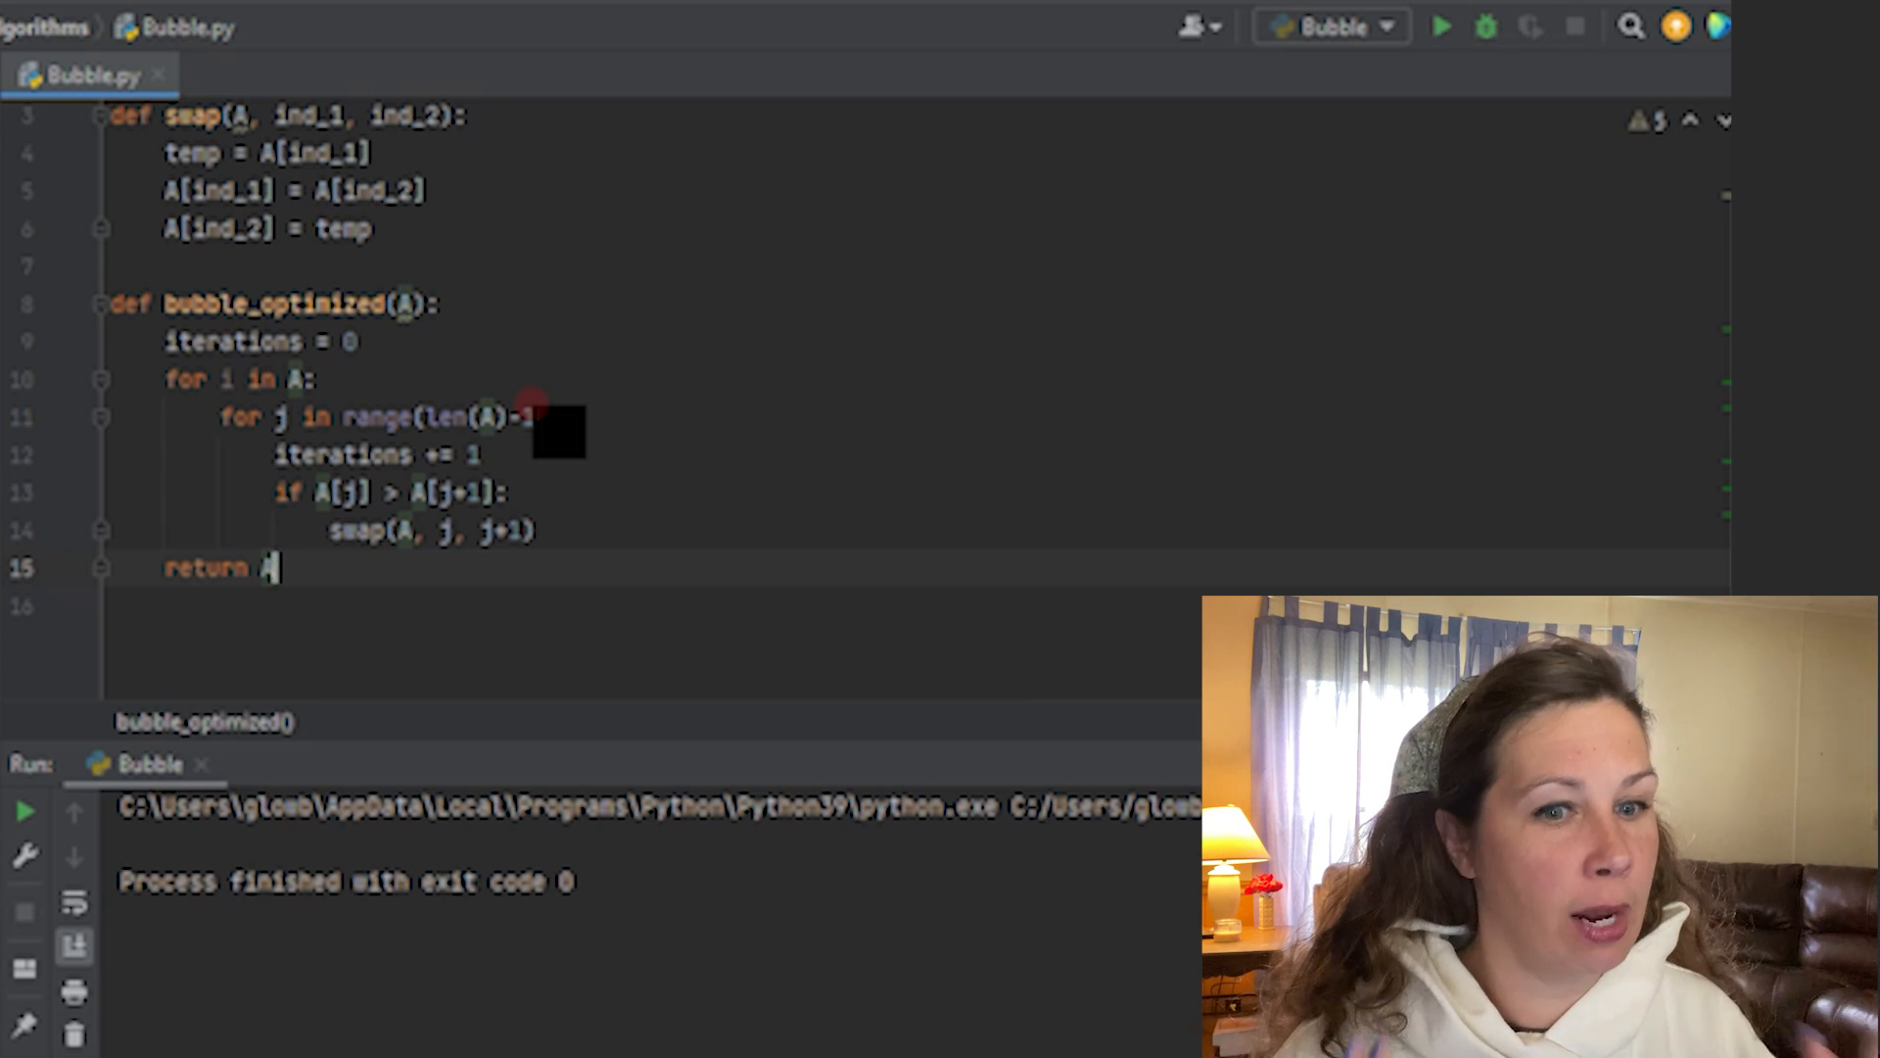
key(enter)
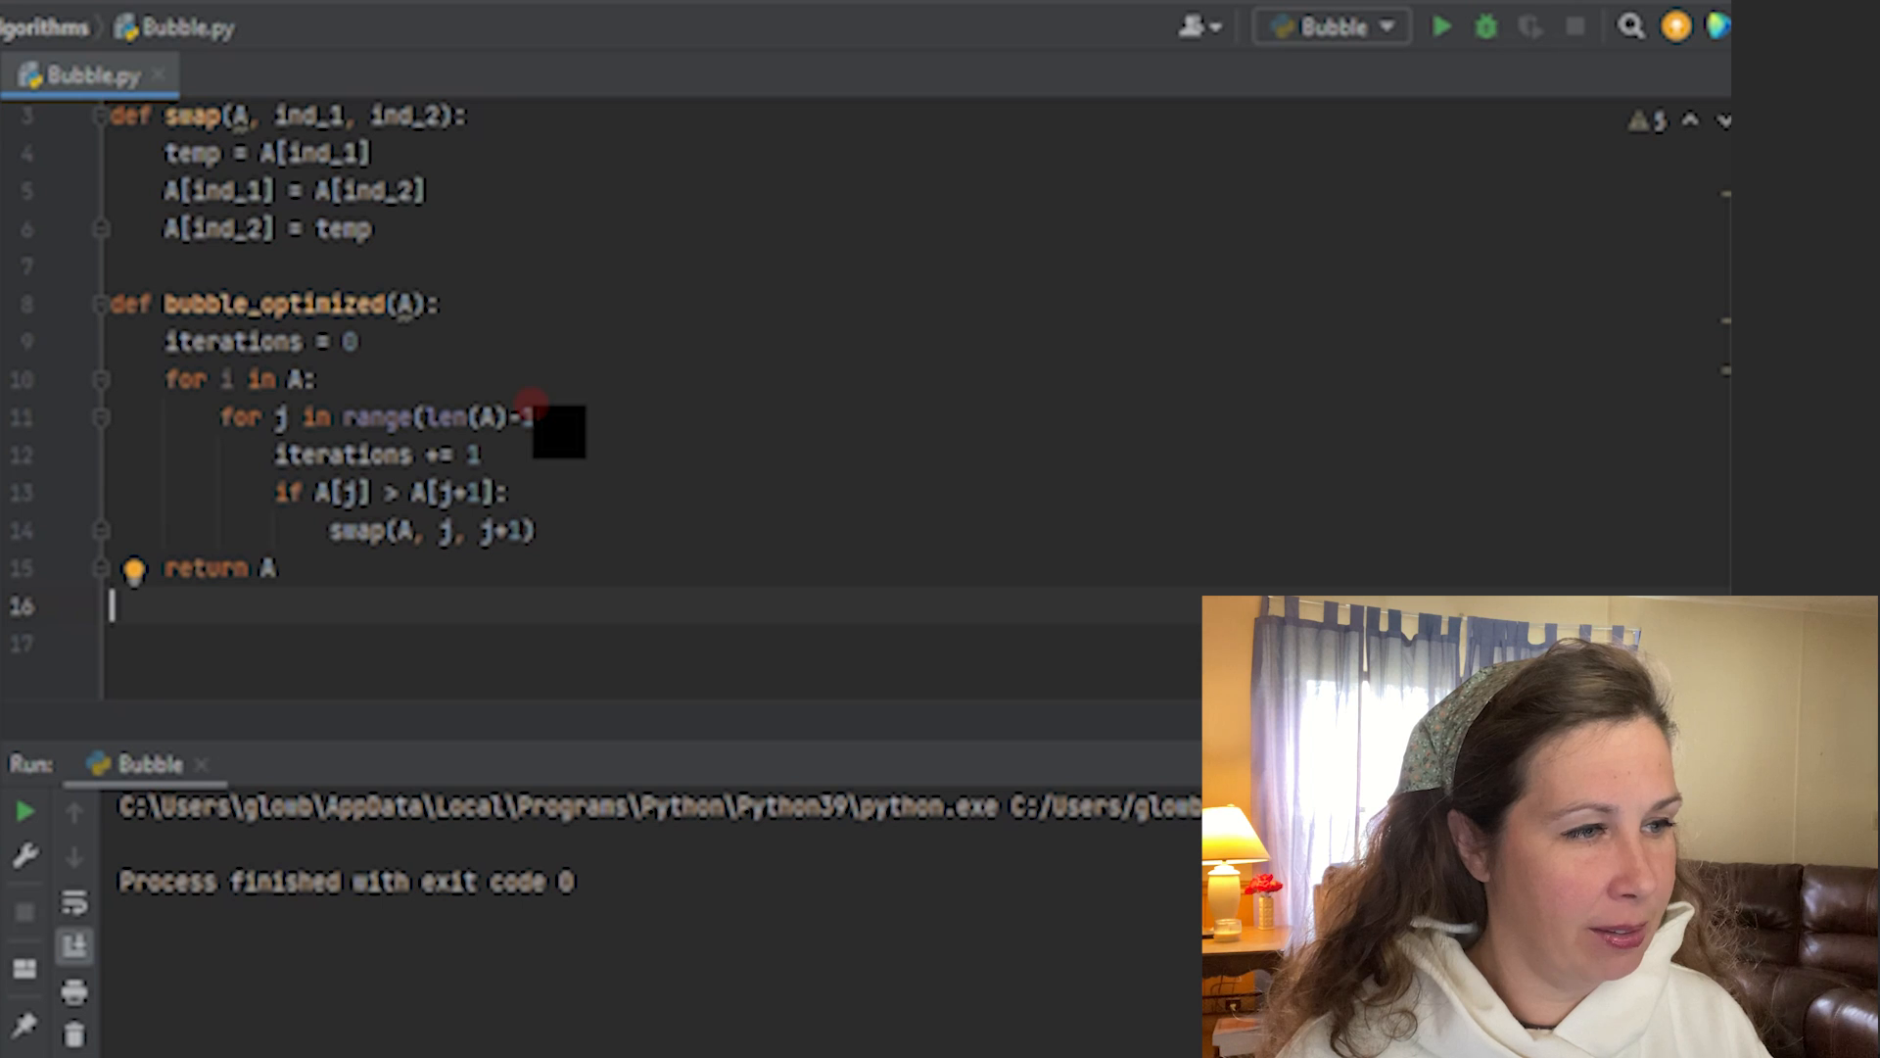
- Add print(bubble_optimized(A)) below the function
text(pr)
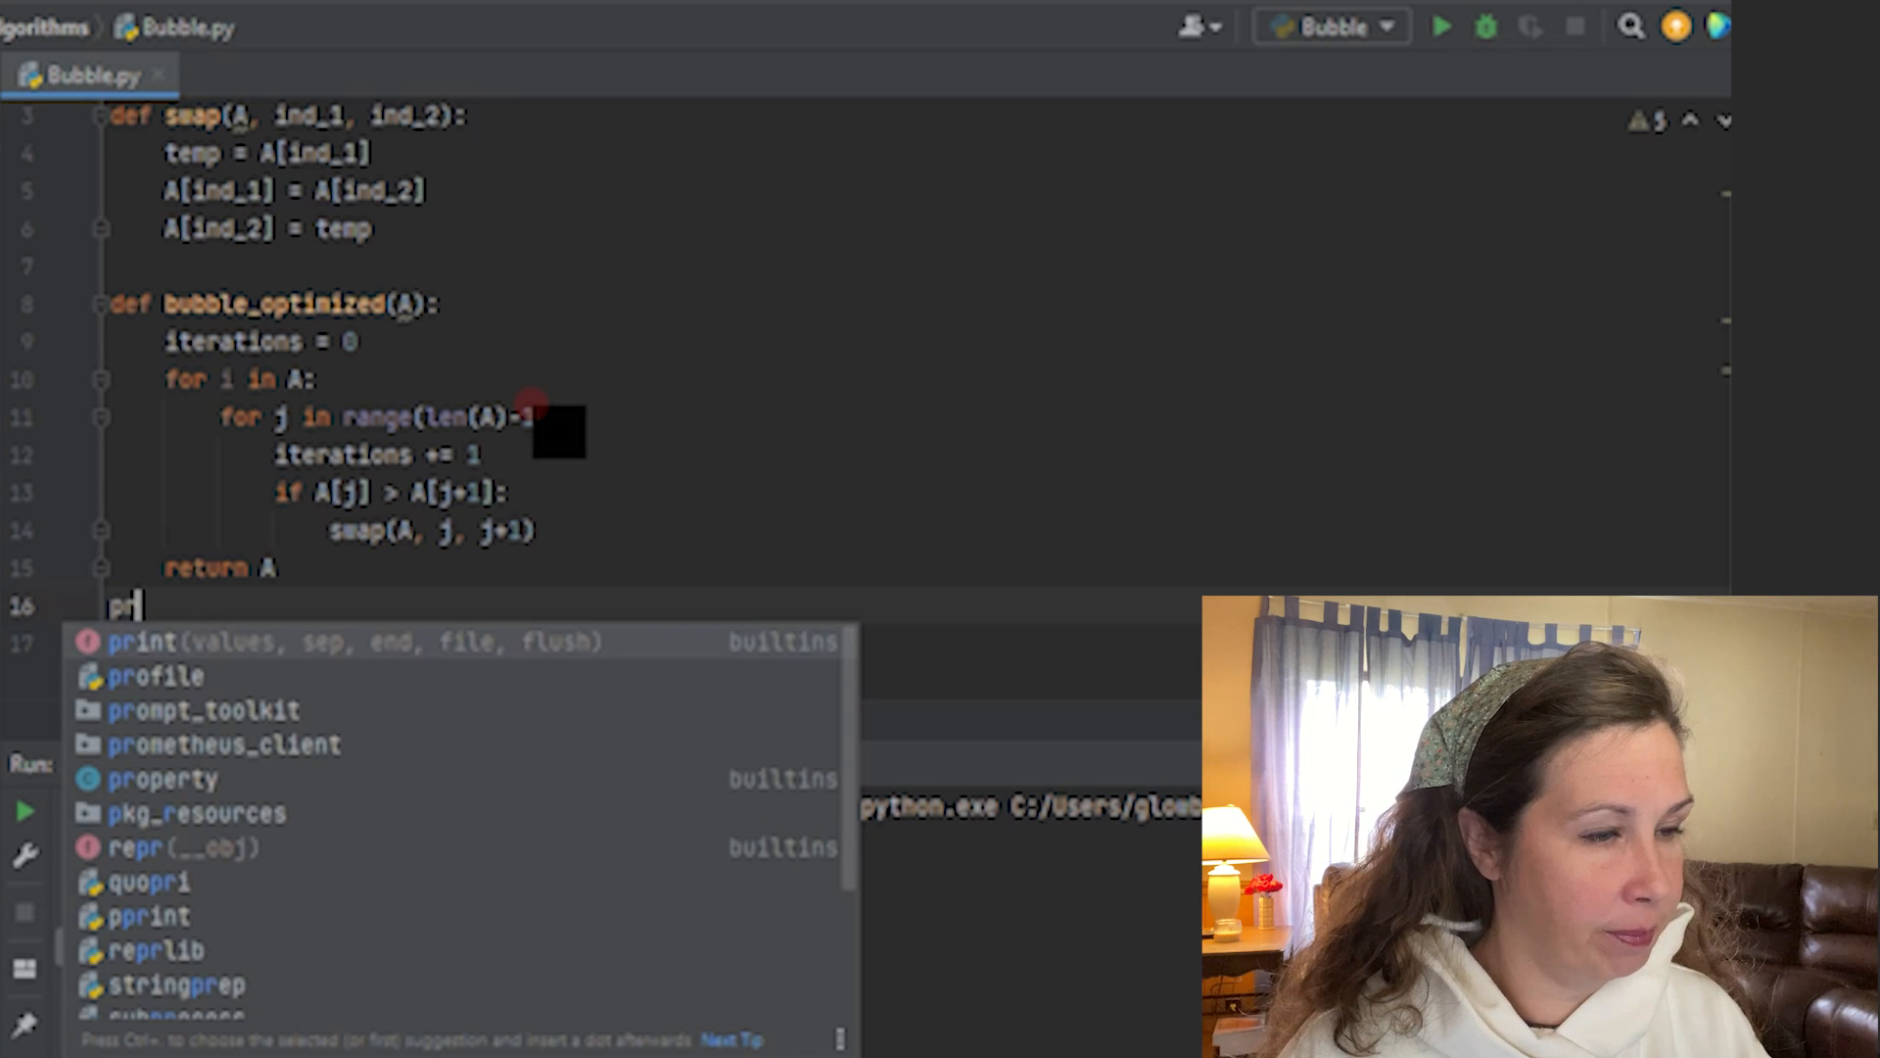
text(int(bu)
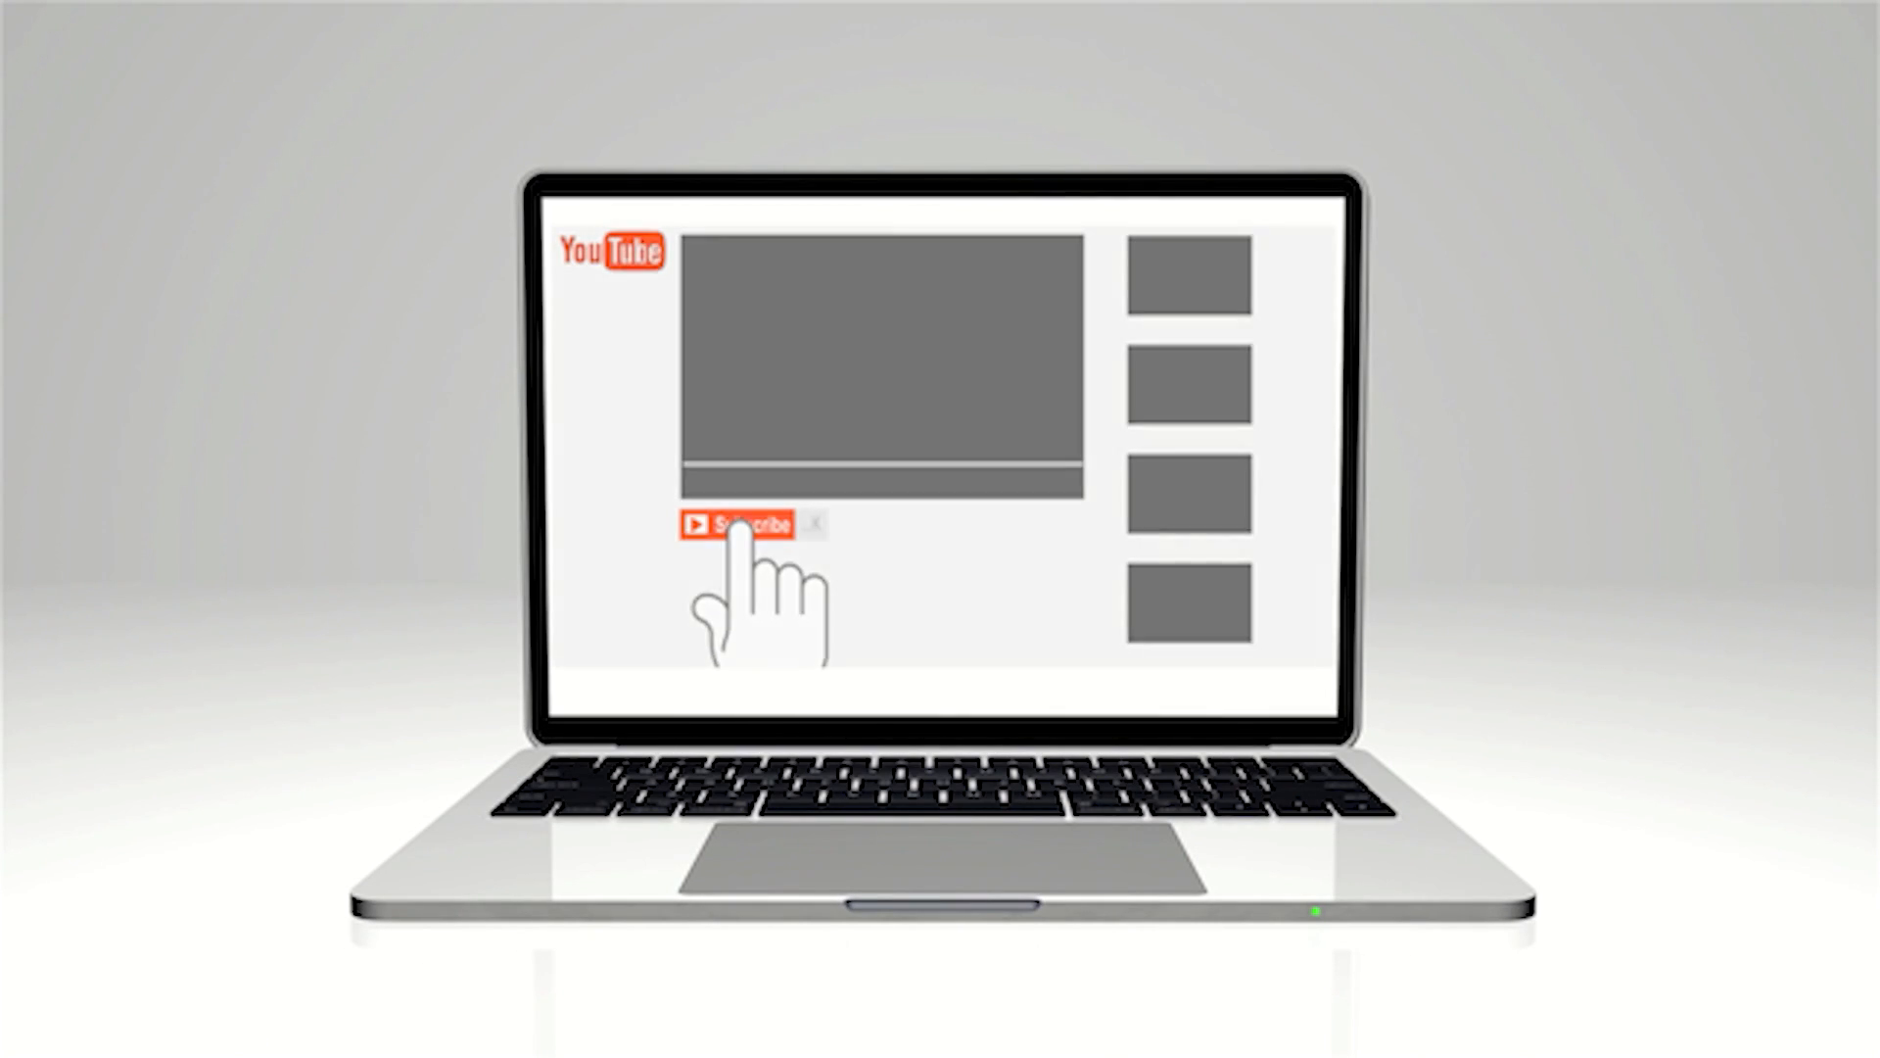
click(739, 525)
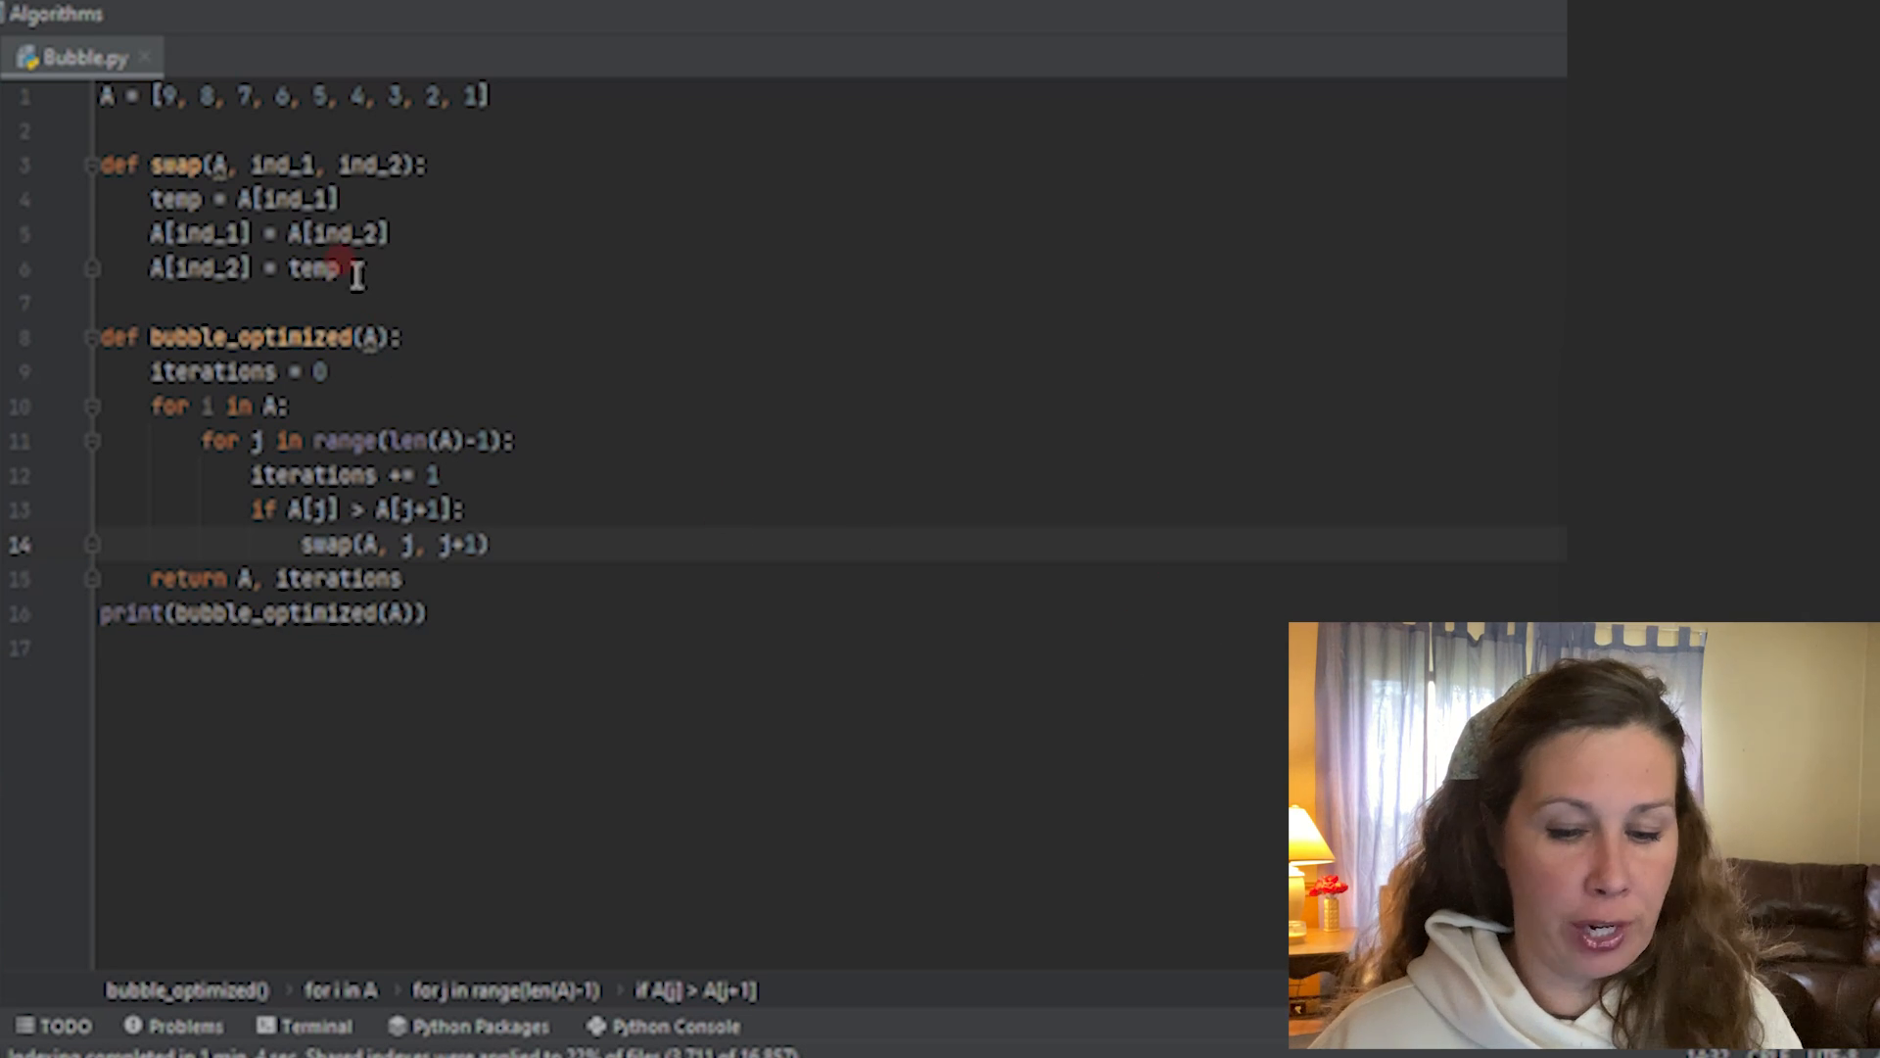
- Select and delete the swap helper function
drag(151, 164, 339, 268)
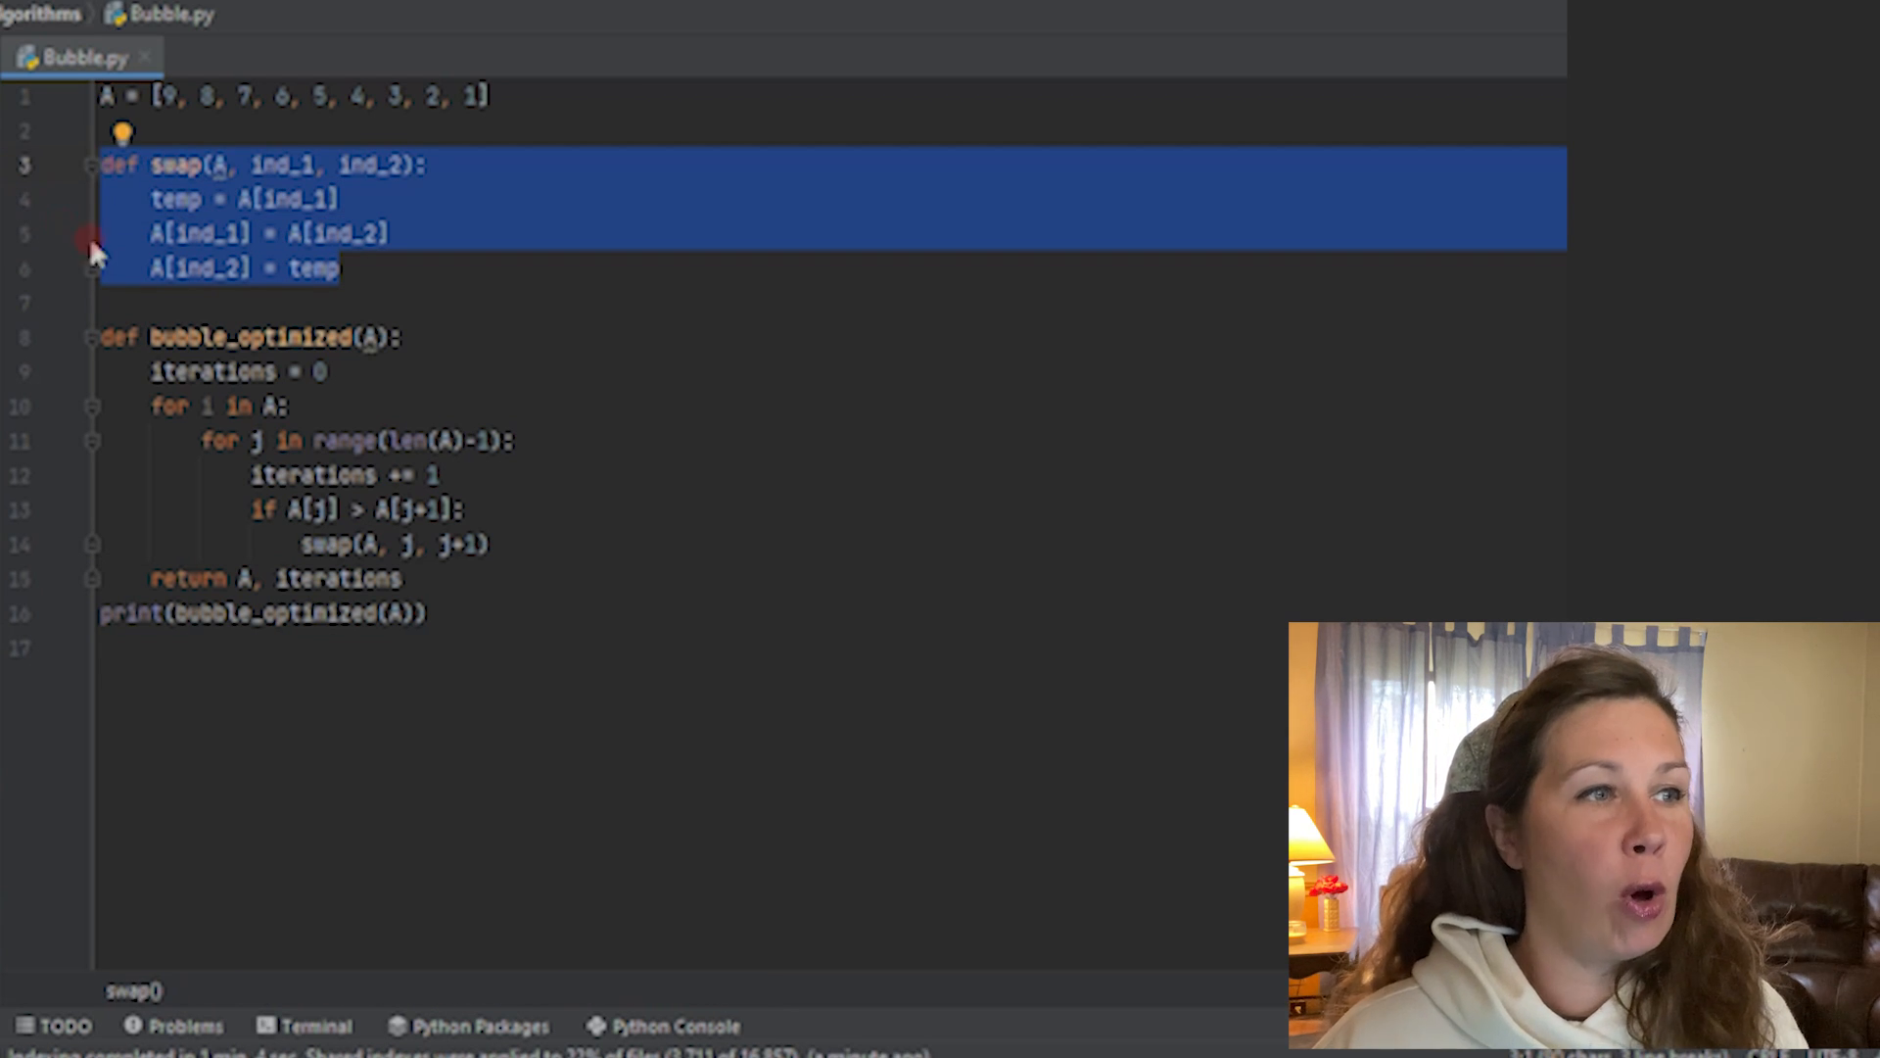
key(Delete)
text(_2)
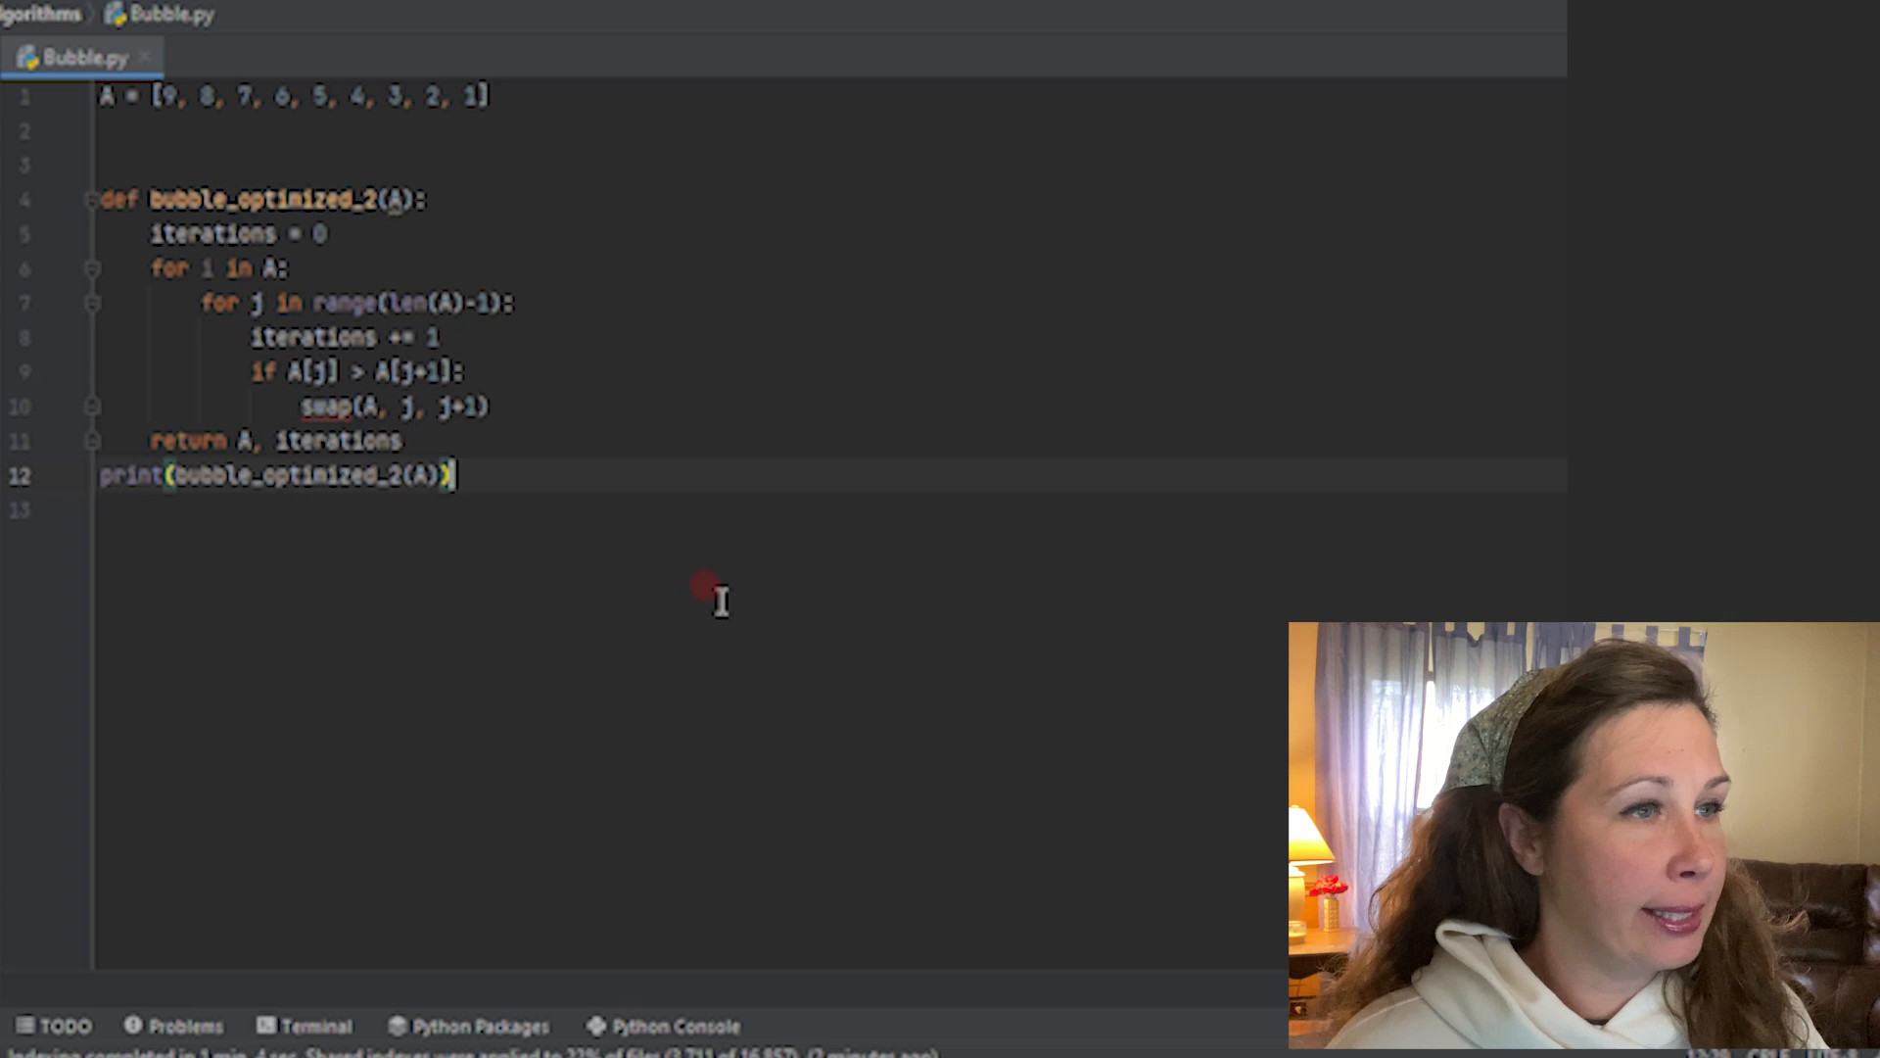
mouse_move(582, 402)
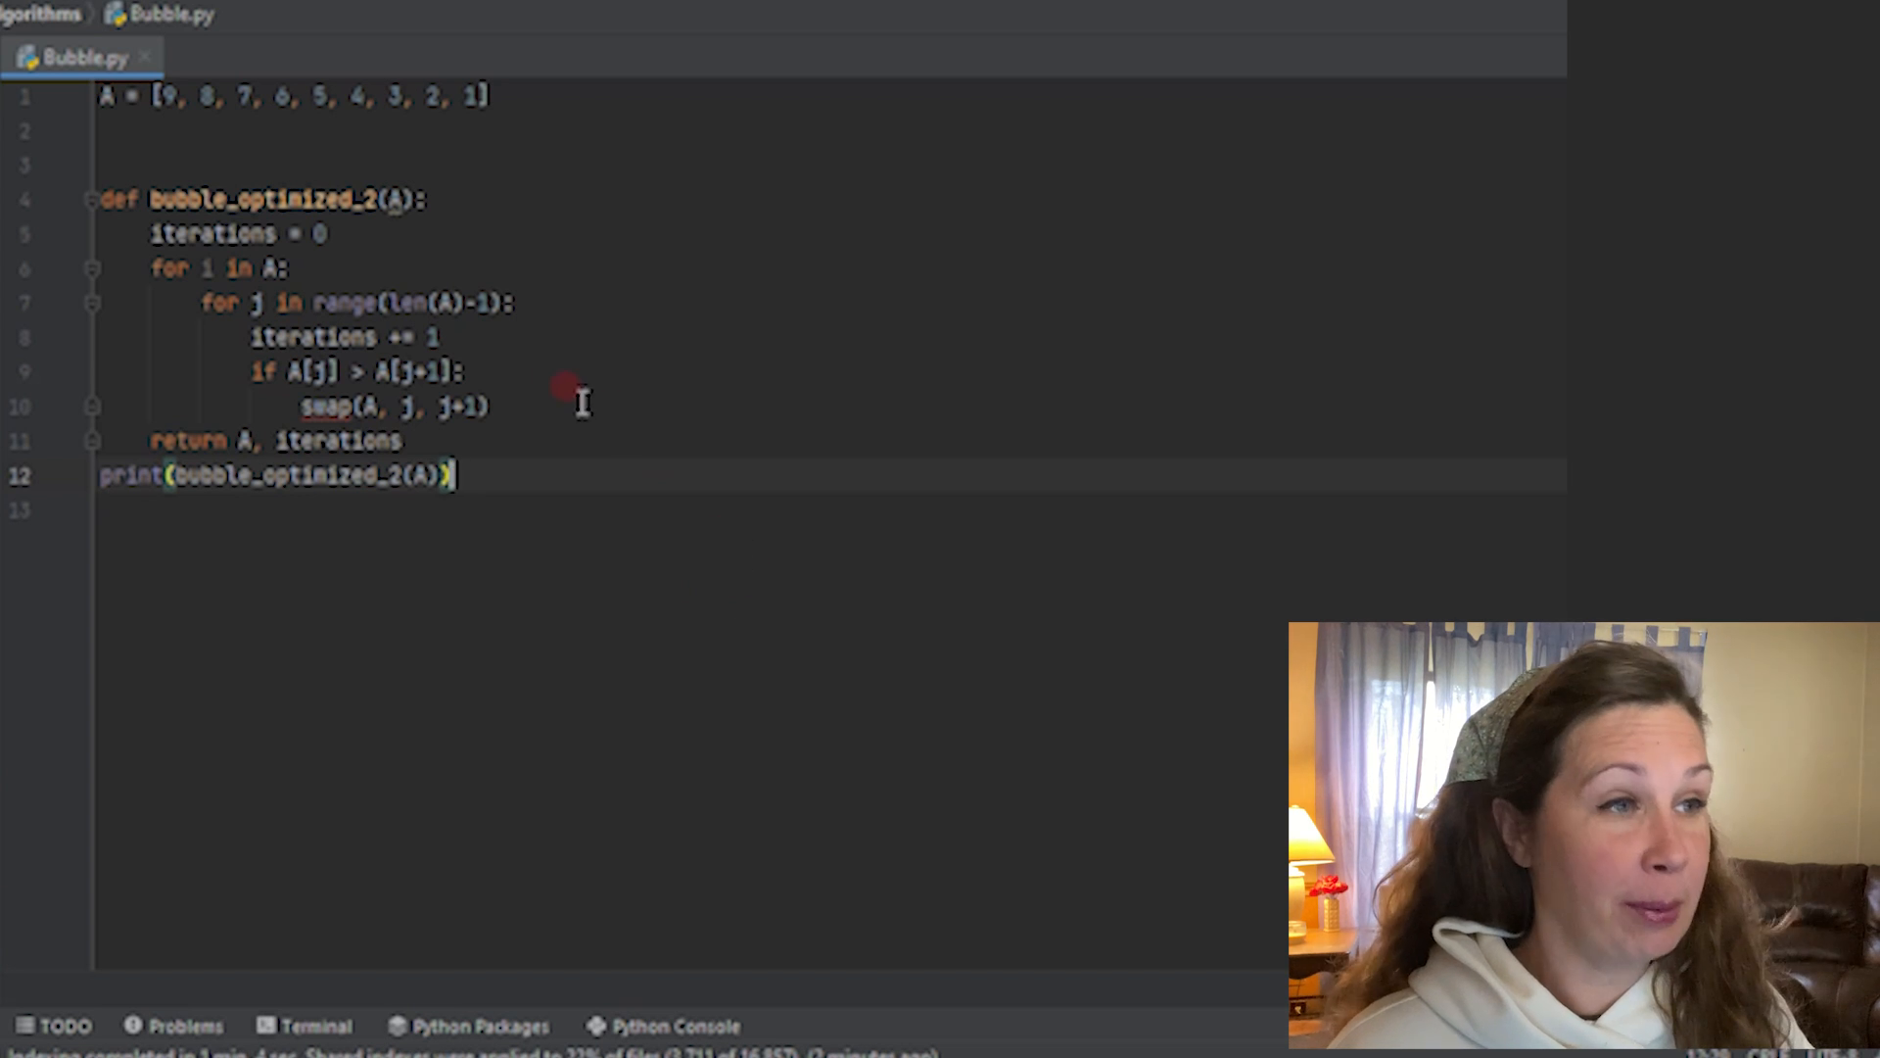
mouse_move(527, 300)
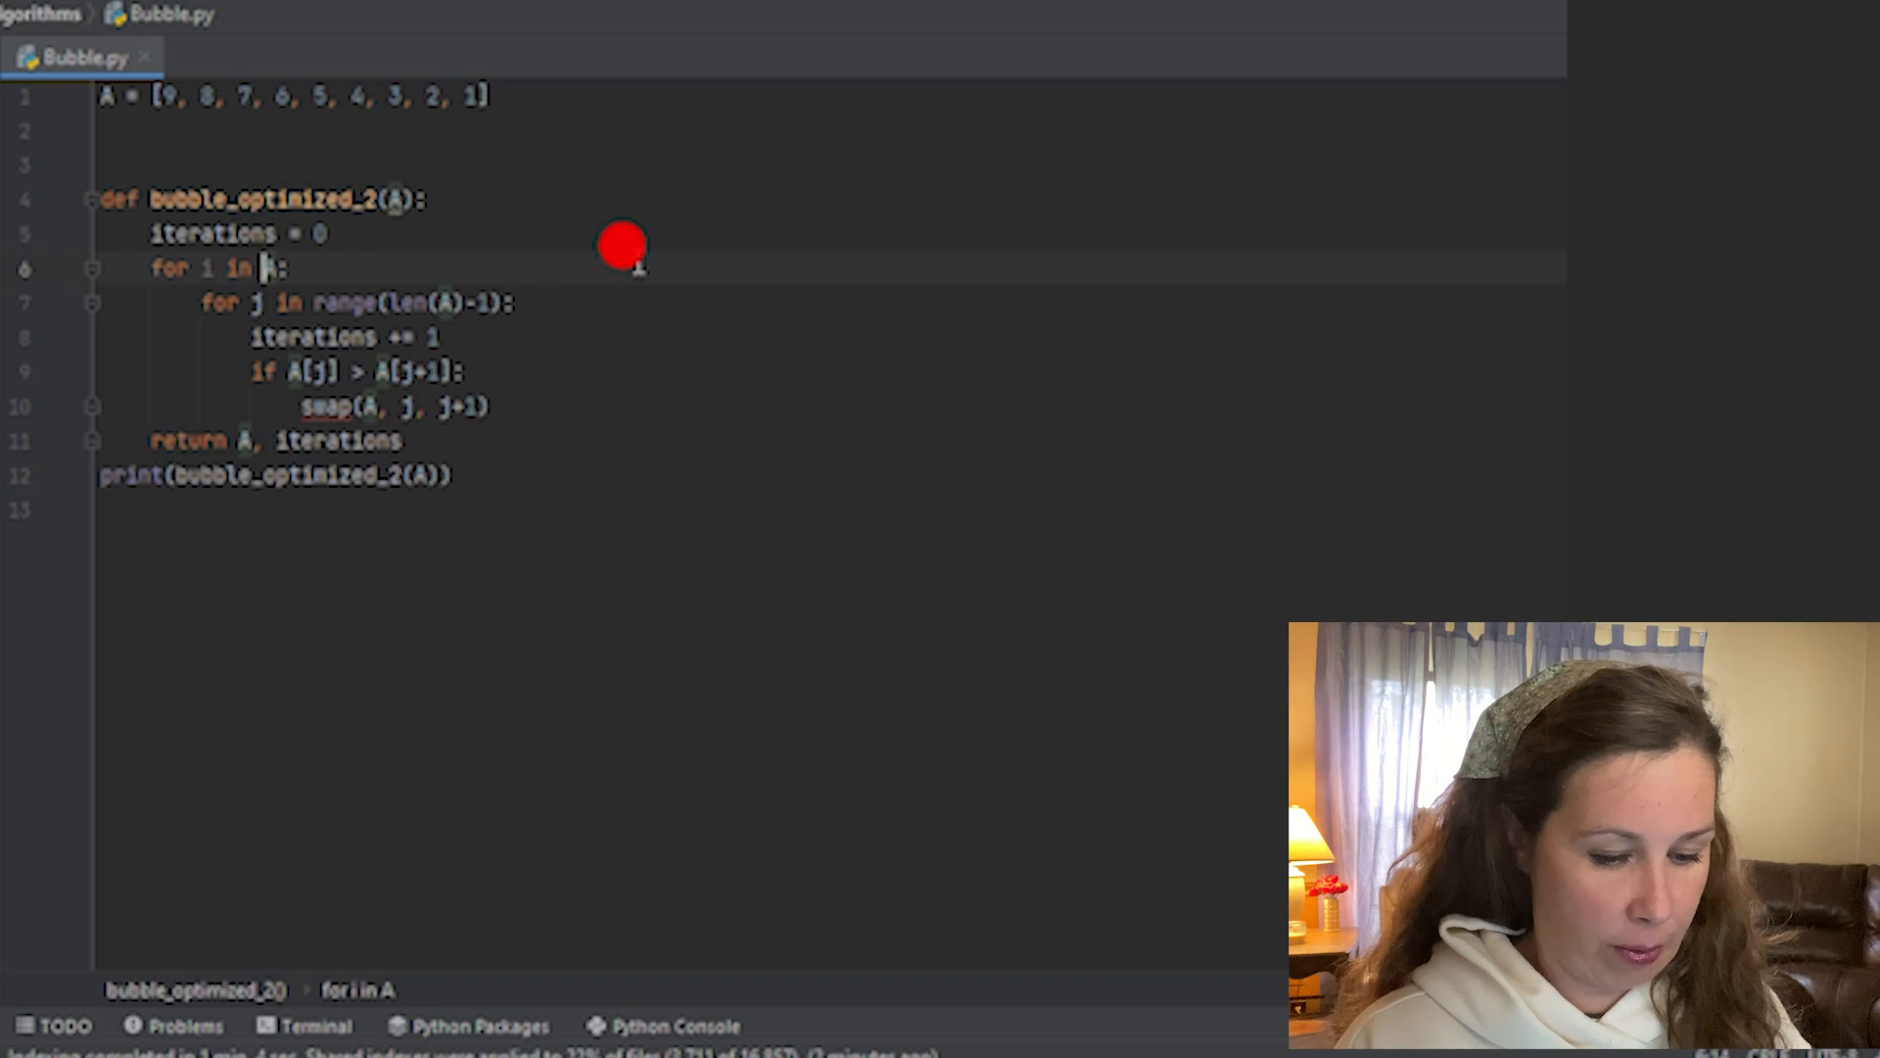
- Make the outer loop range(len(A)) and the inner loop range(len(A)-1, i, -1)
text(range)
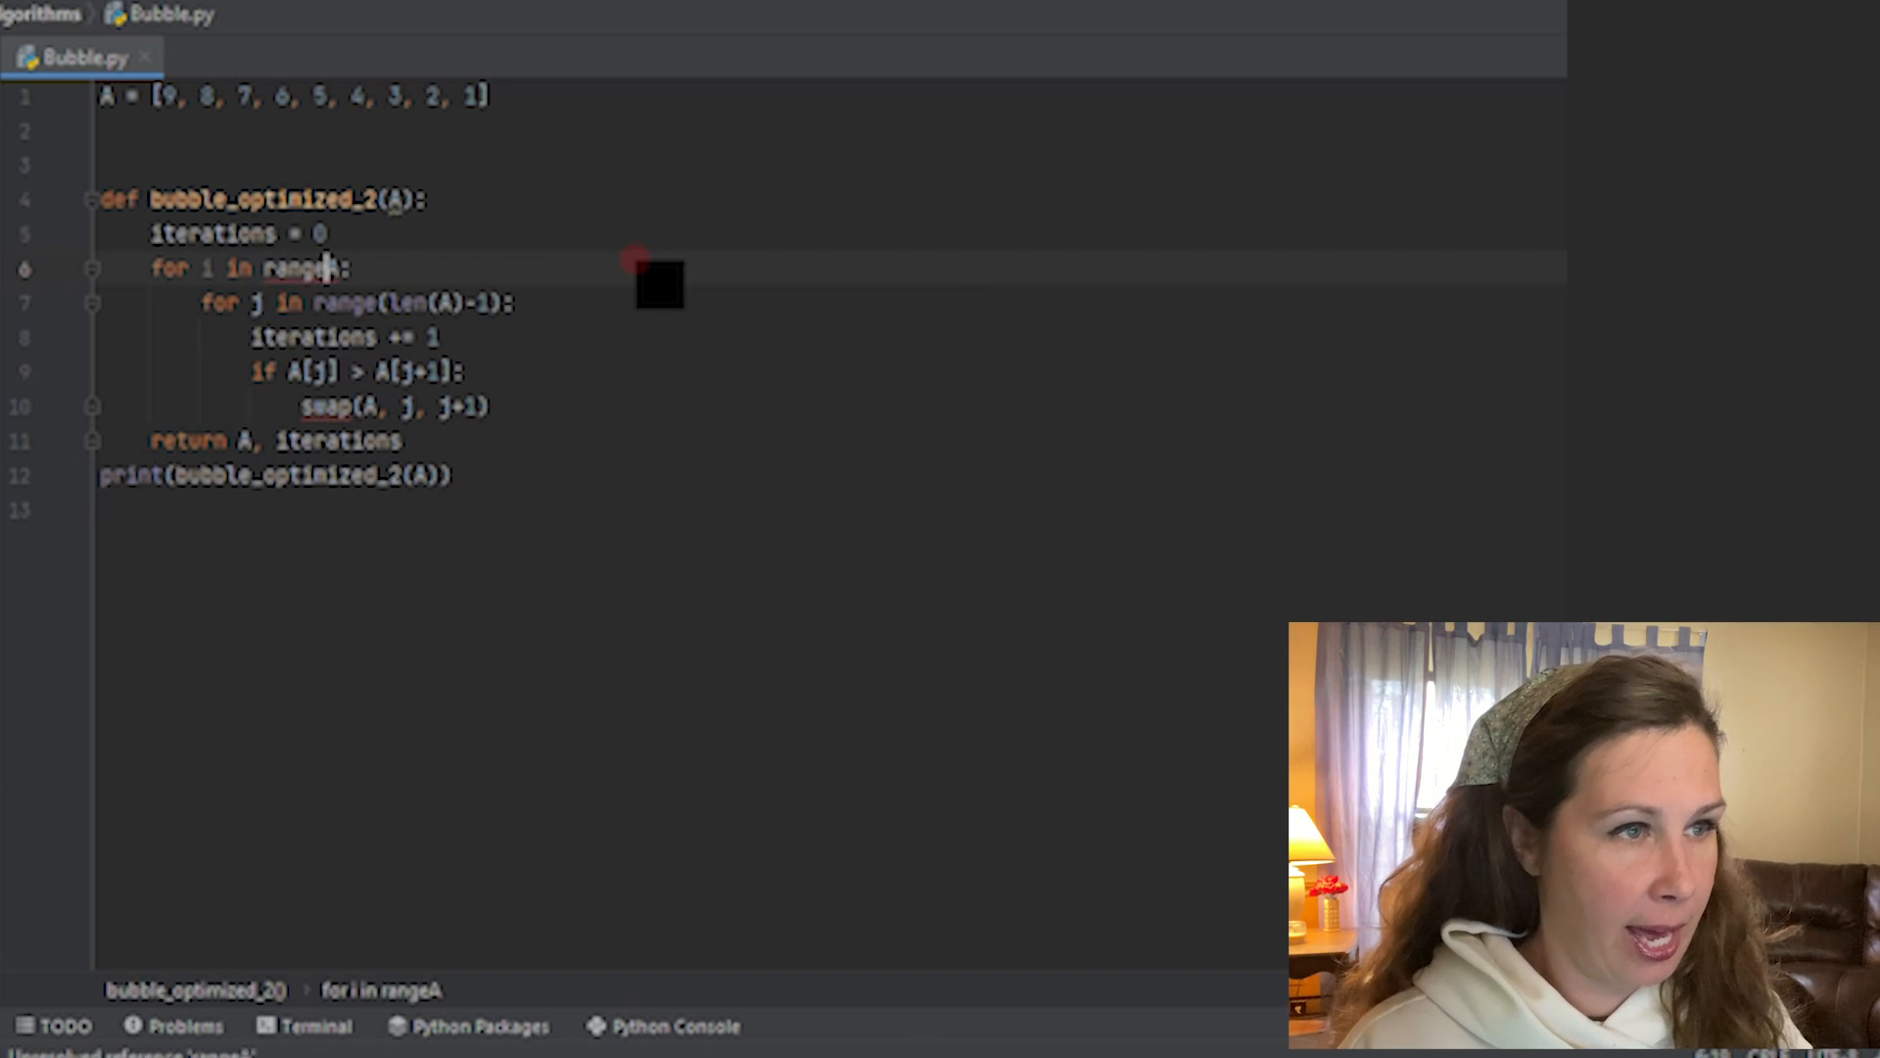
text((len(A)
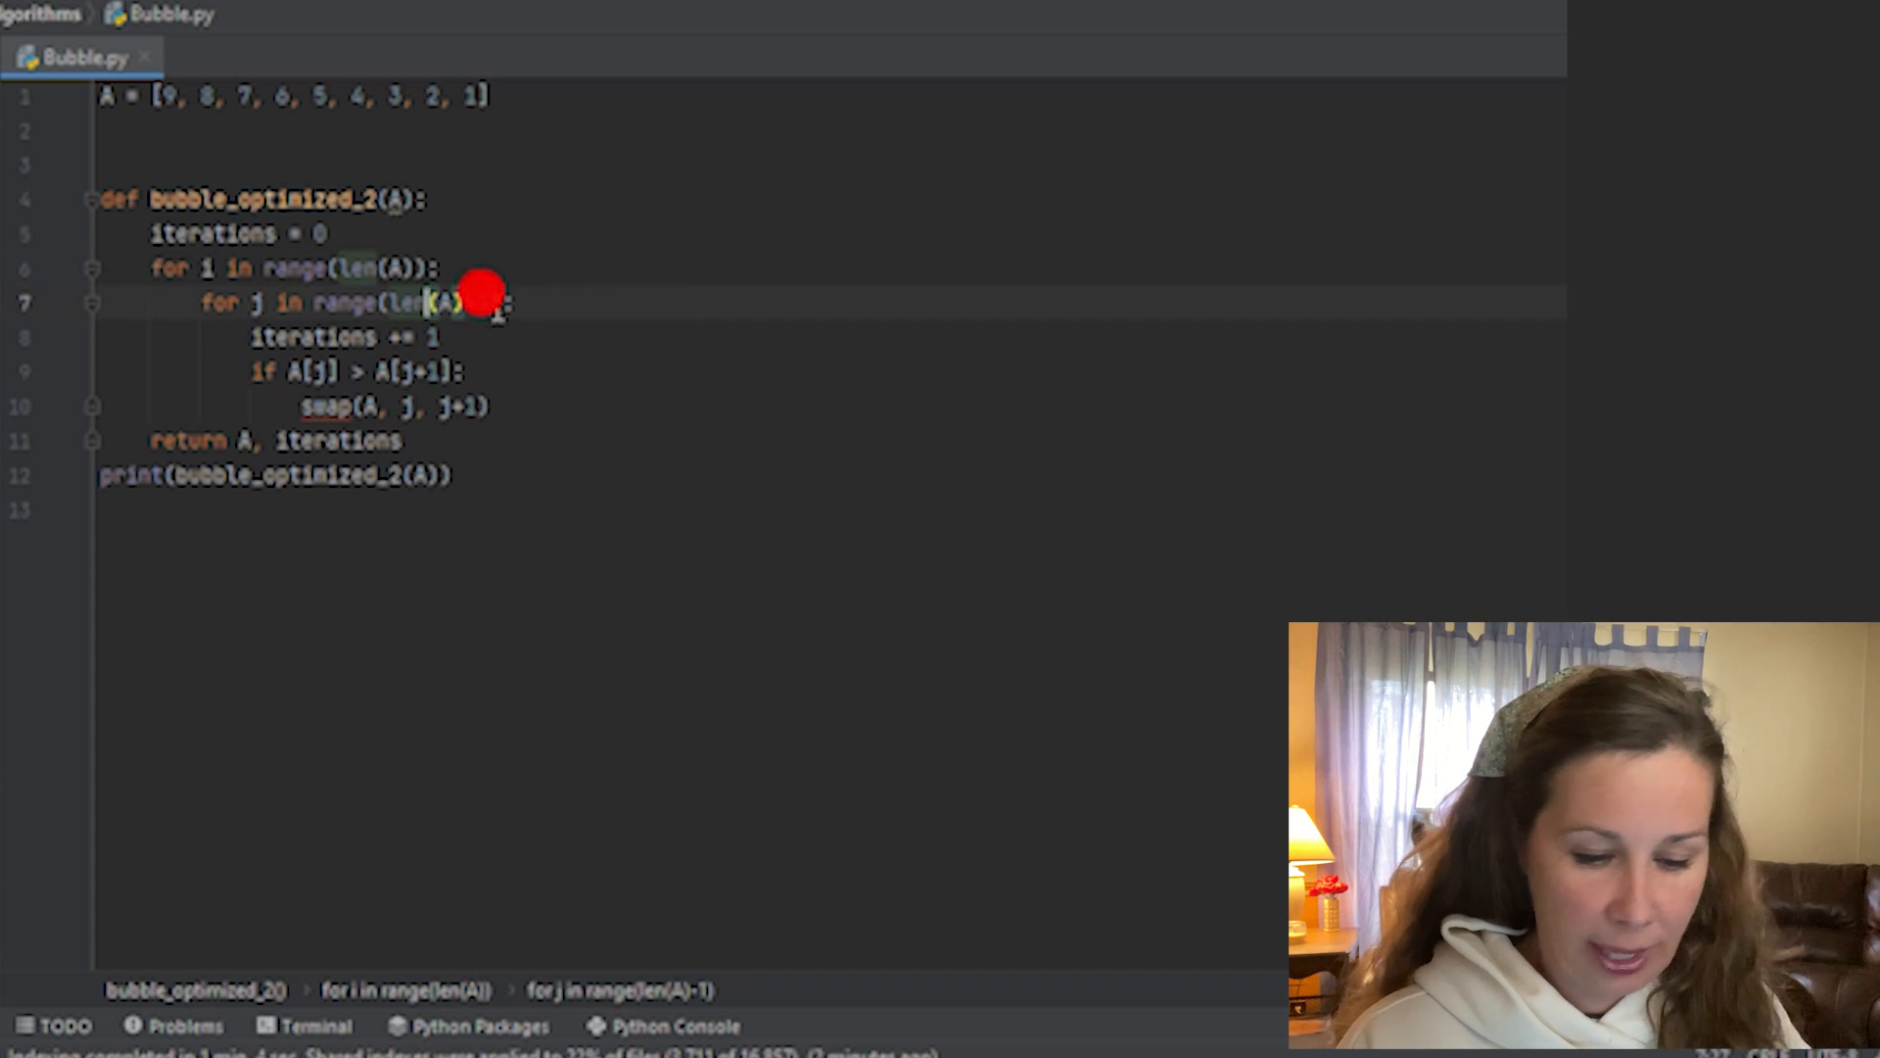
text(-1,)
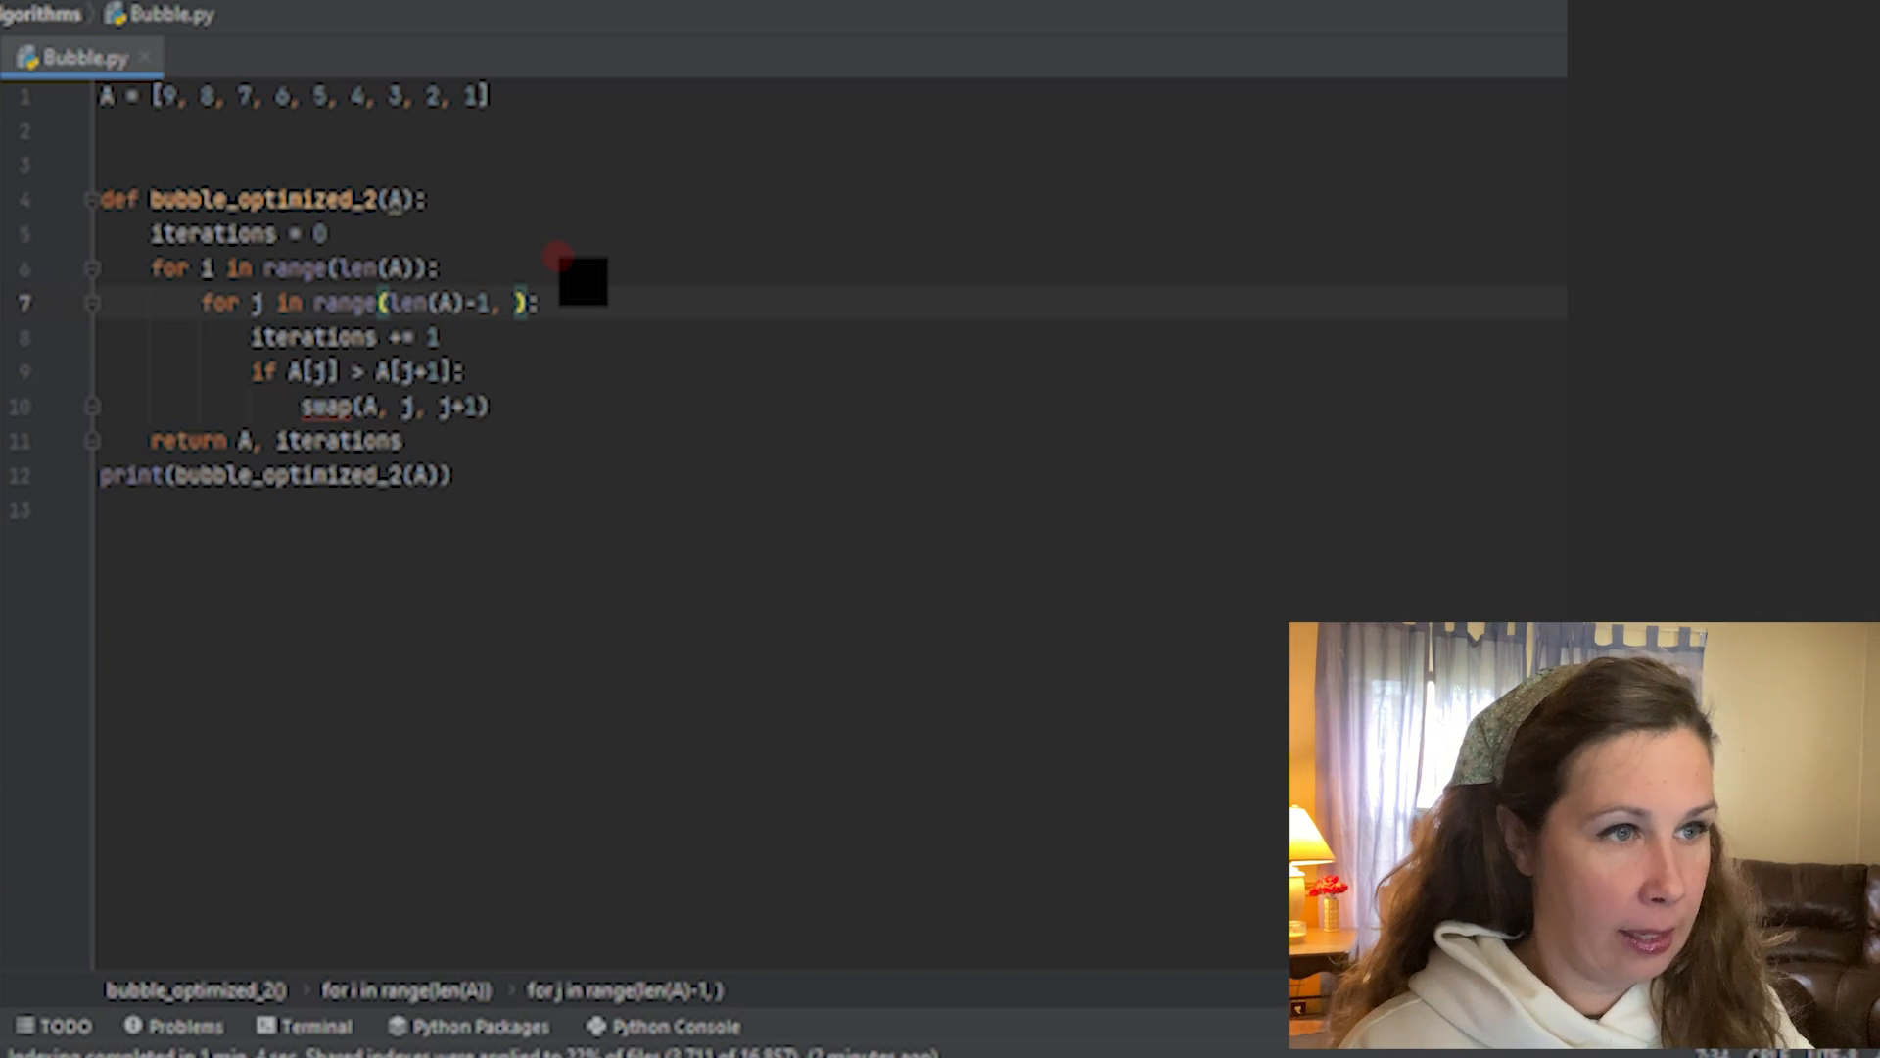
text(i, -1)
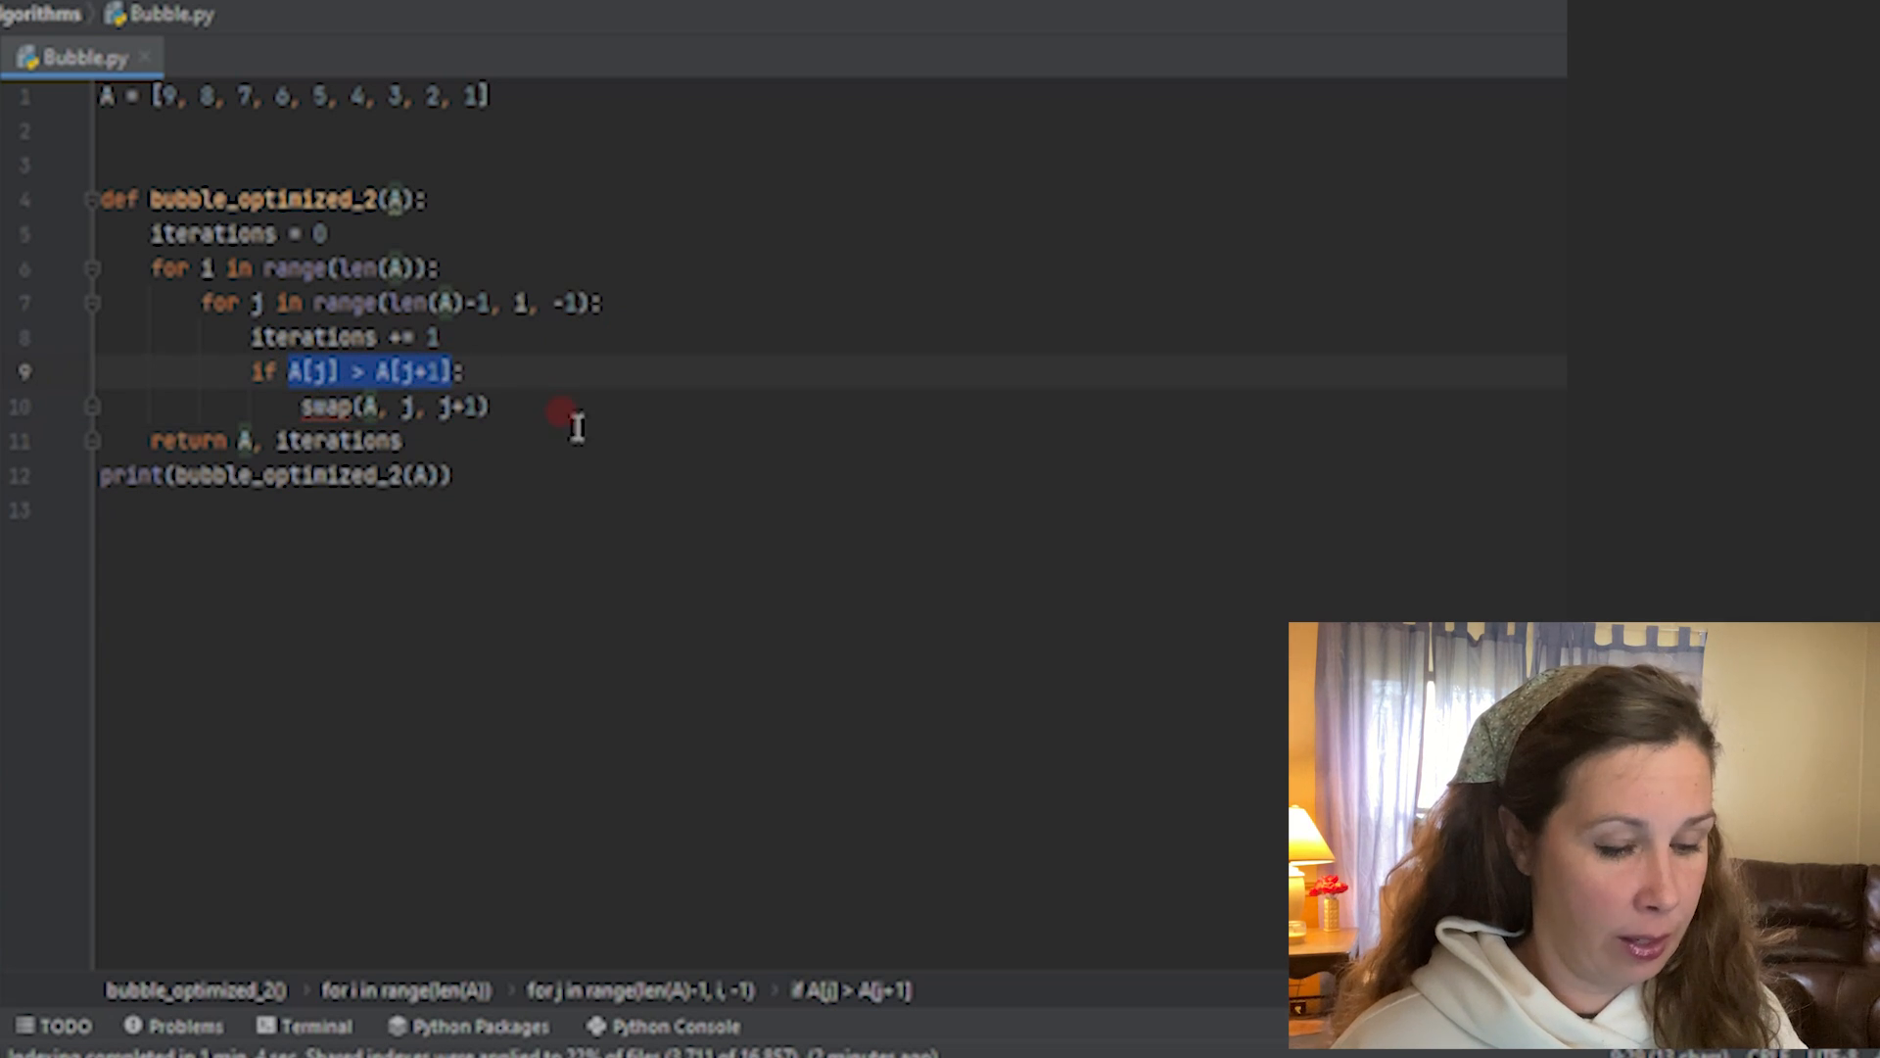
- Replace swap(A, j, j+1) with A[j], A[j+1] = A[j+1], A[j]
click(395, 407)
text(A[j], A[j+1] =)
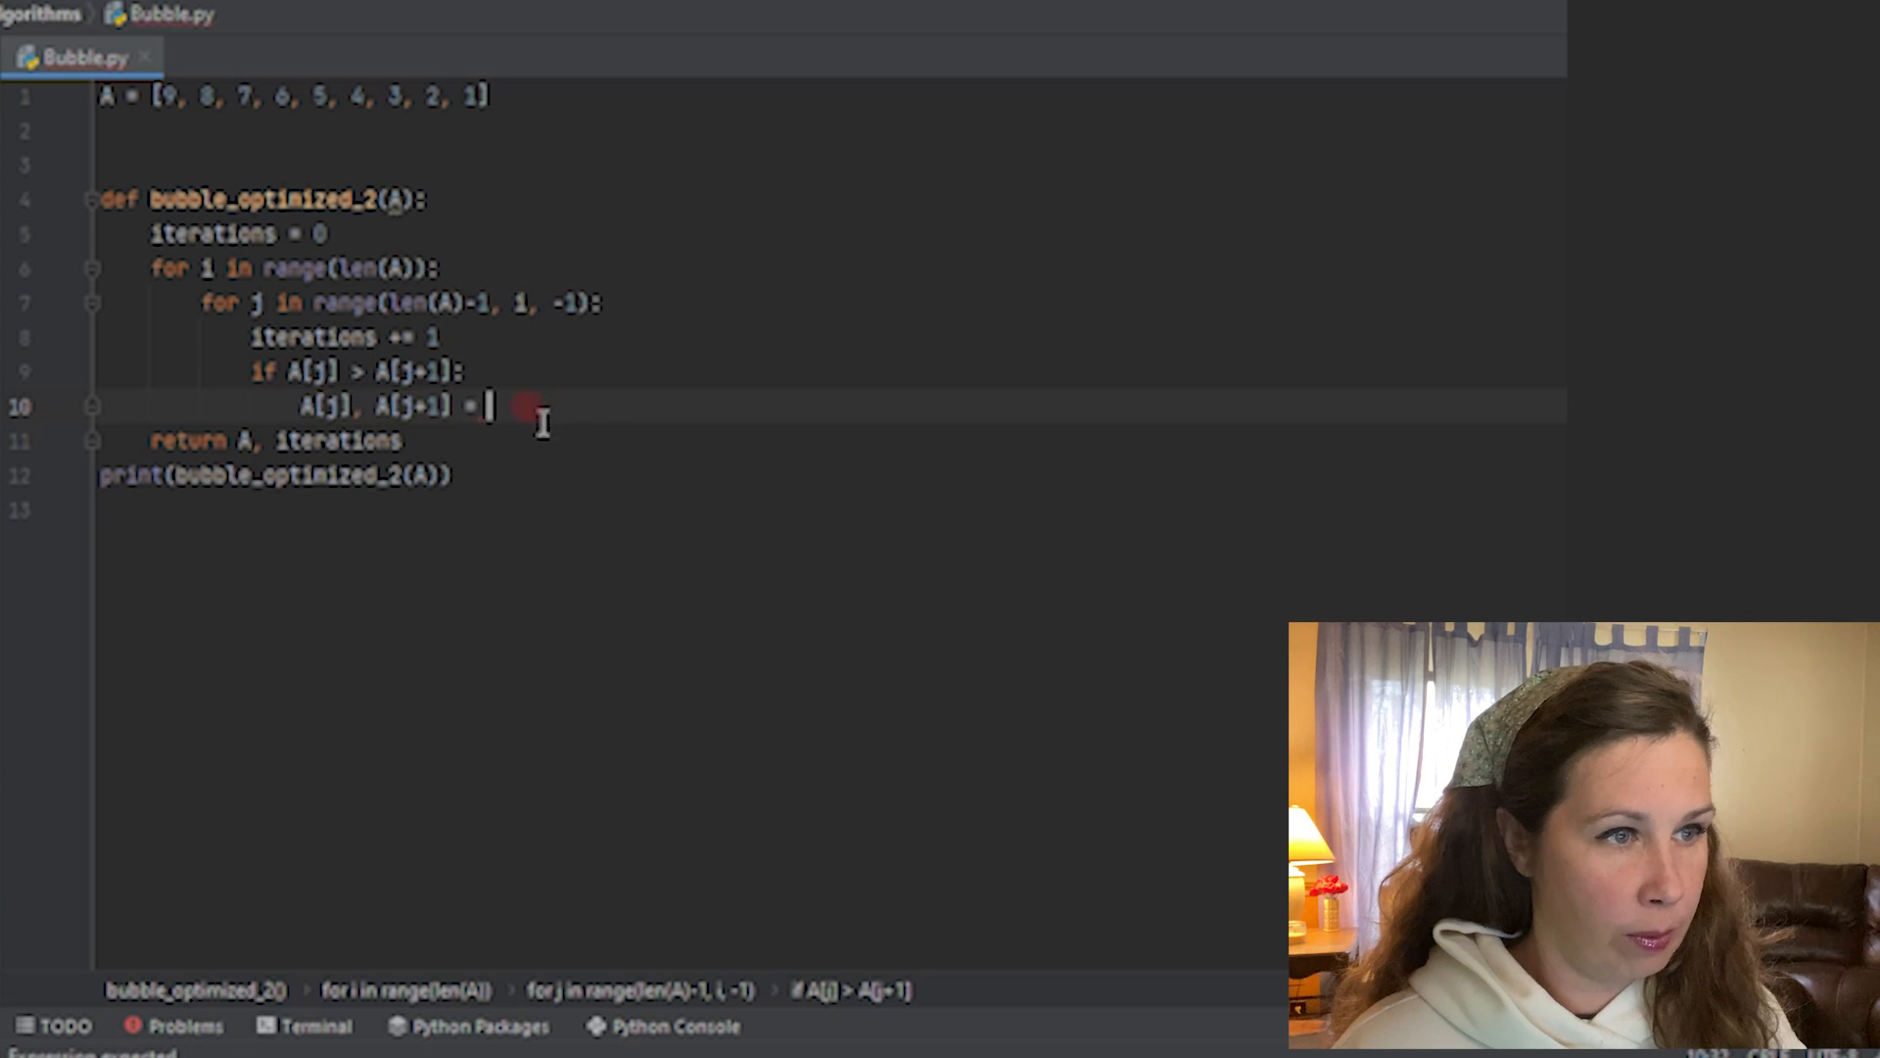
double_click(415, 406)
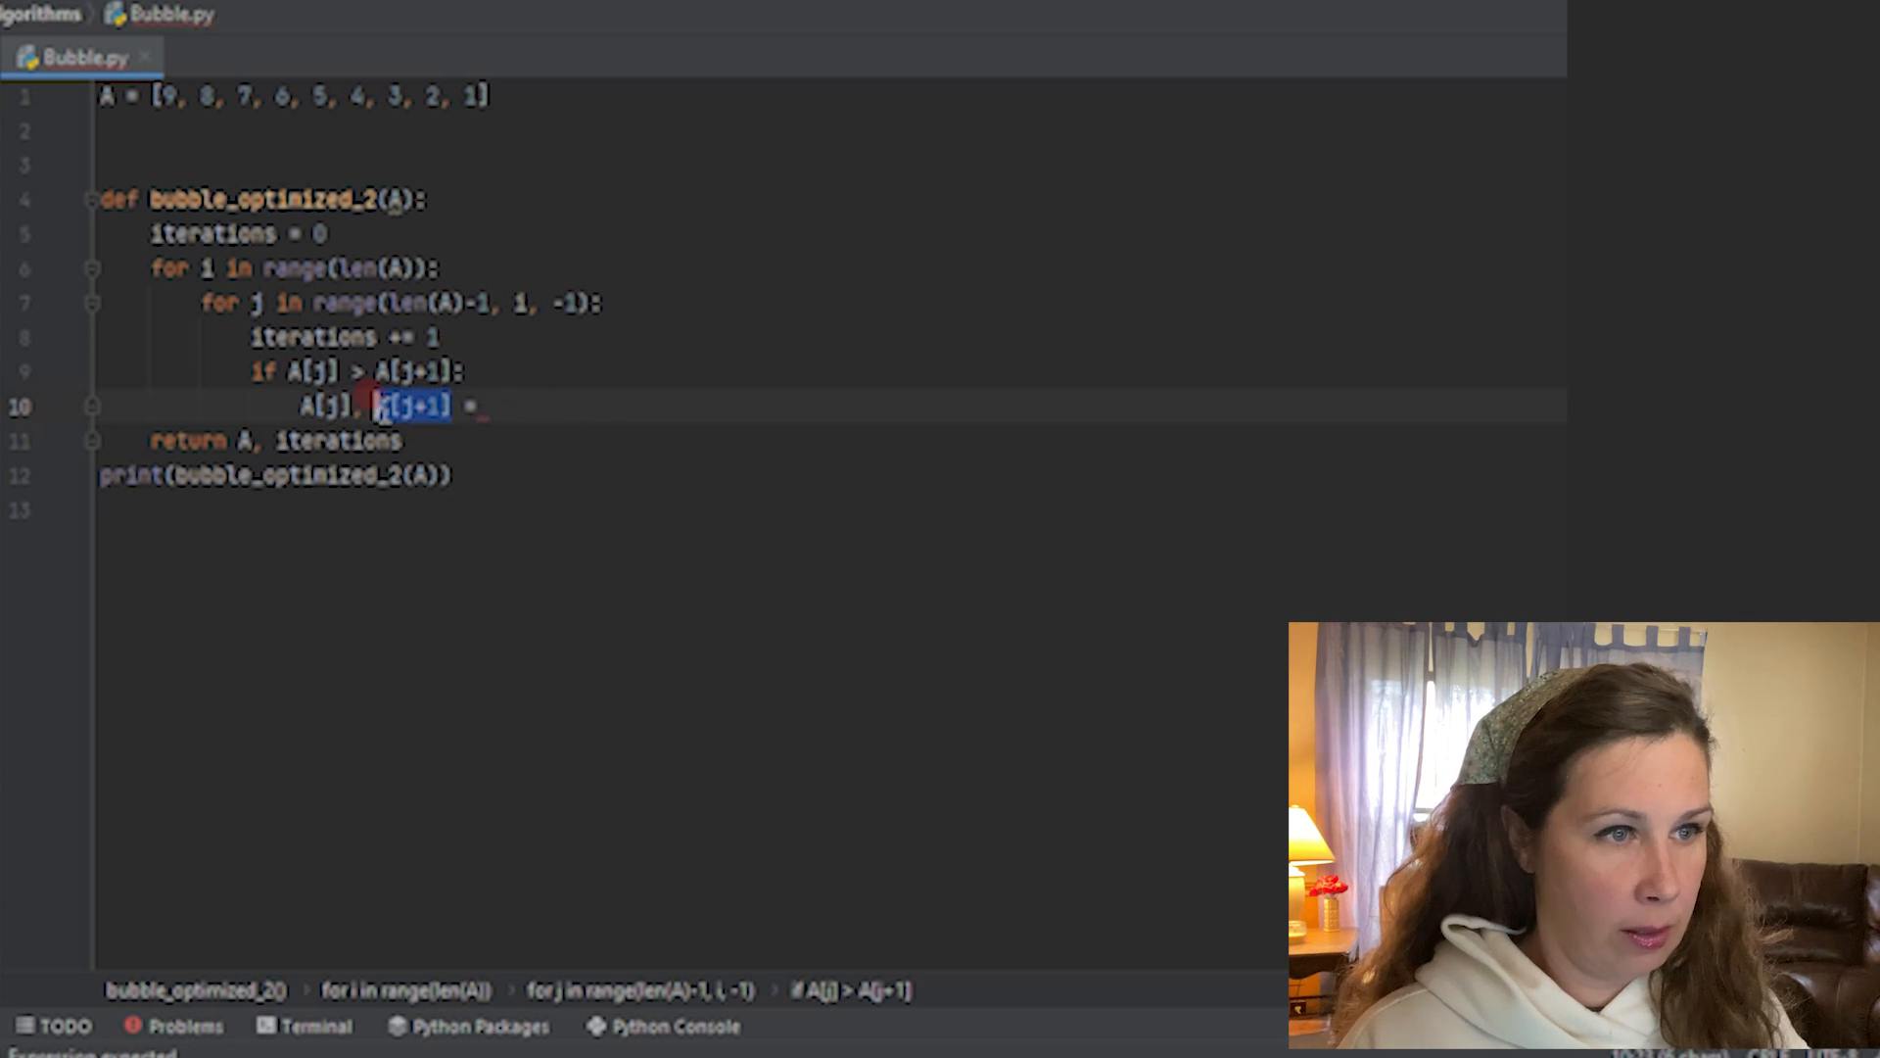
text(A[j+1],)
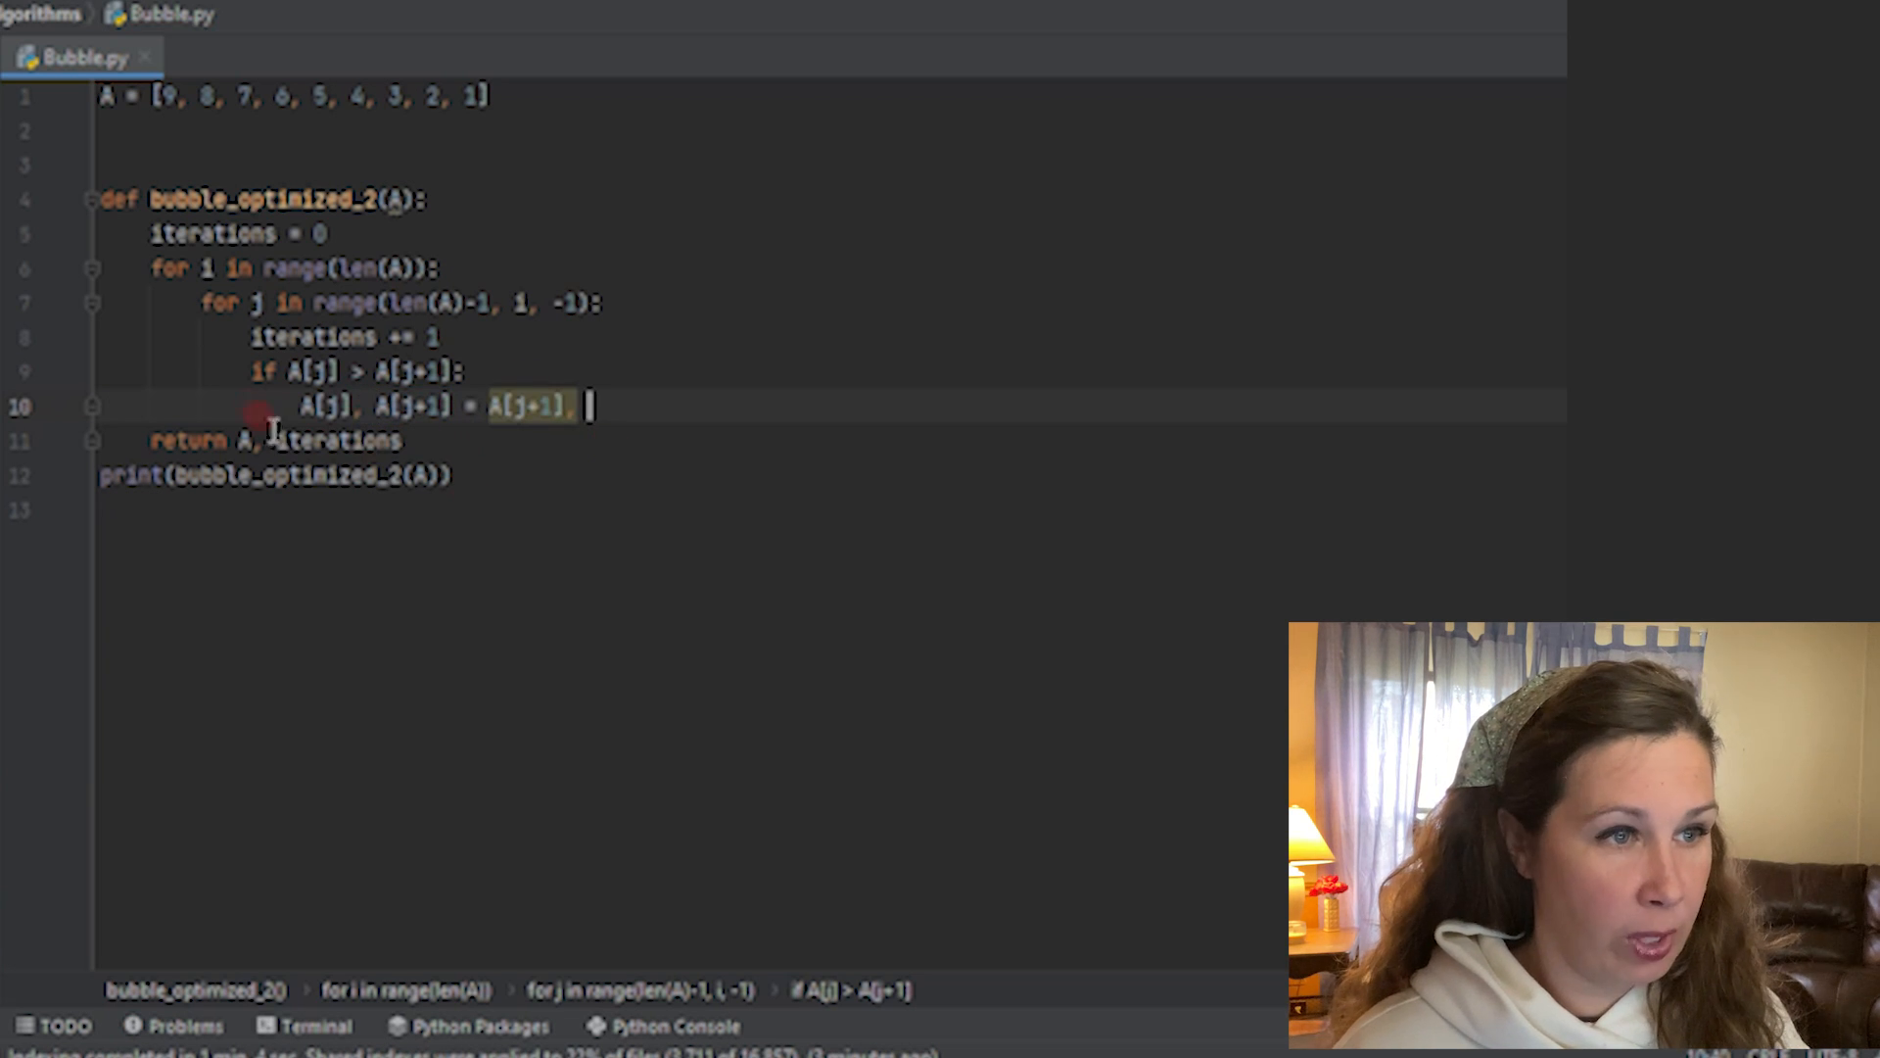
double_click(321, 405)
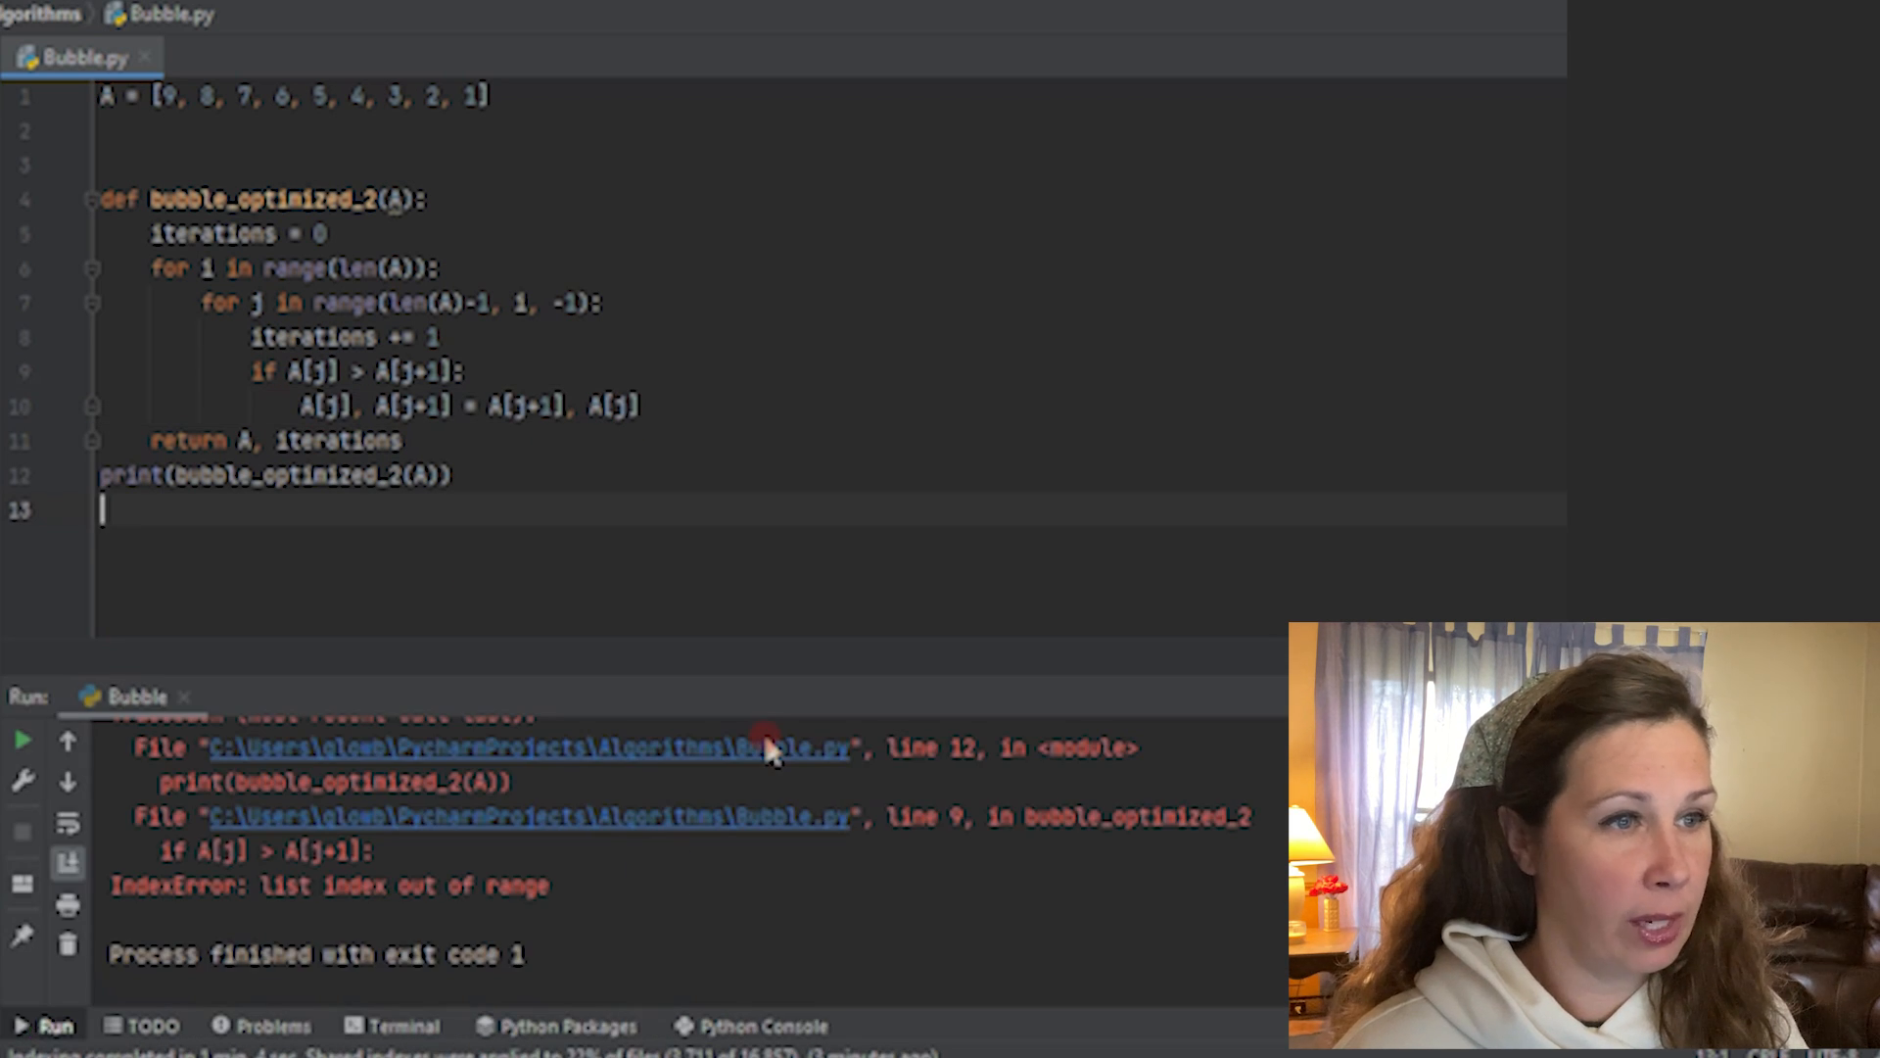
mouse_move(670, 769)
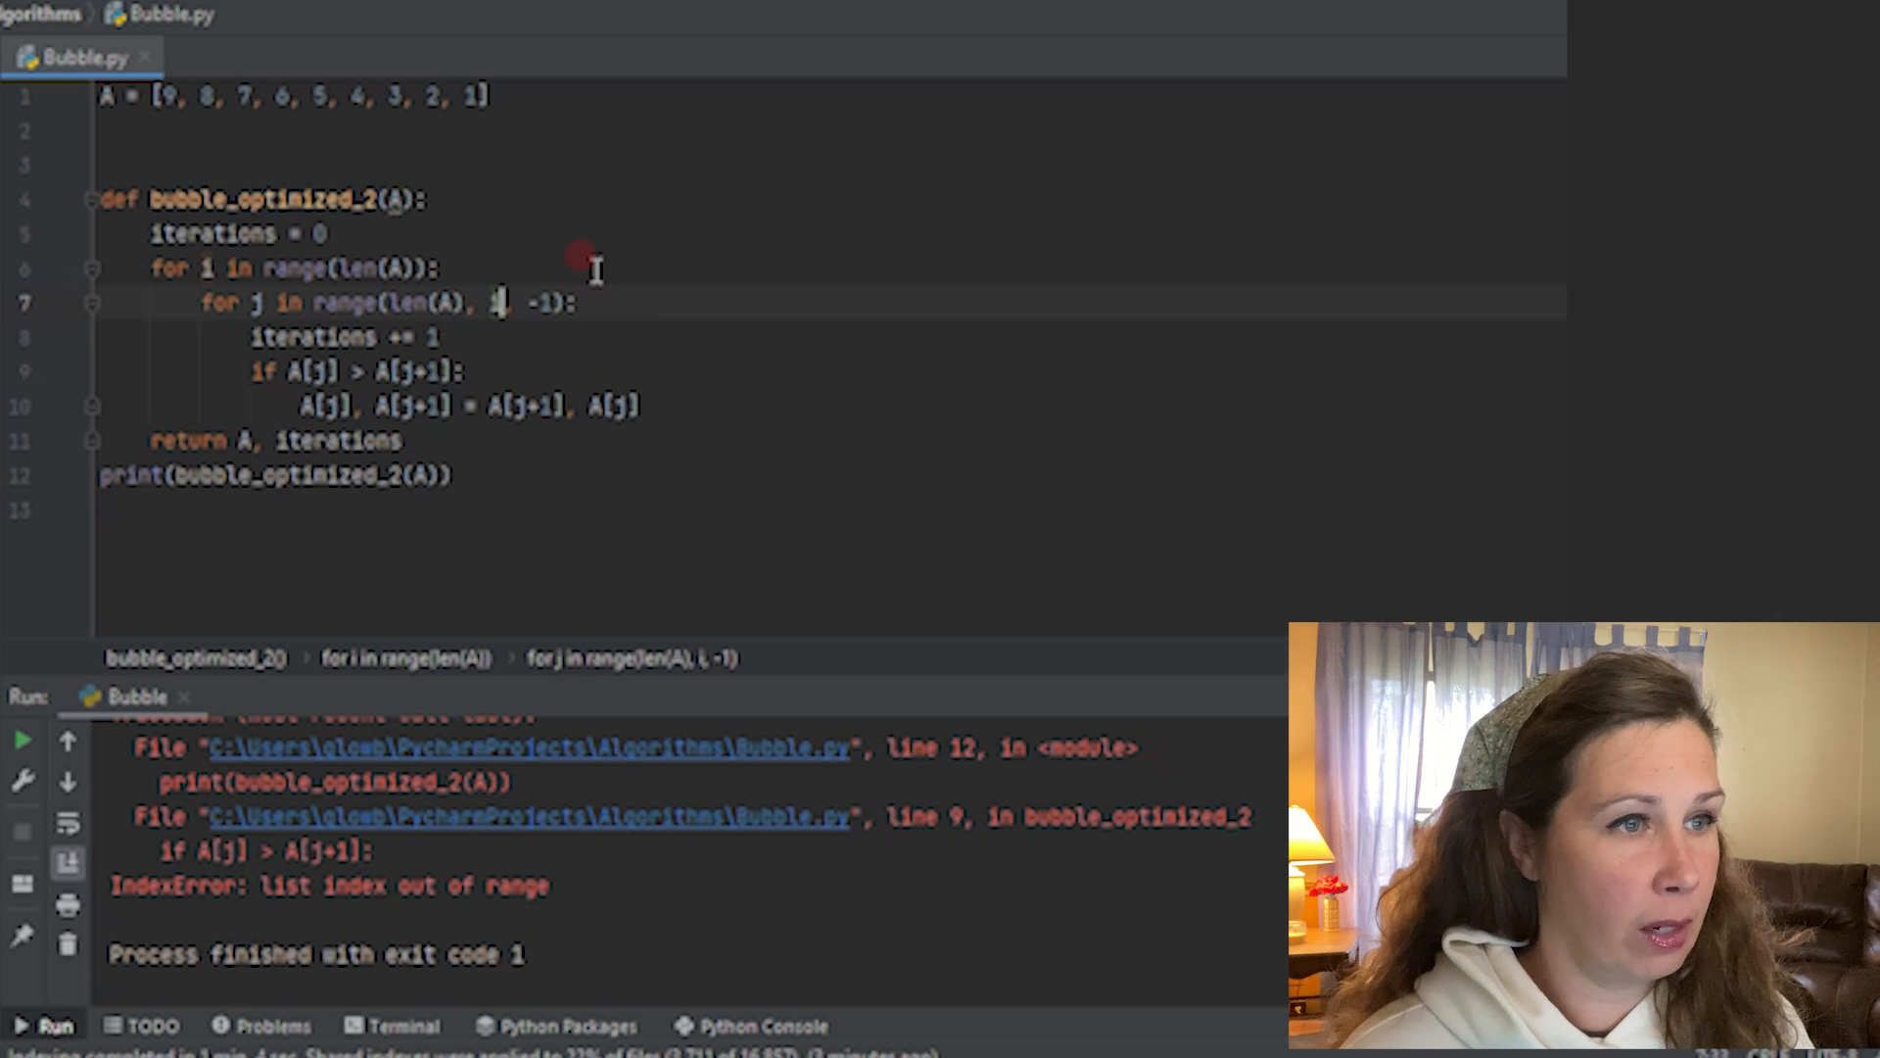
- Change the inner loop to range(len(A)-1, -1) and rerun Bubble.py
text(i-1)
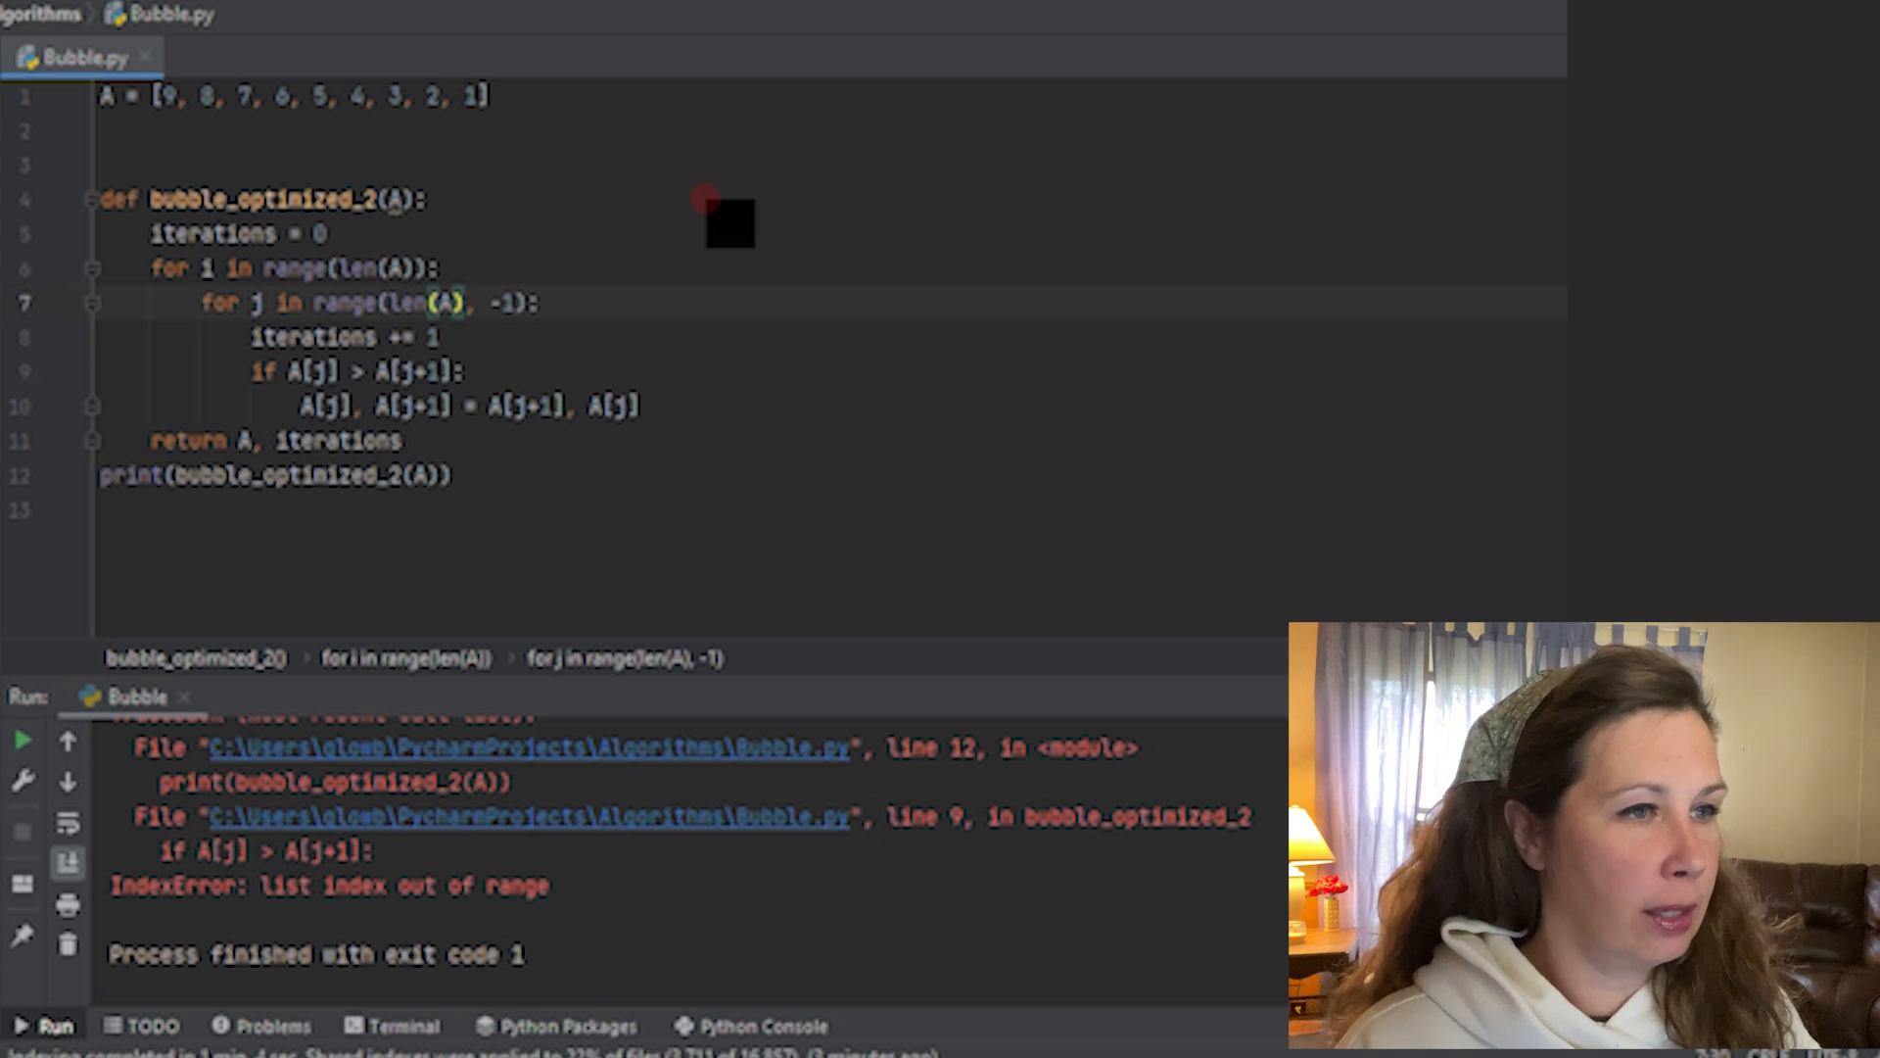
text(-1)
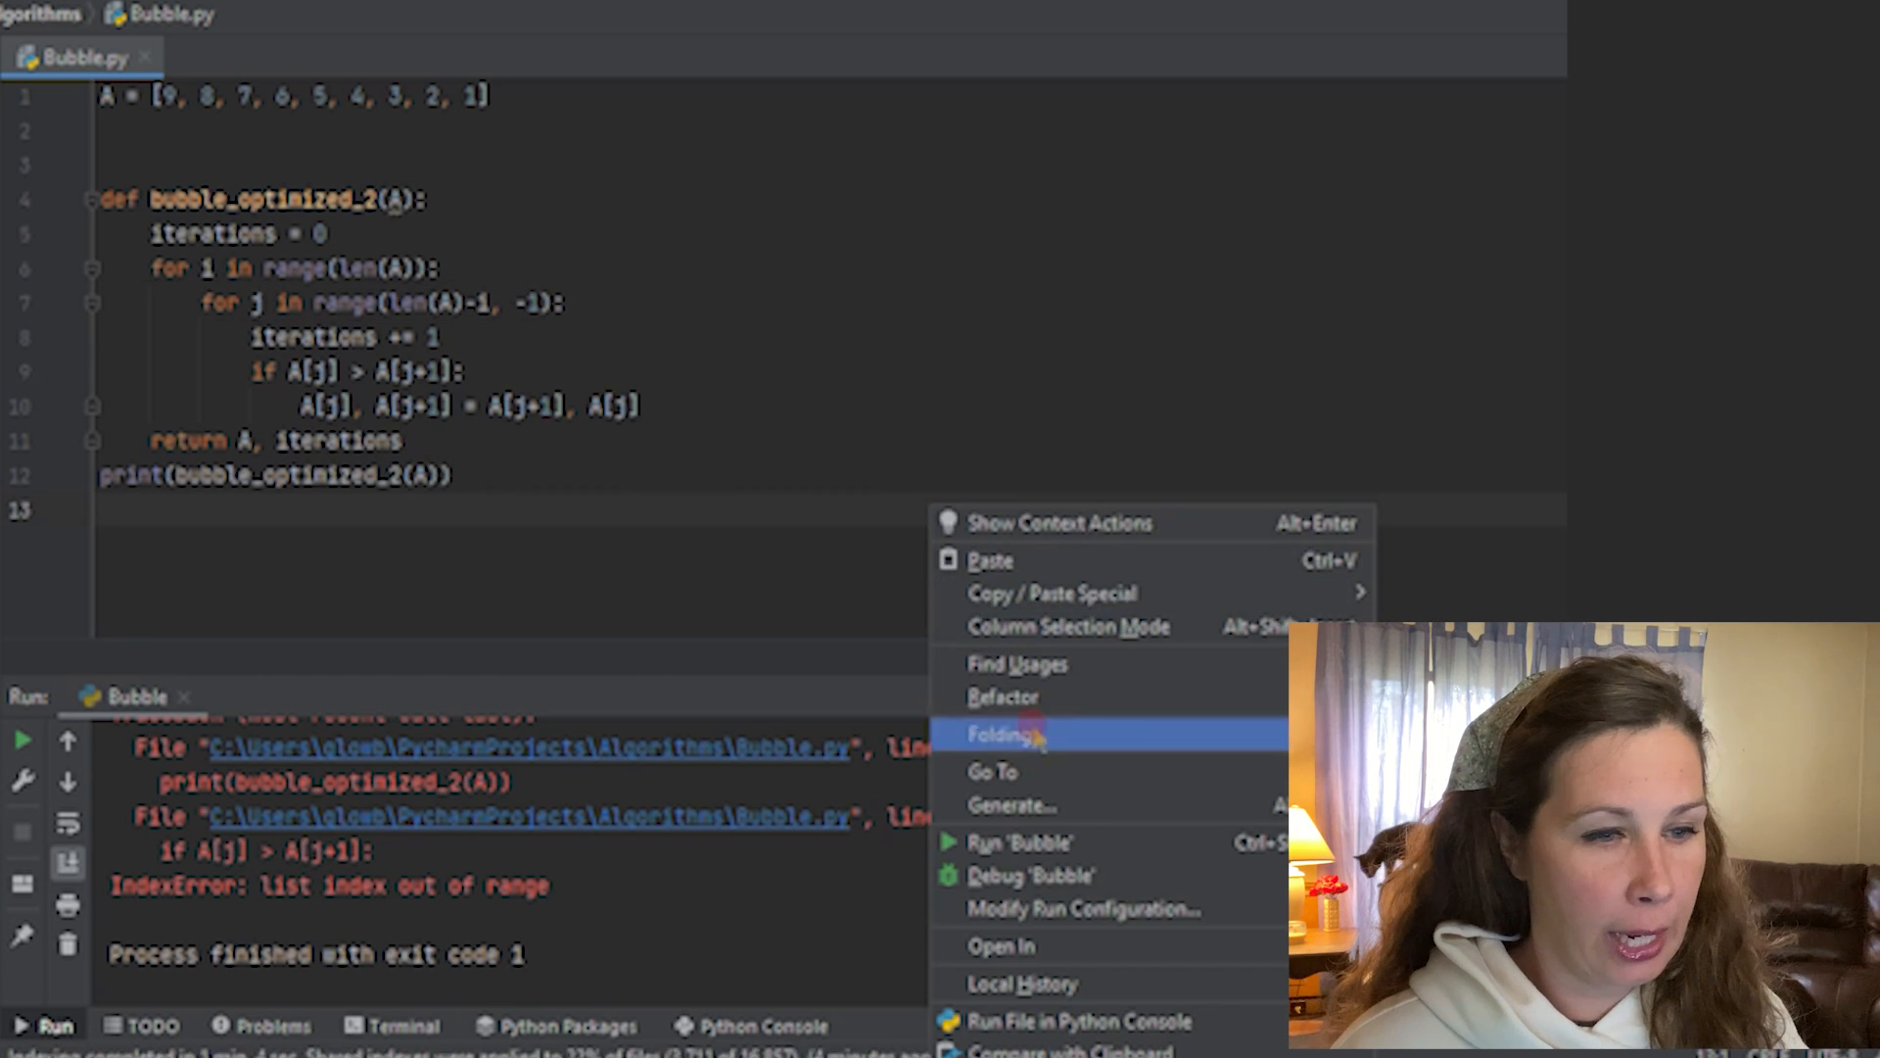
click(1018, 842)
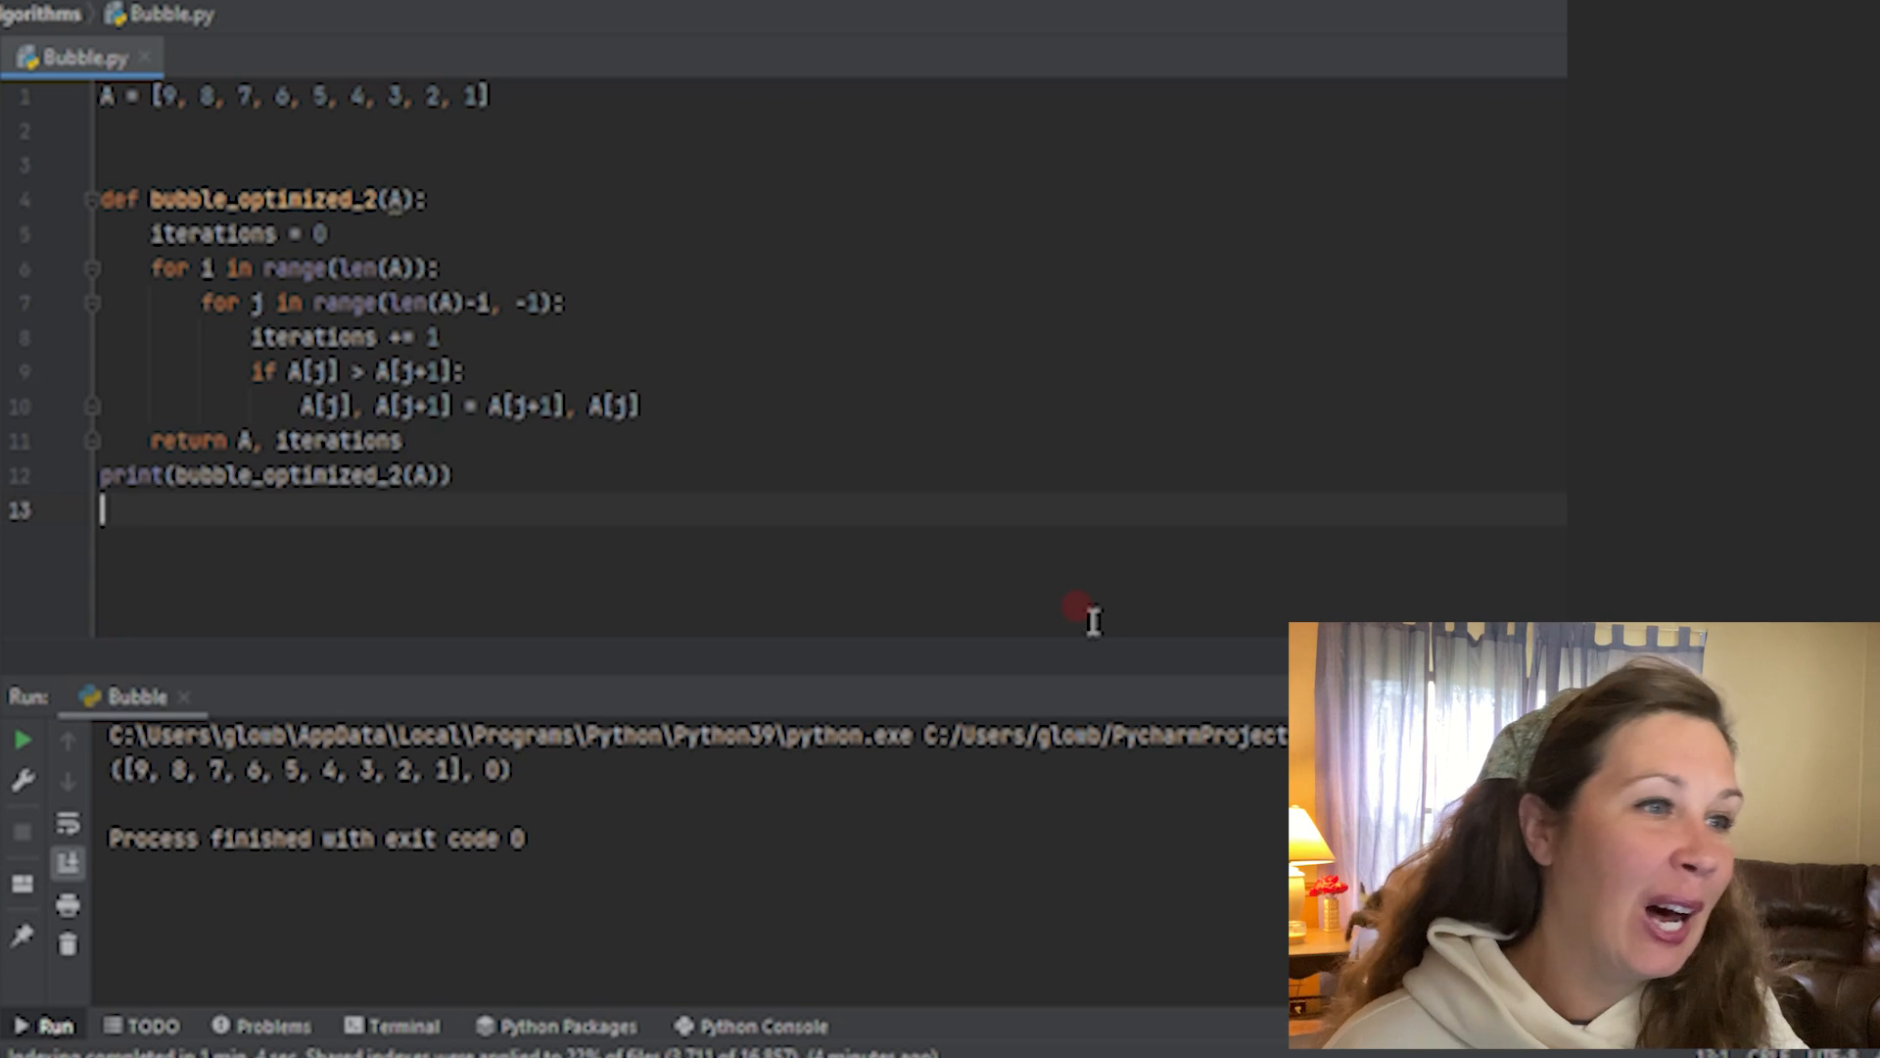
mouse_move(255, 809)
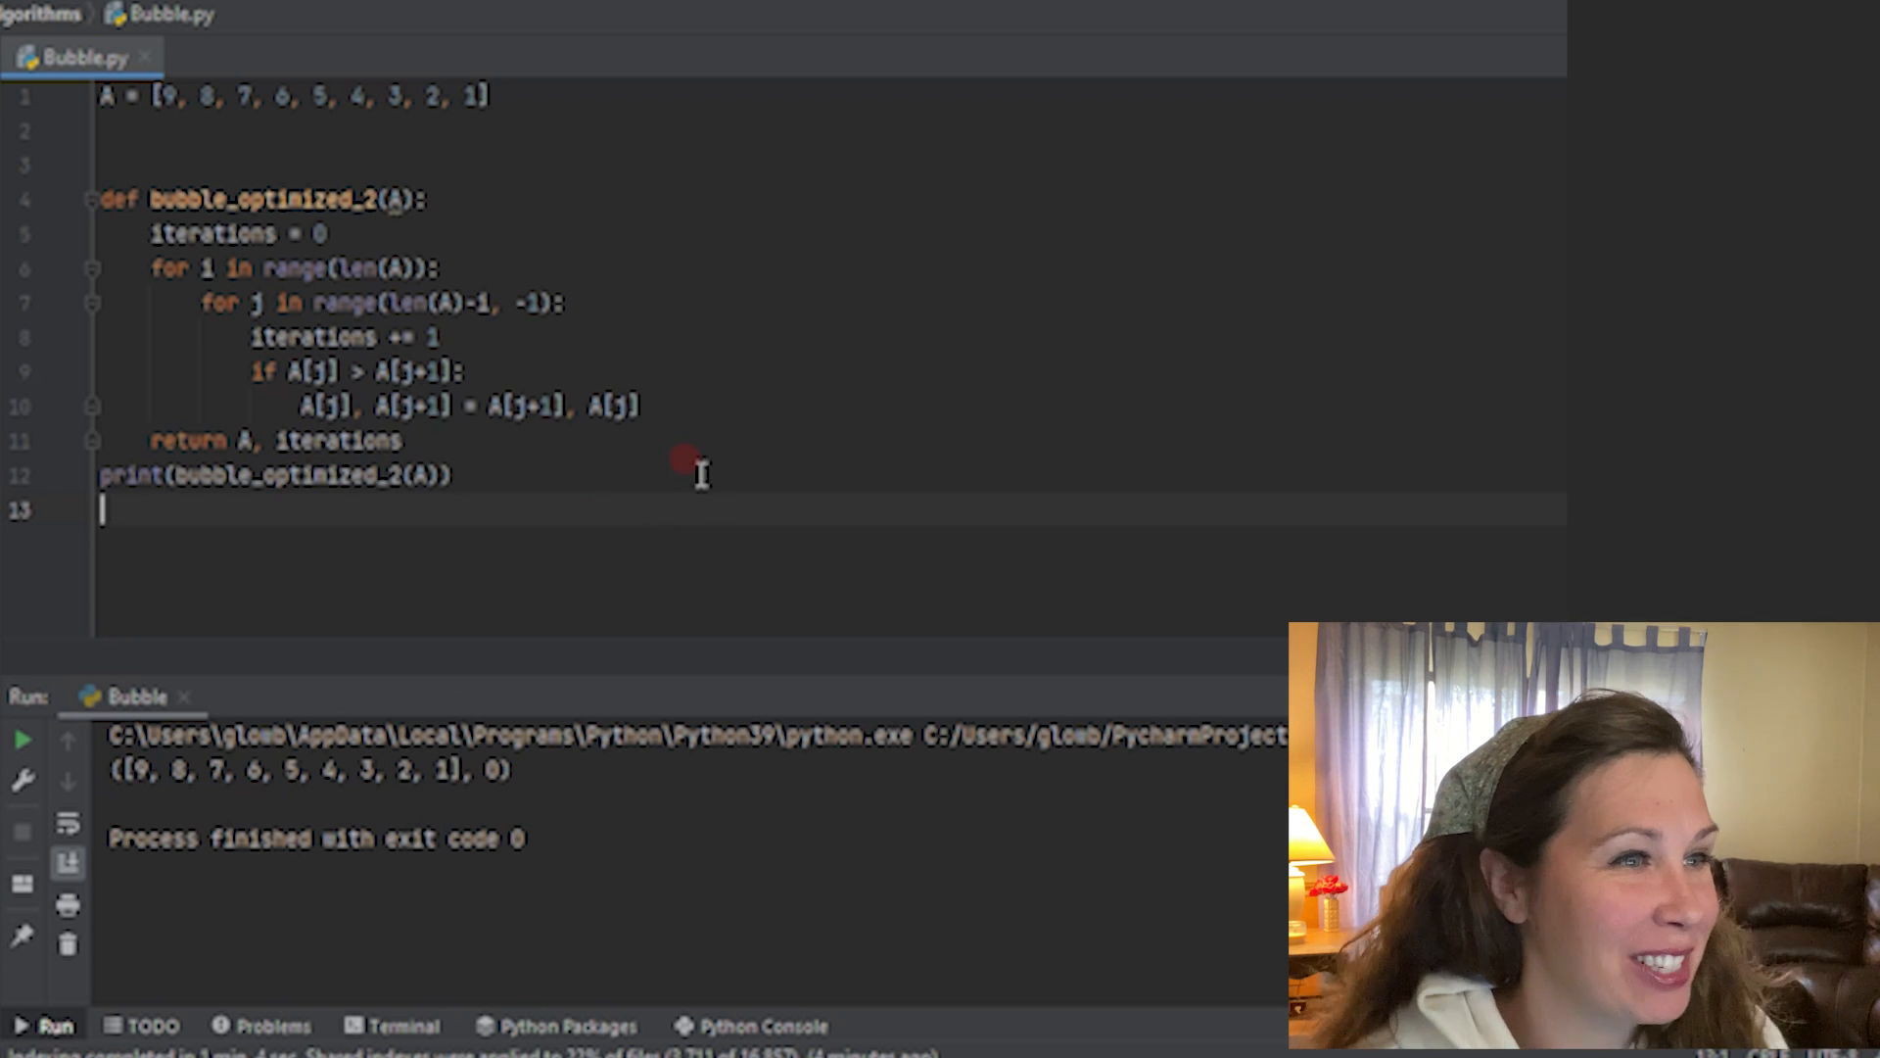
mouse_move(576, 368)
text(i)
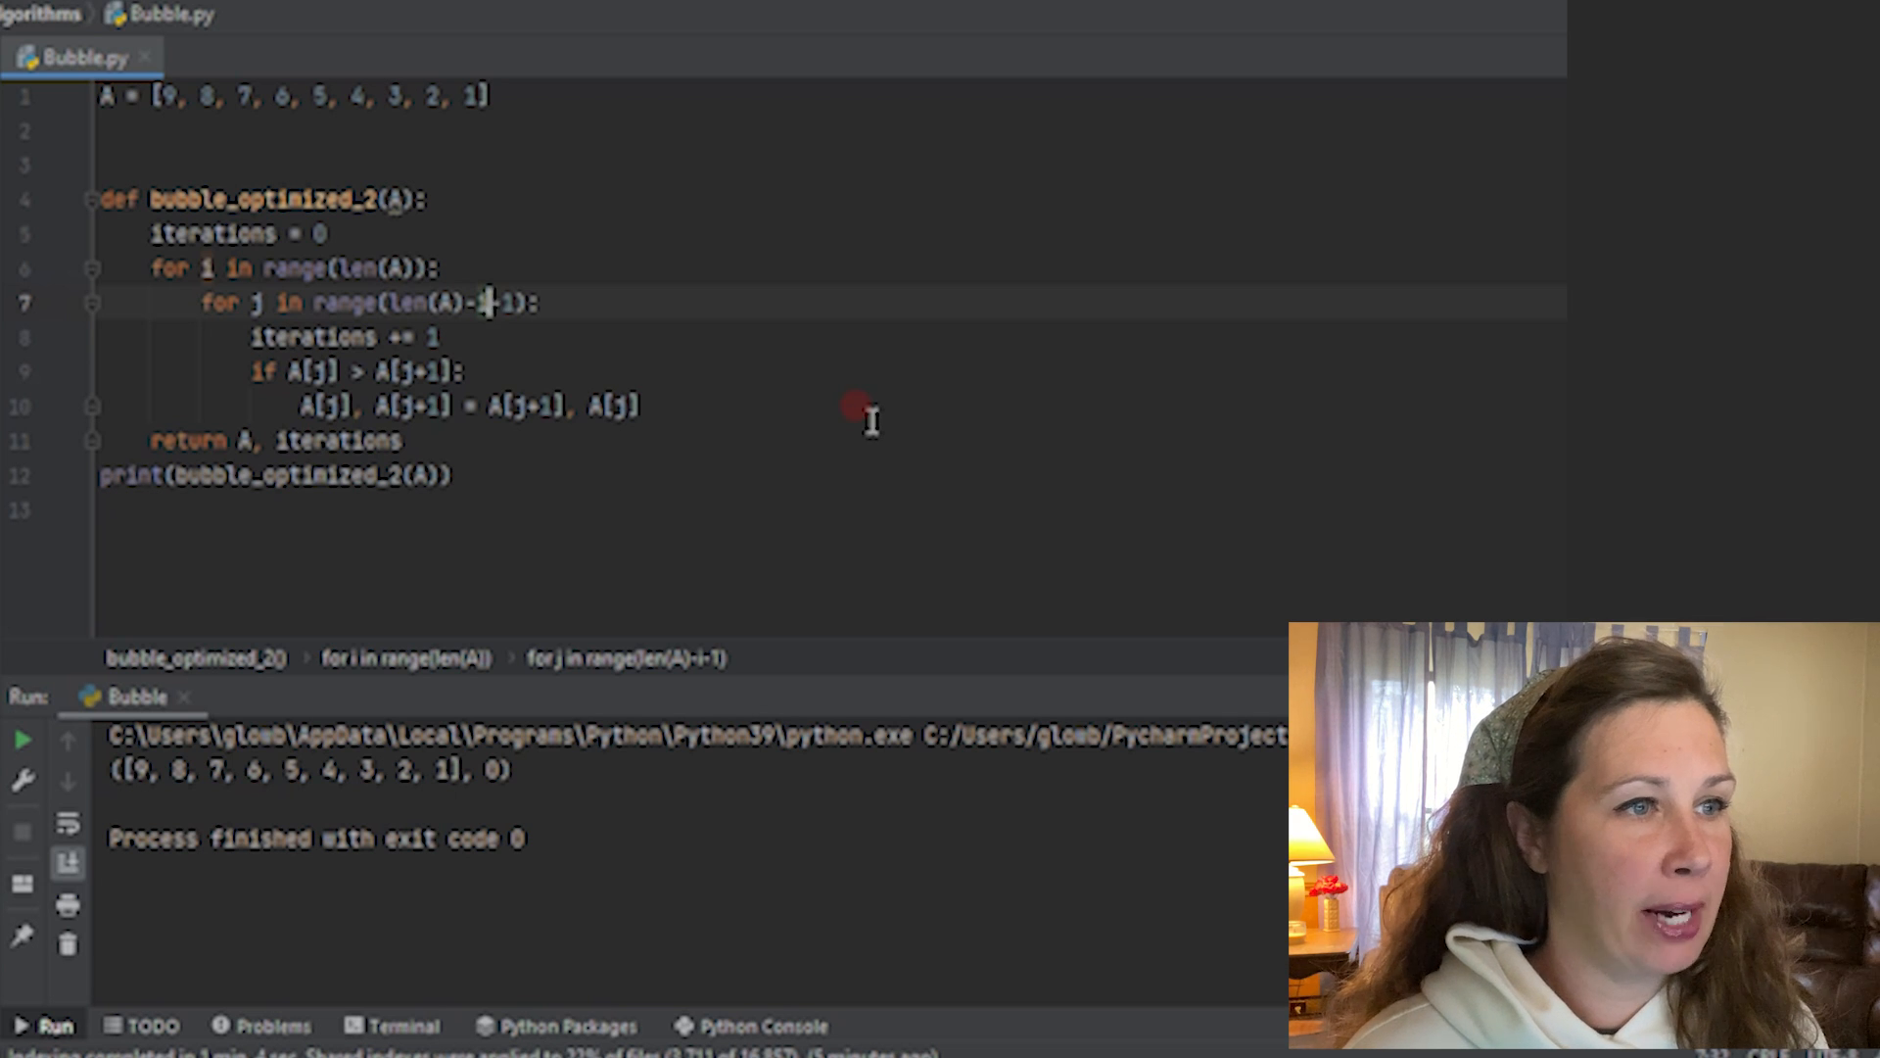
- Rerun Bubble.py after changing the inner range to range(len(A)-i-1)
right_click(872, 419)
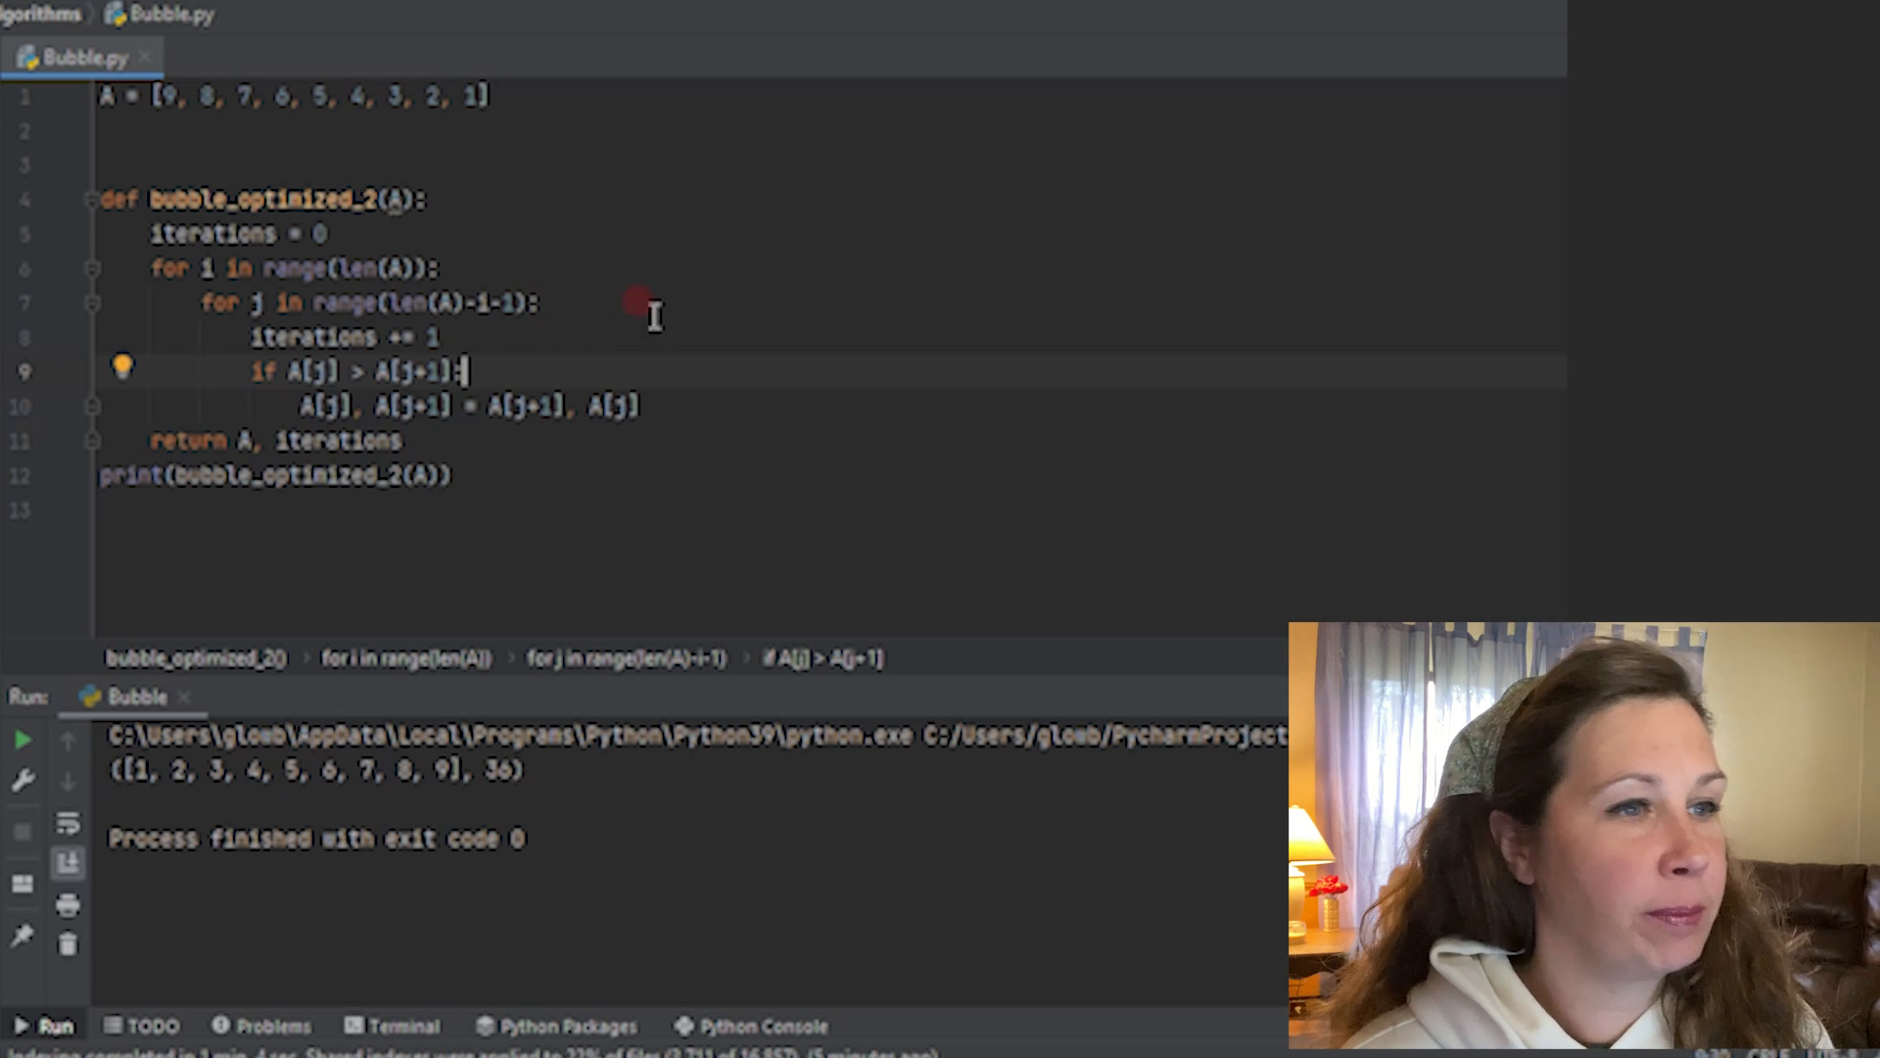
mouse_move(785, 437)
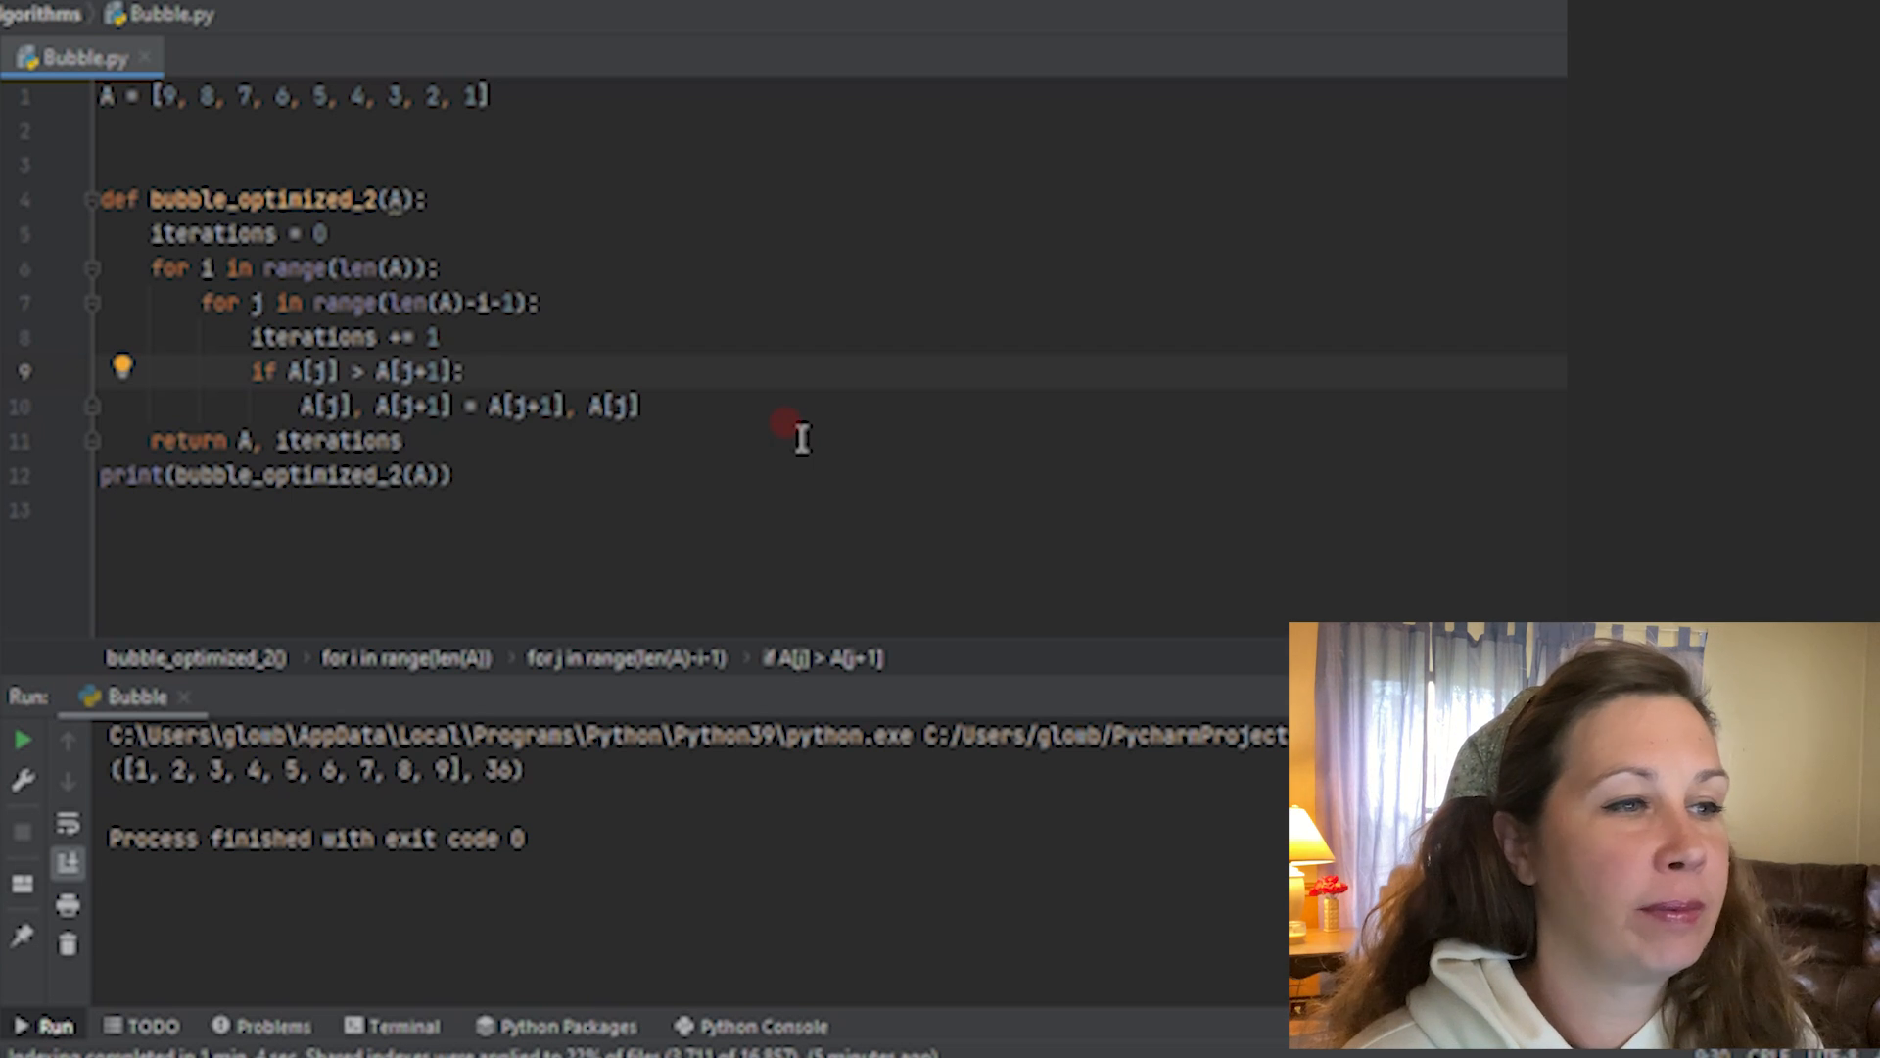
mouse_move(713, 382)
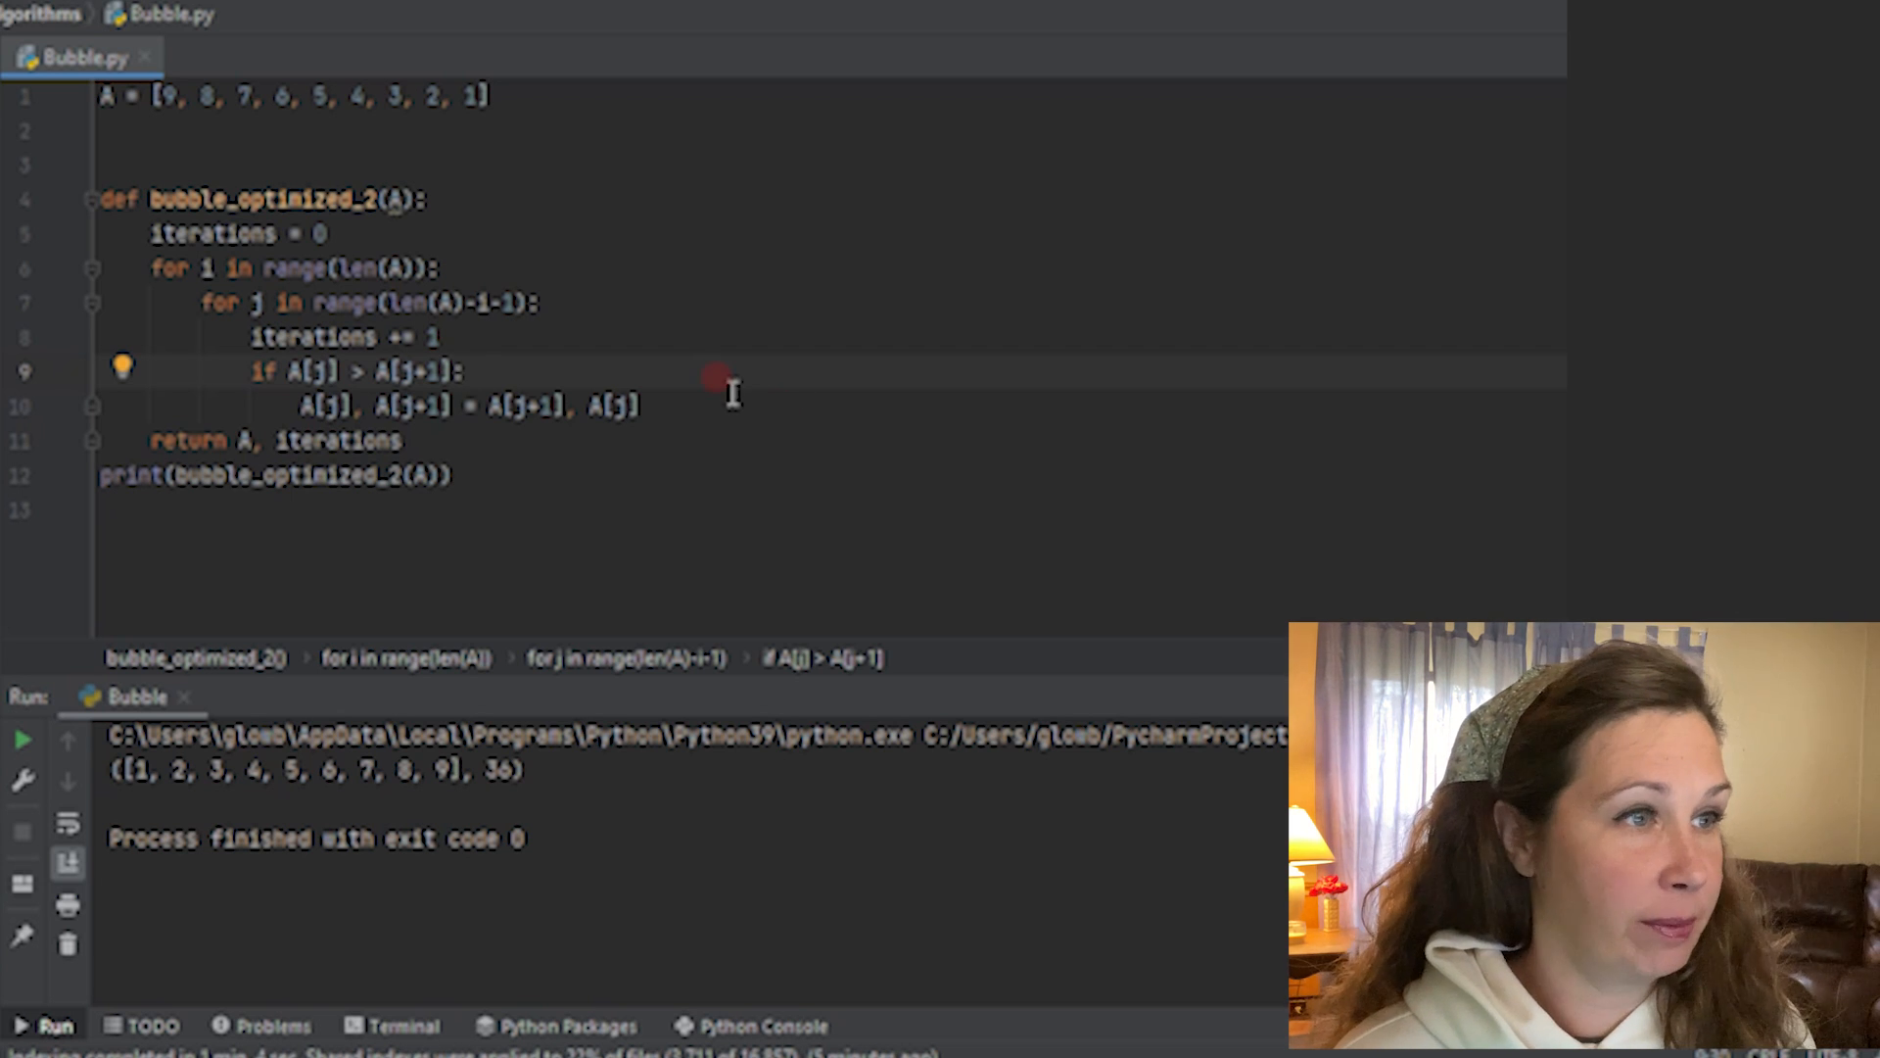